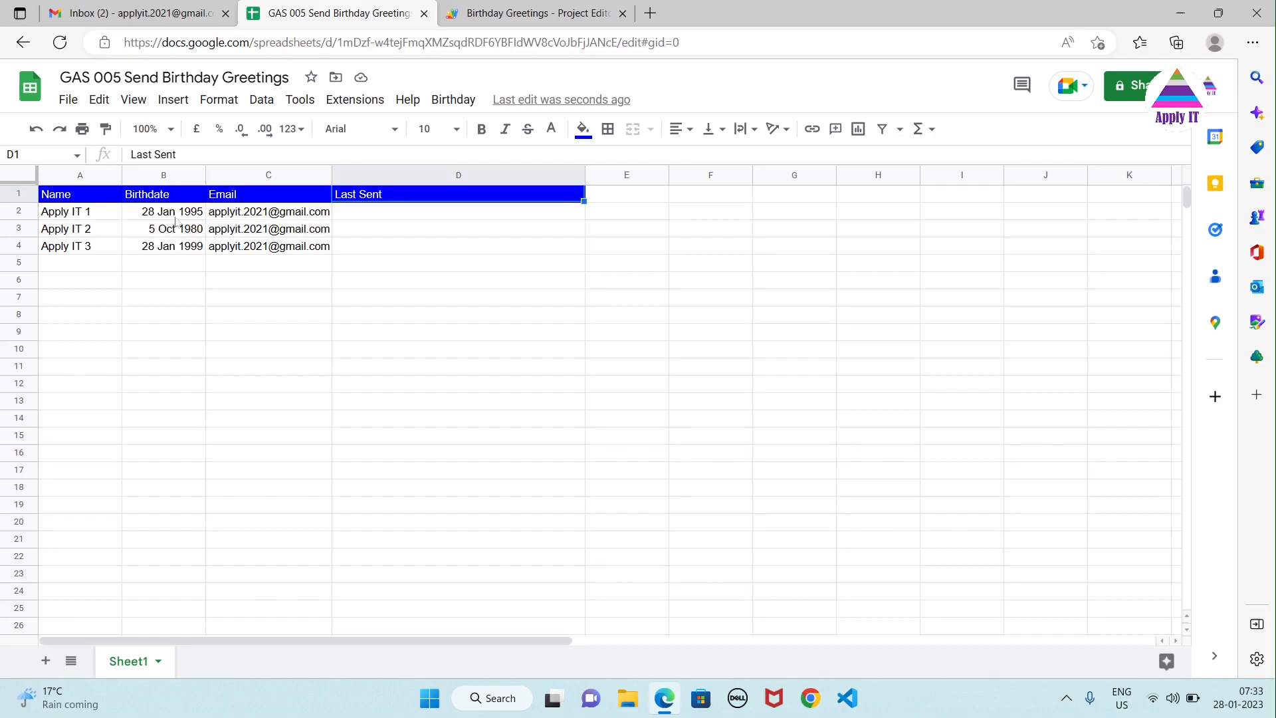
Point out the first email address in C2 and the empty Last Sent cell D2.
left_click(269, 211)
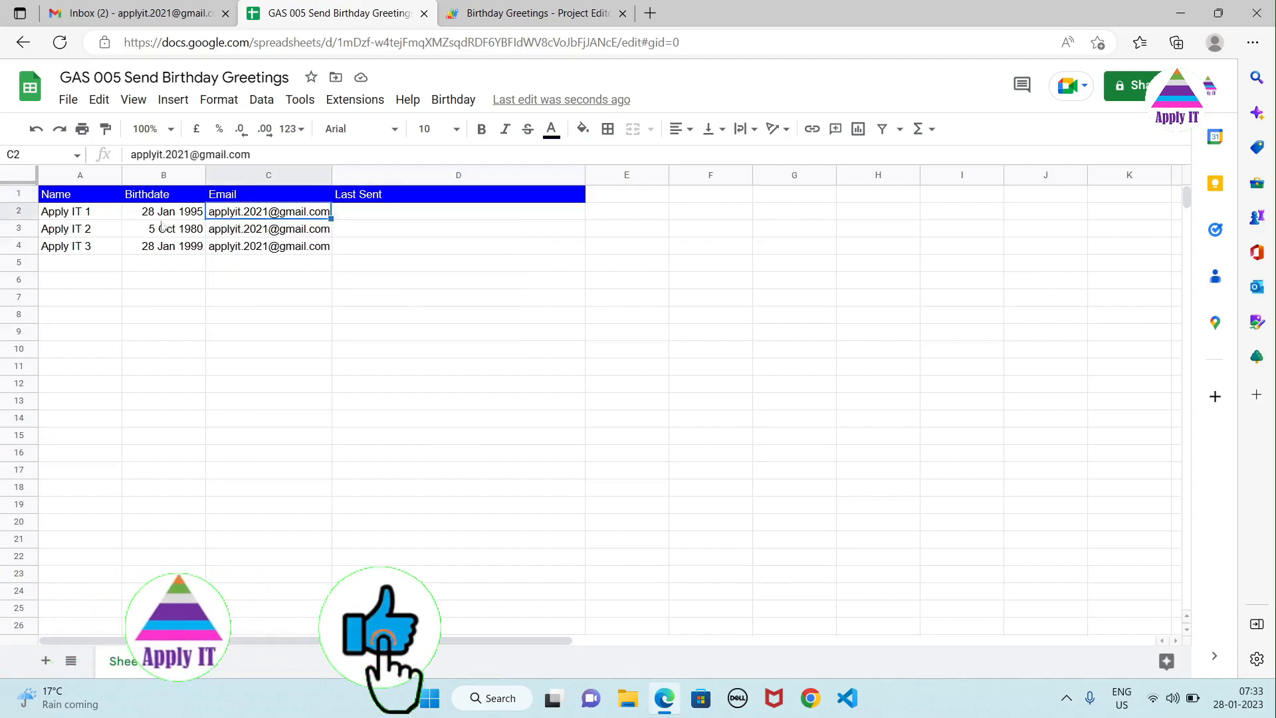
left_click(79, 210)
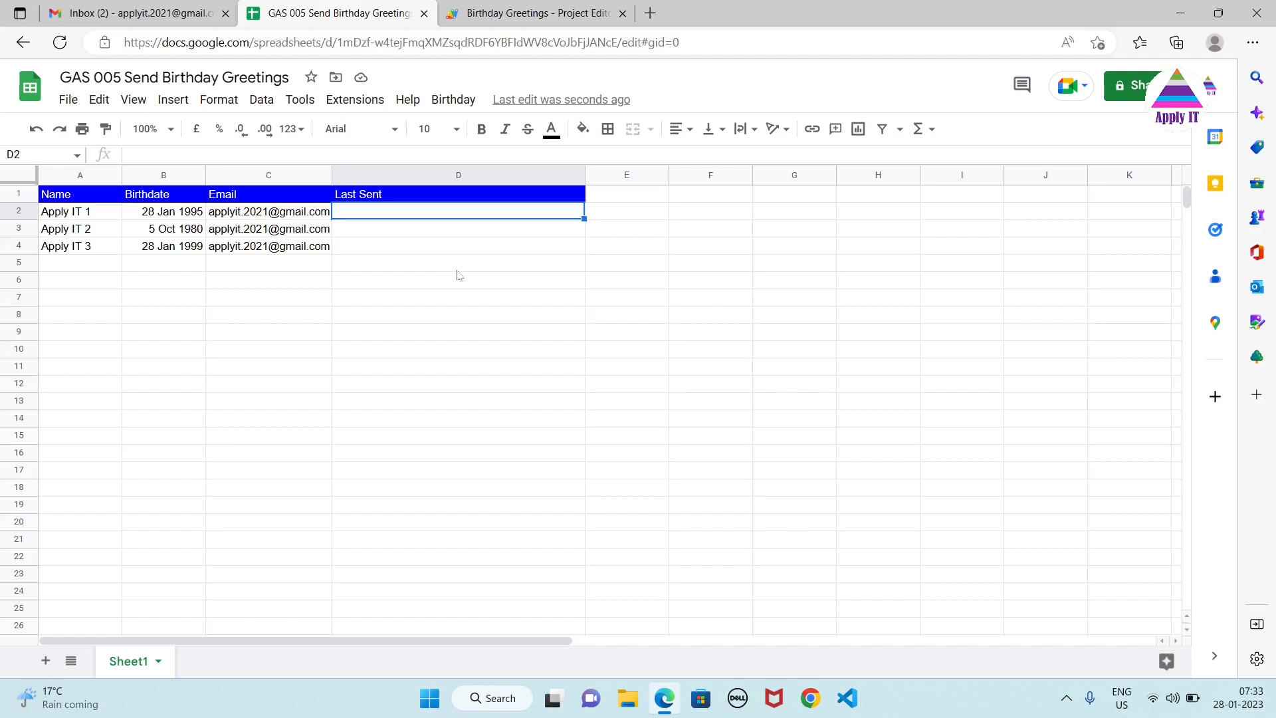
mouse_move(487, 222)
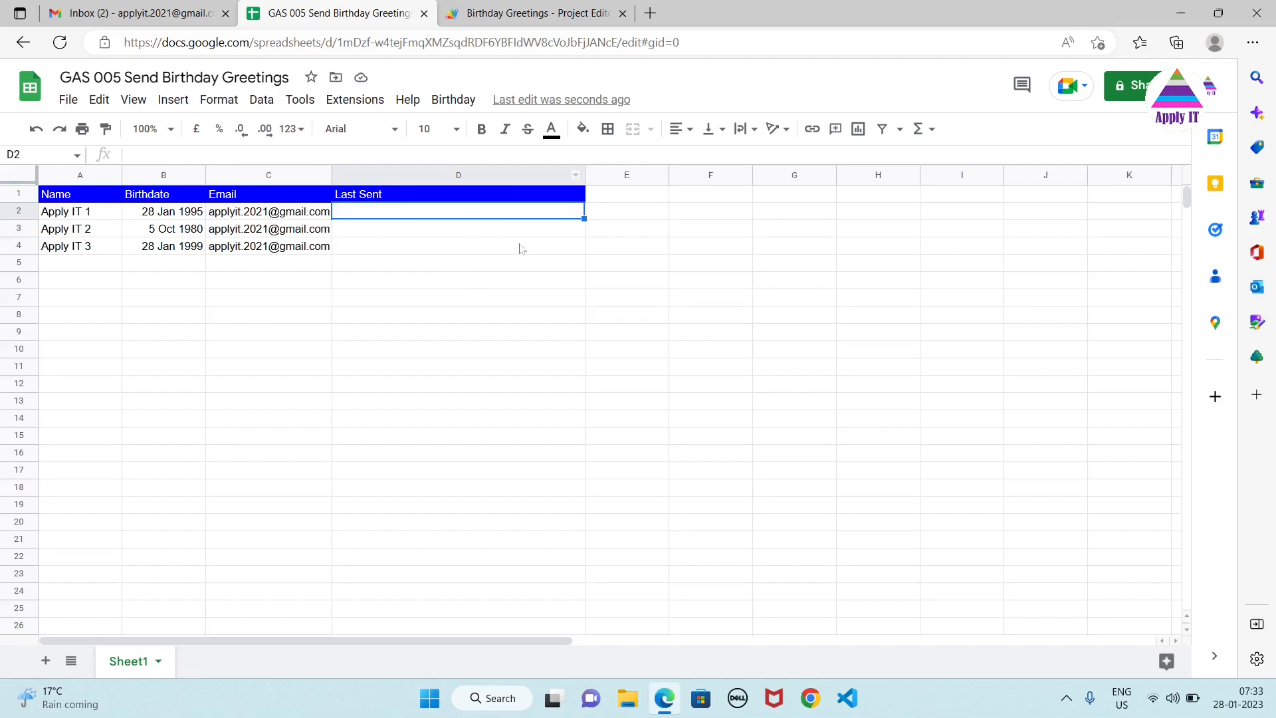
mouse_move(489, 288)
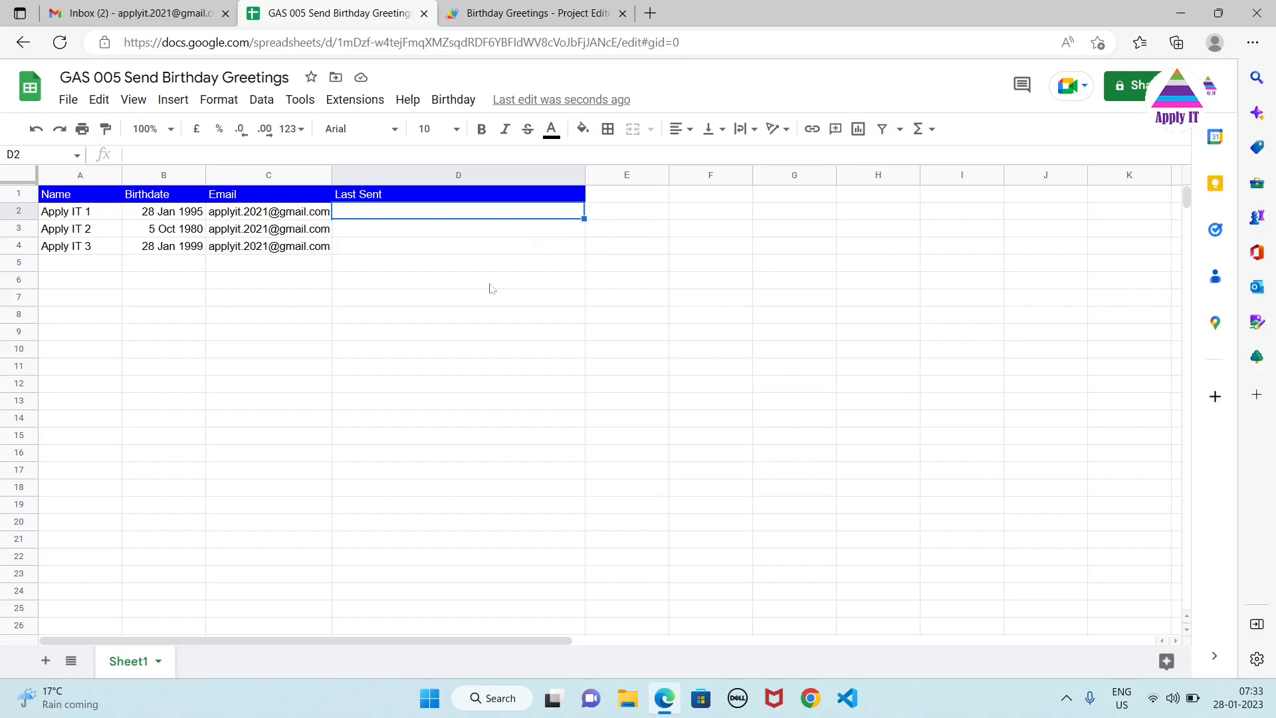
mouse_move(511, 183)
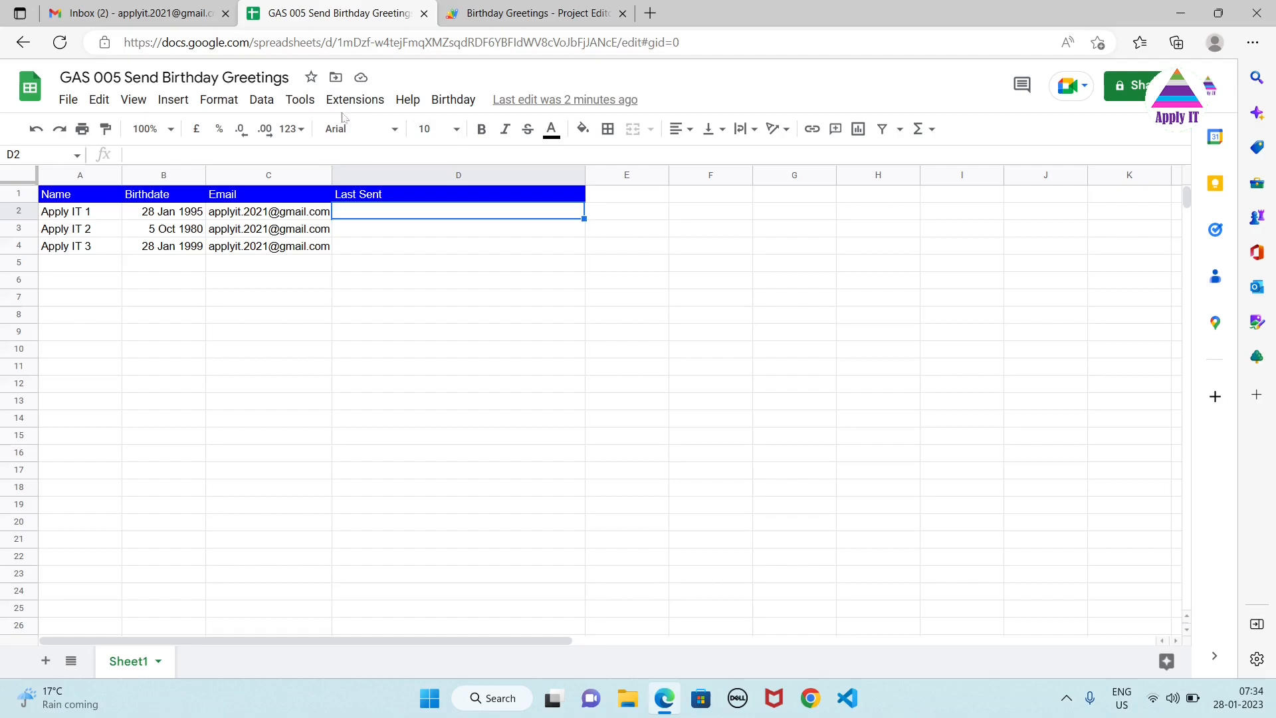
mouse_move(454, 99)
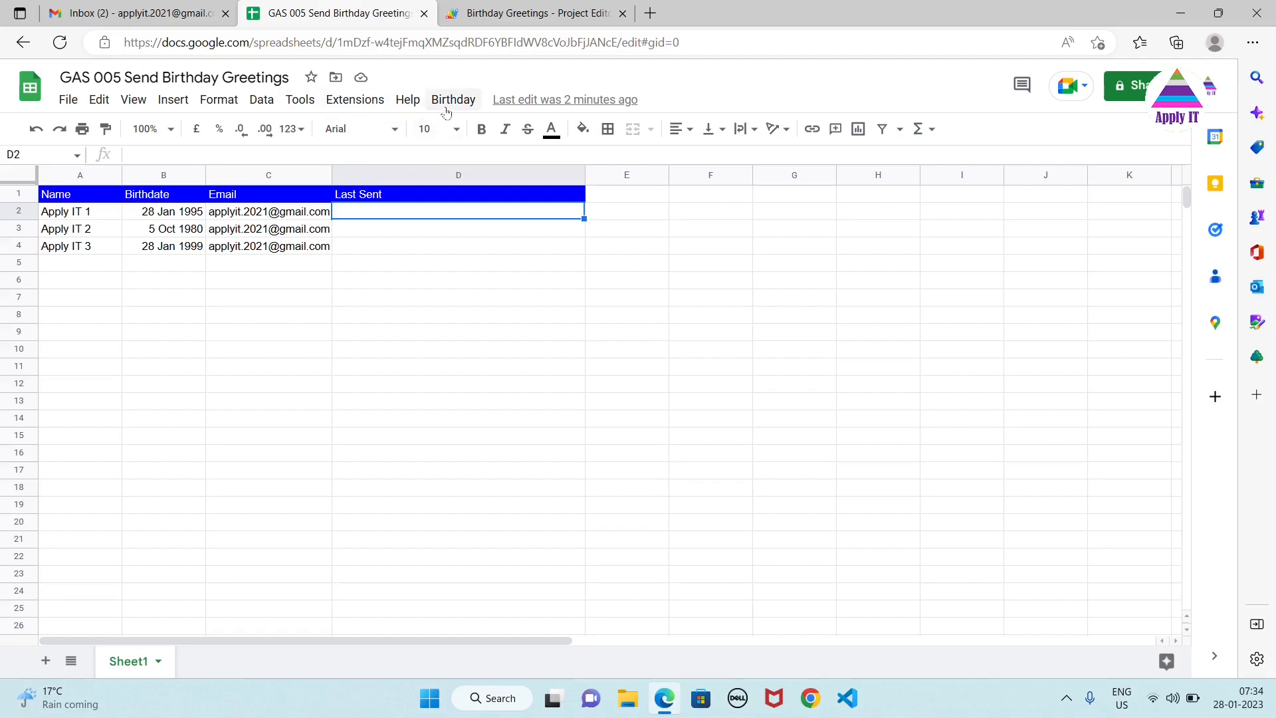
Show Extensions and the custom Birthday menu's Send Greetings entry, then go to the script project.
left_click(452, 99)
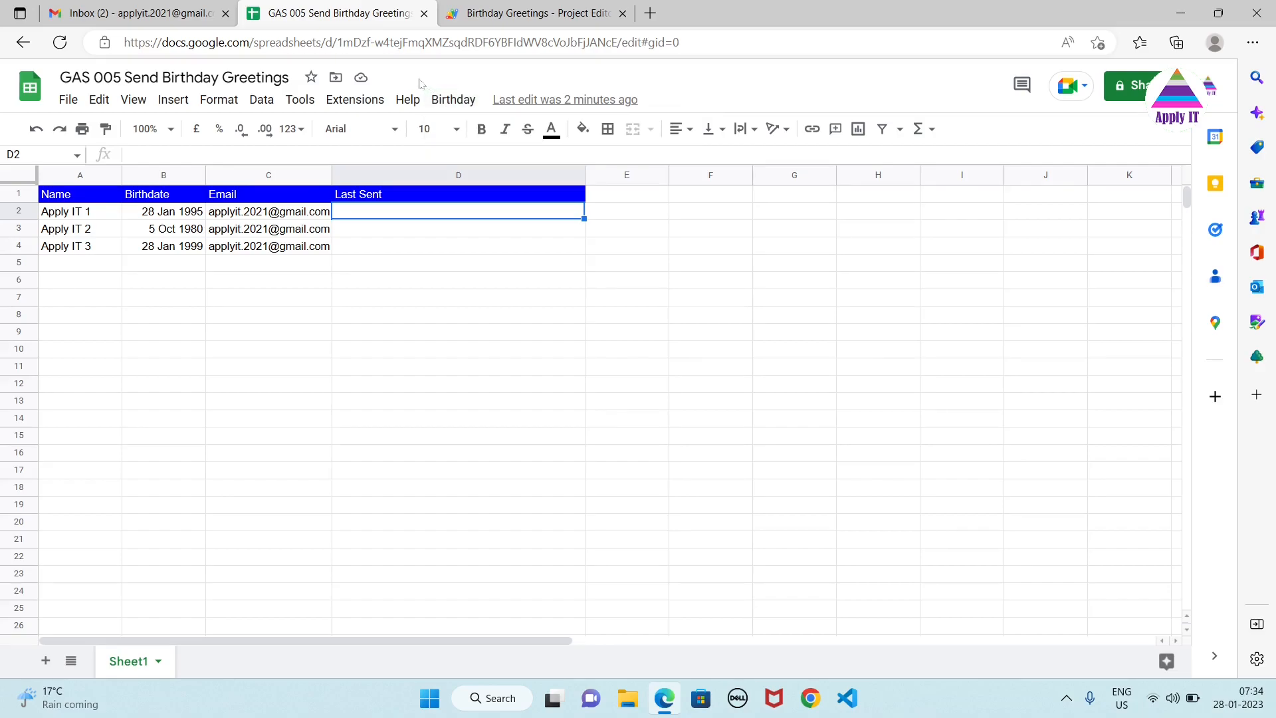
left_click(355, 99)
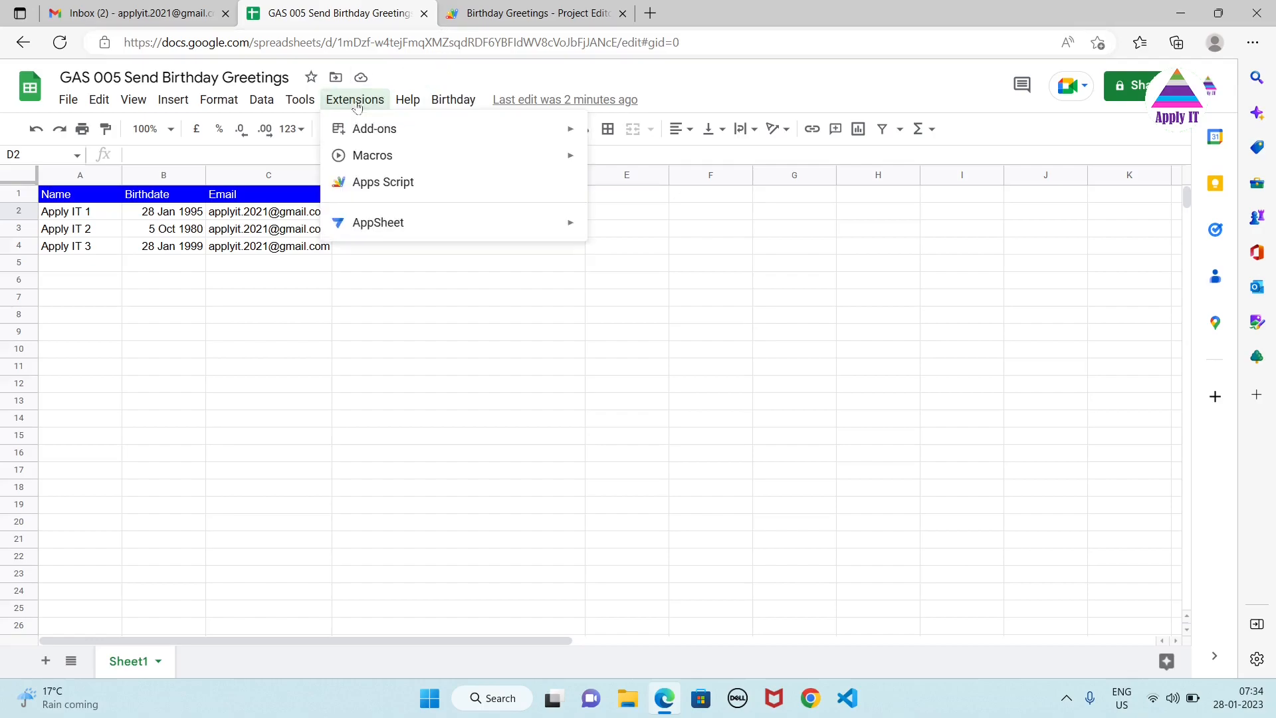
mouse_move(383, 181)
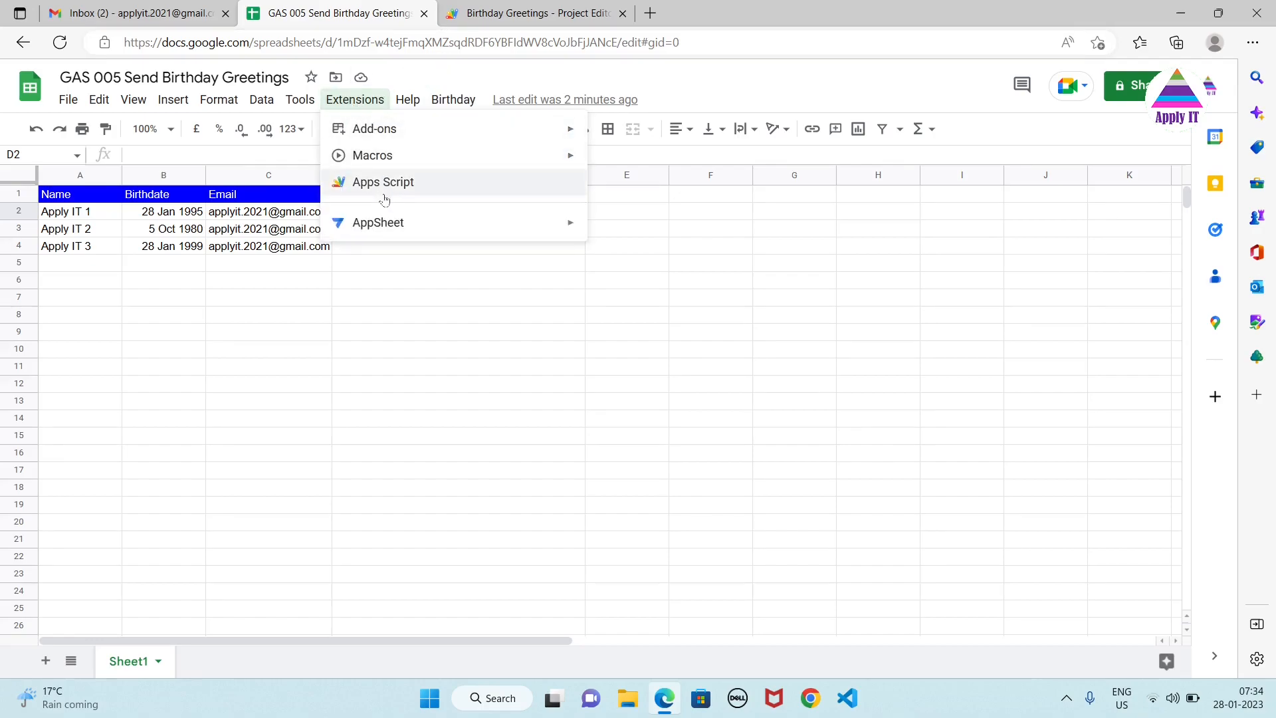
left_click(453, 99)
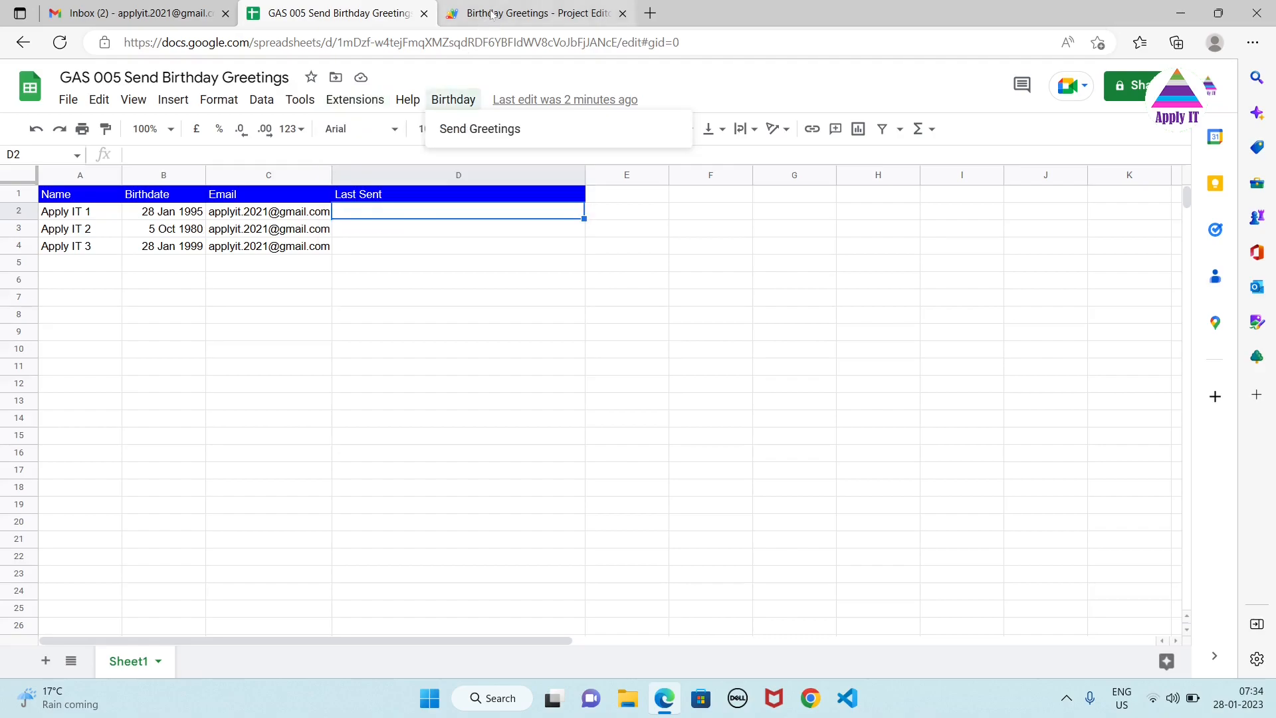
left_click(533, 13)
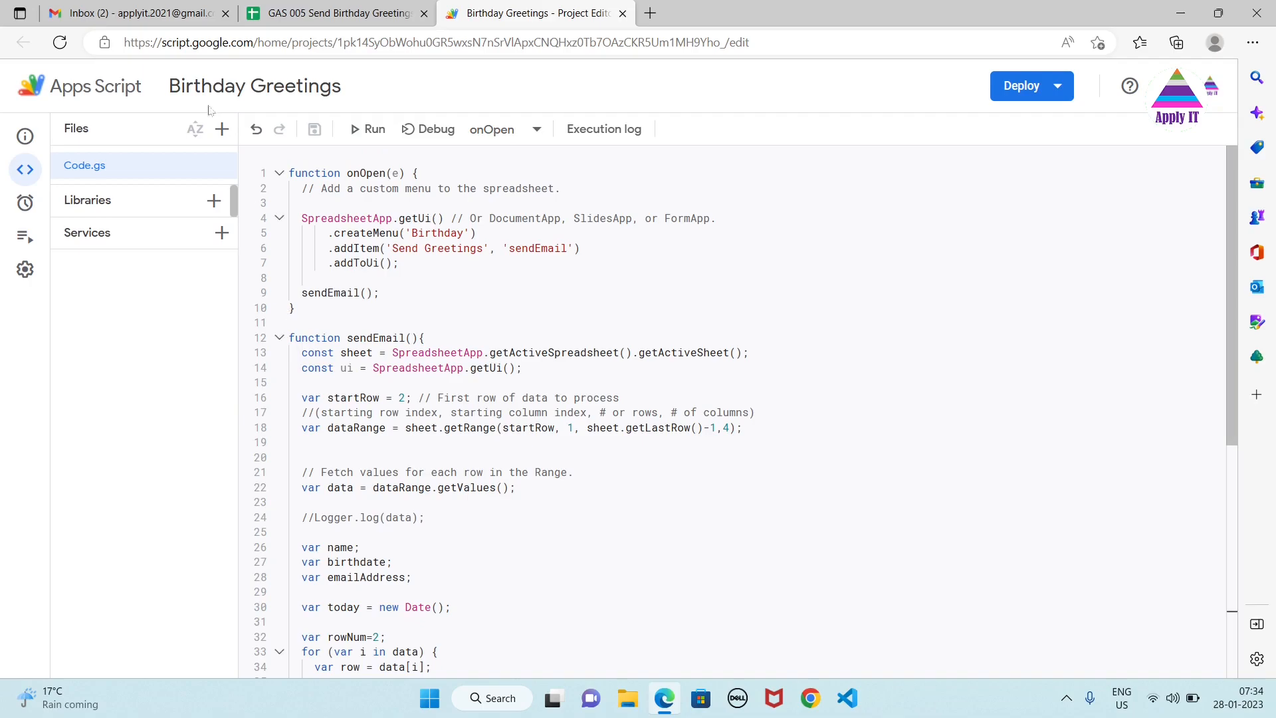
mouse_move(313, 129)
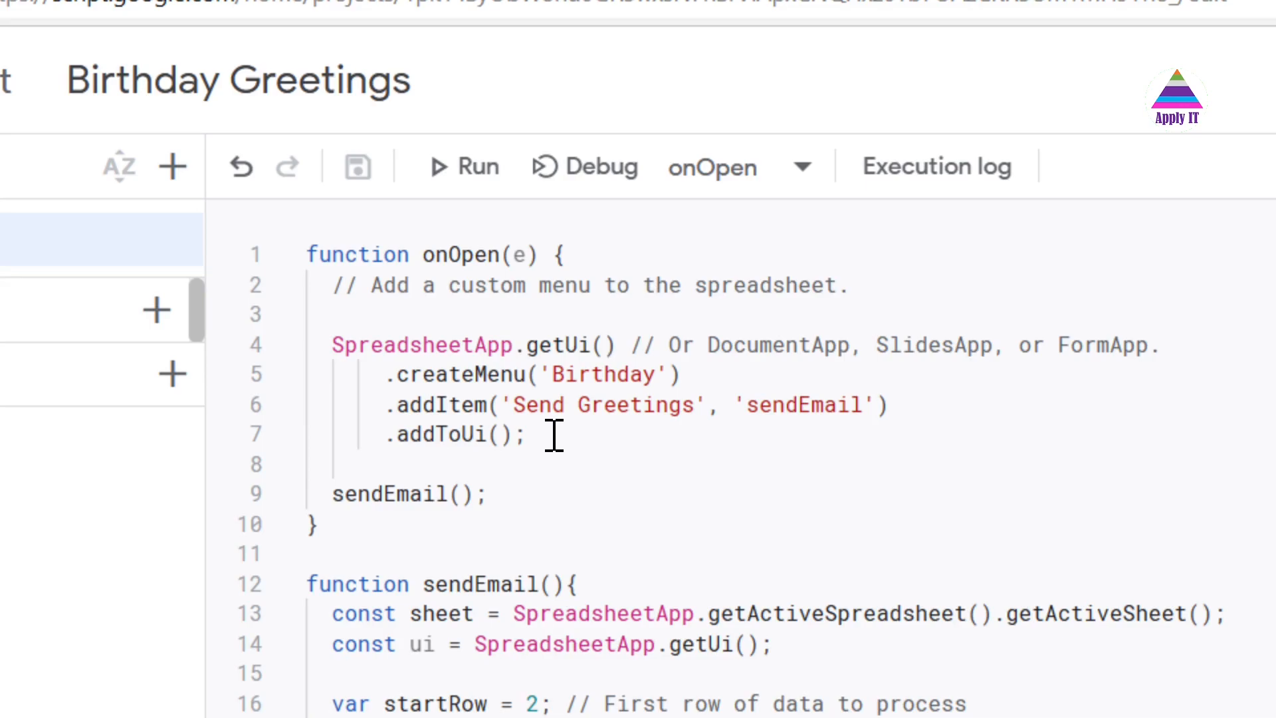
mouse_move(585, 448)
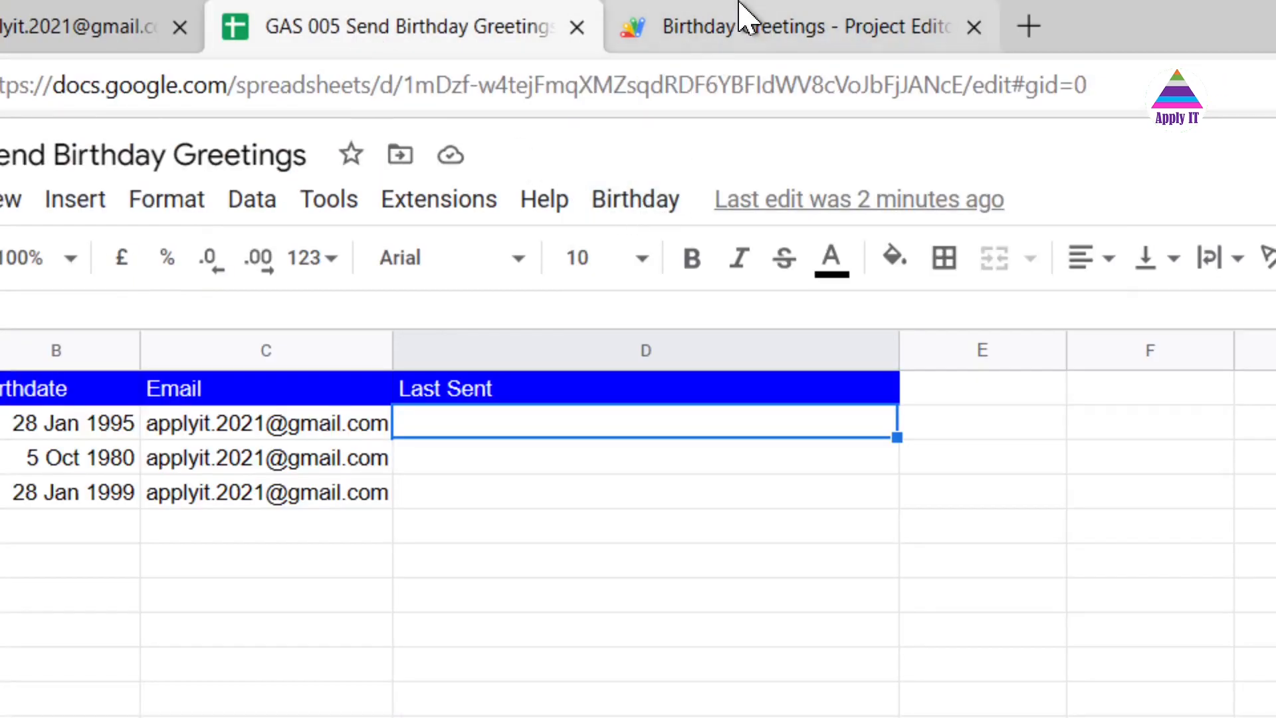
Walk through Code.gs from onOpen's Birthday menu down to the sendEmail function.
left_click(798, 26)
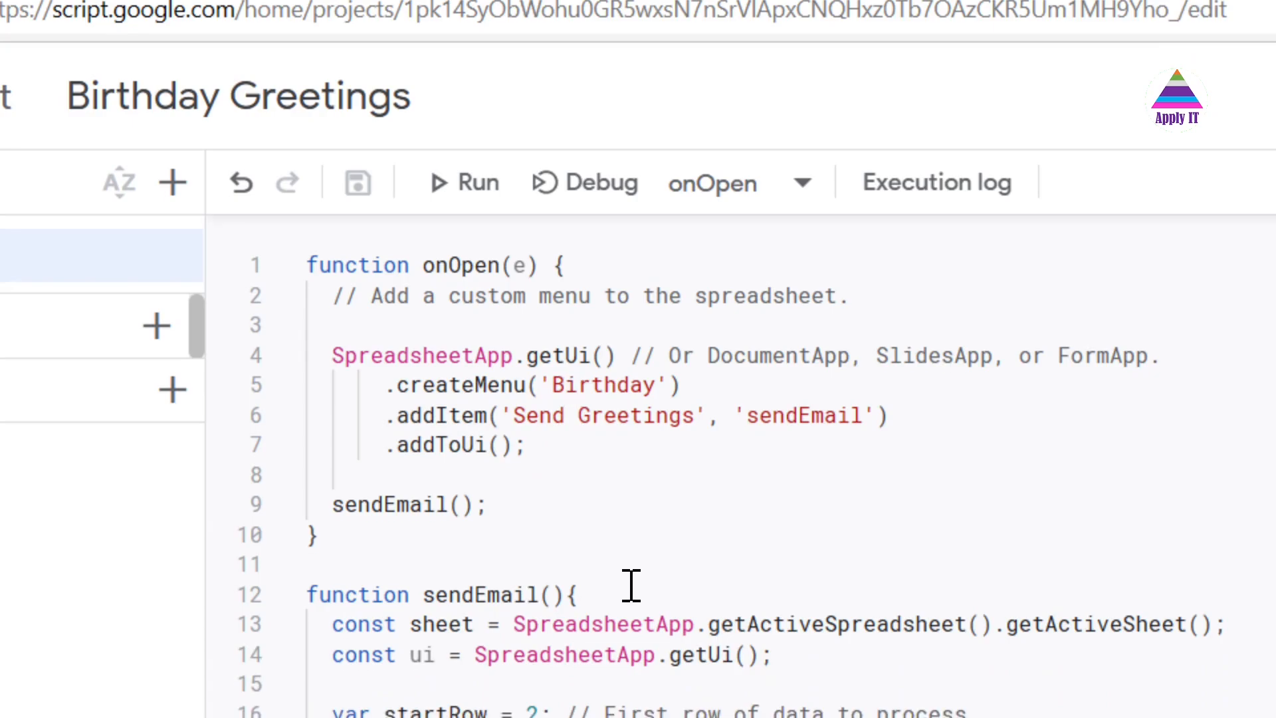
scroll("down", 3)
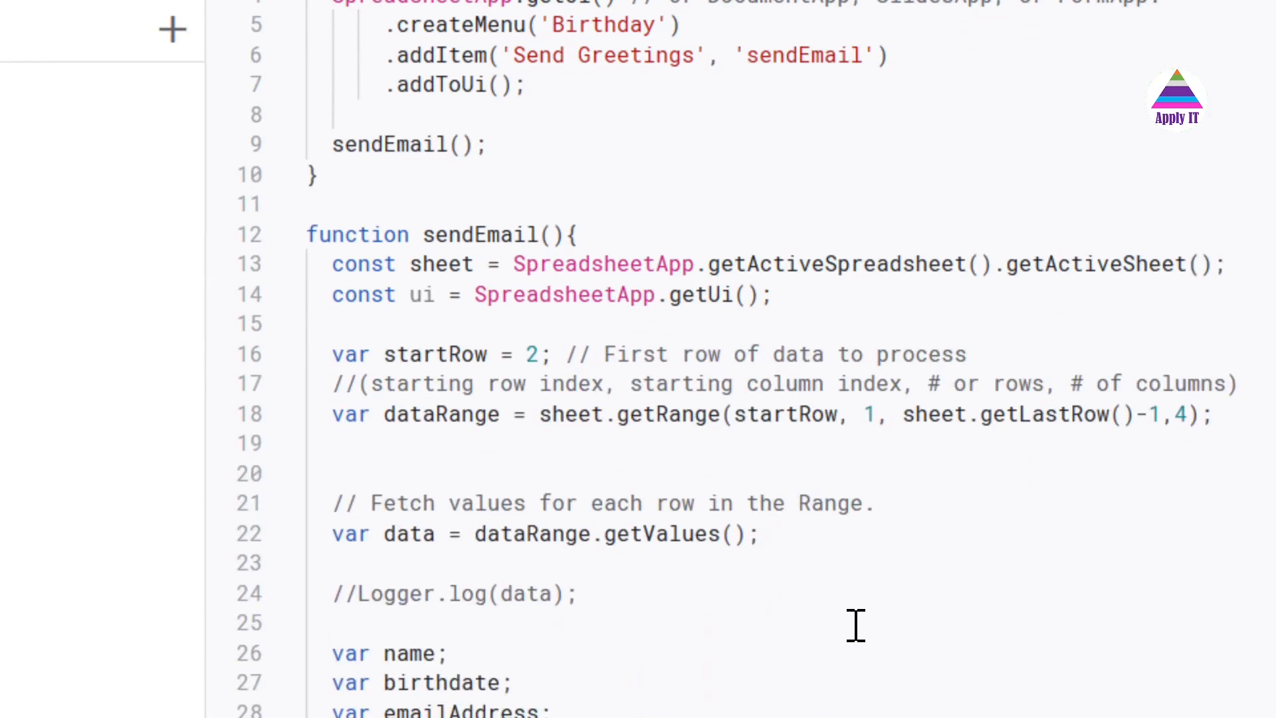
scroll("down", 3)
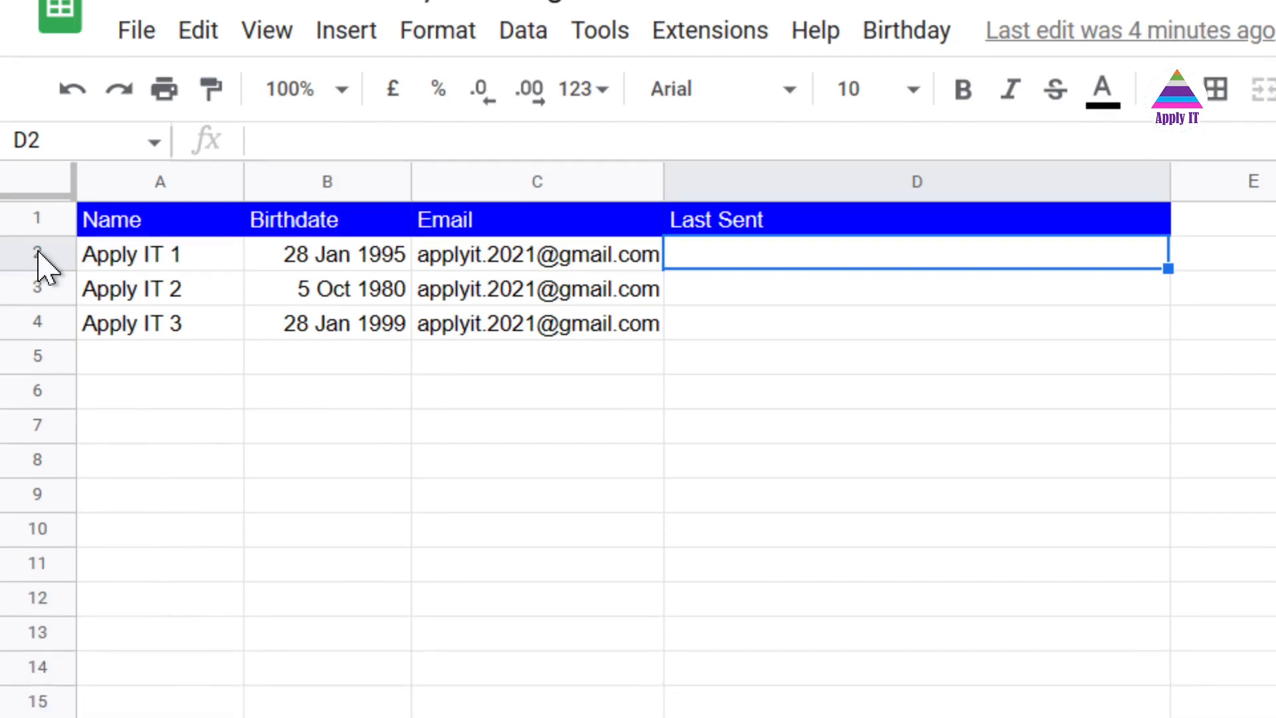
Review row 4 and the first name, birthdate (28 Jan 1995) and email cells, then return to the script.
left_click(37, 290)
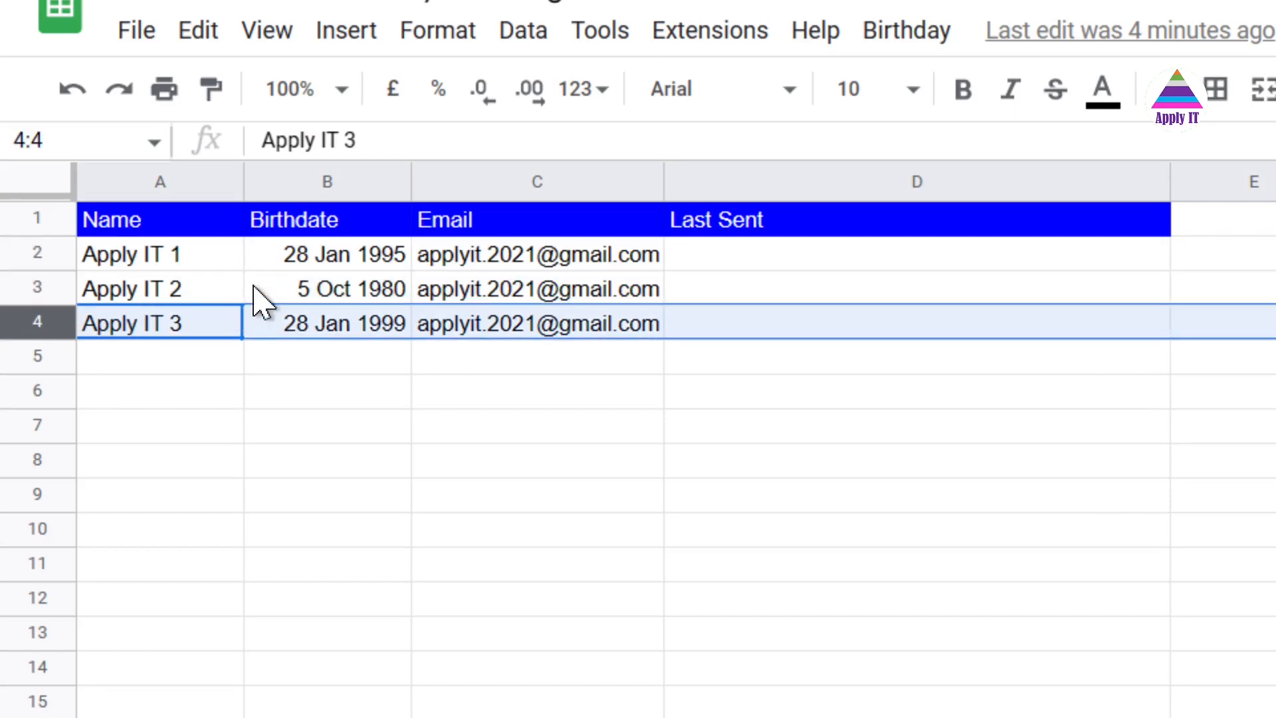
left_click(327, 254)
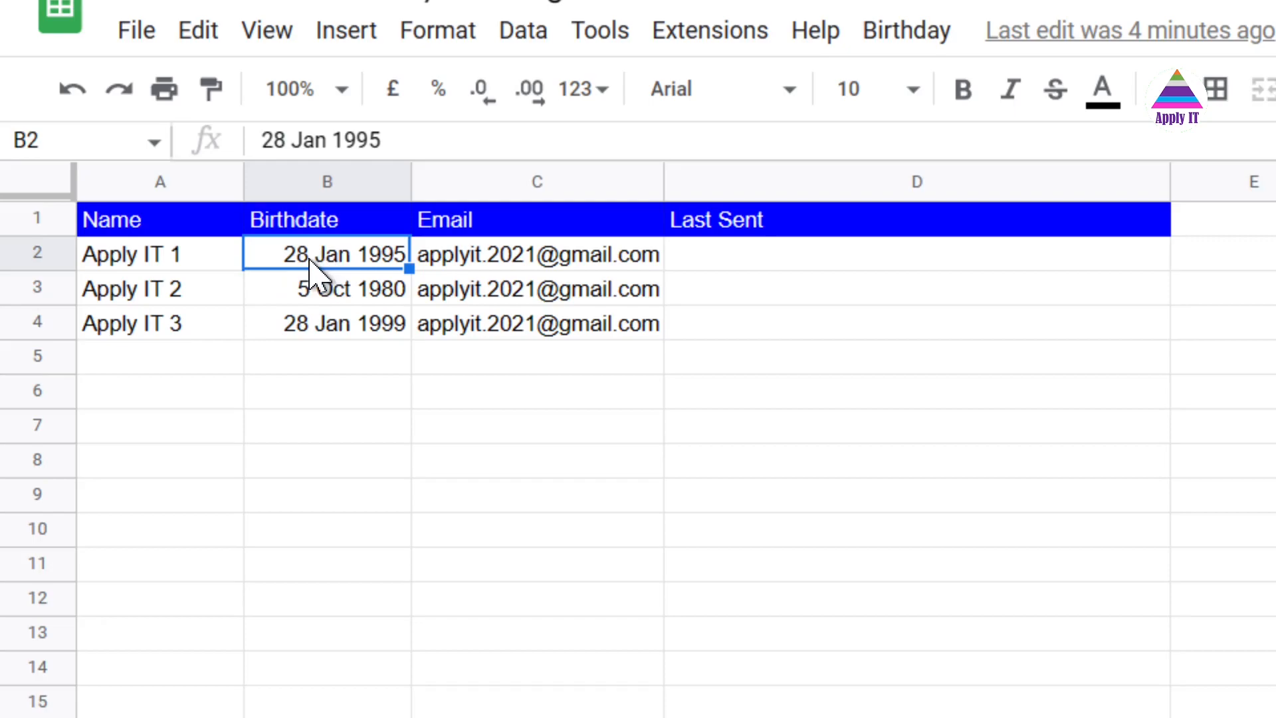
mouse_move(161, 302)
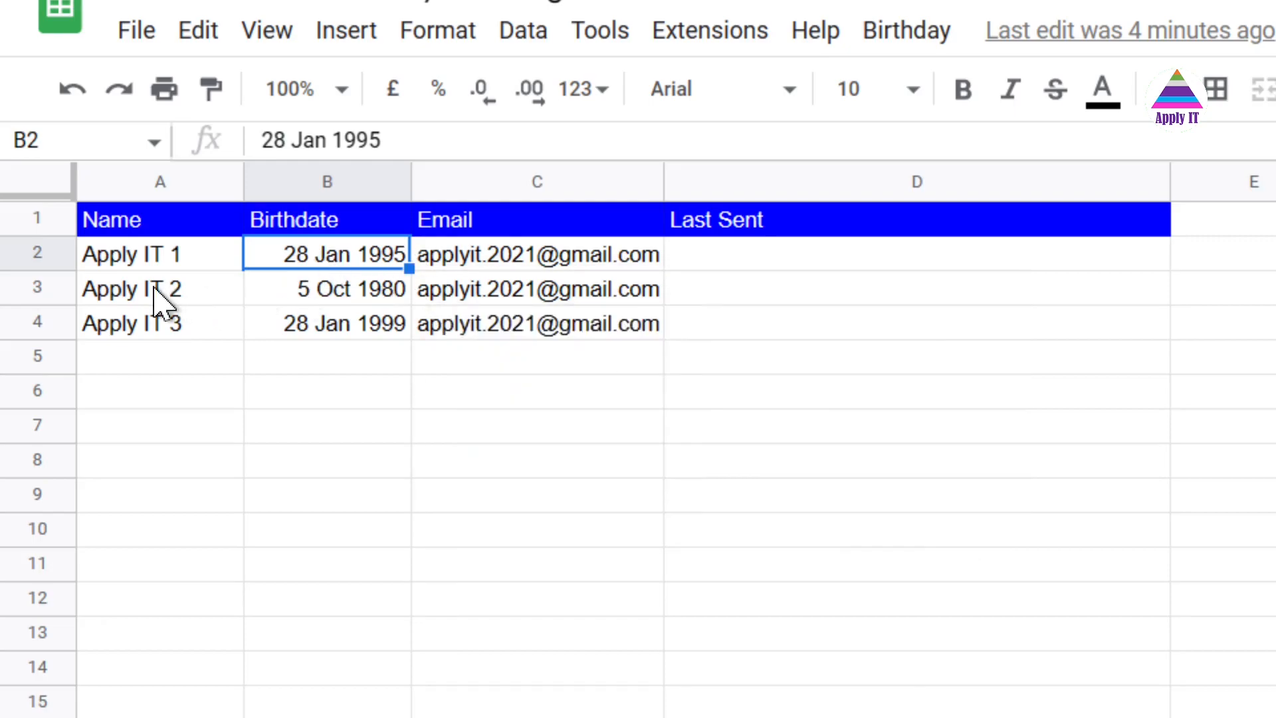
left_click(130, 253)
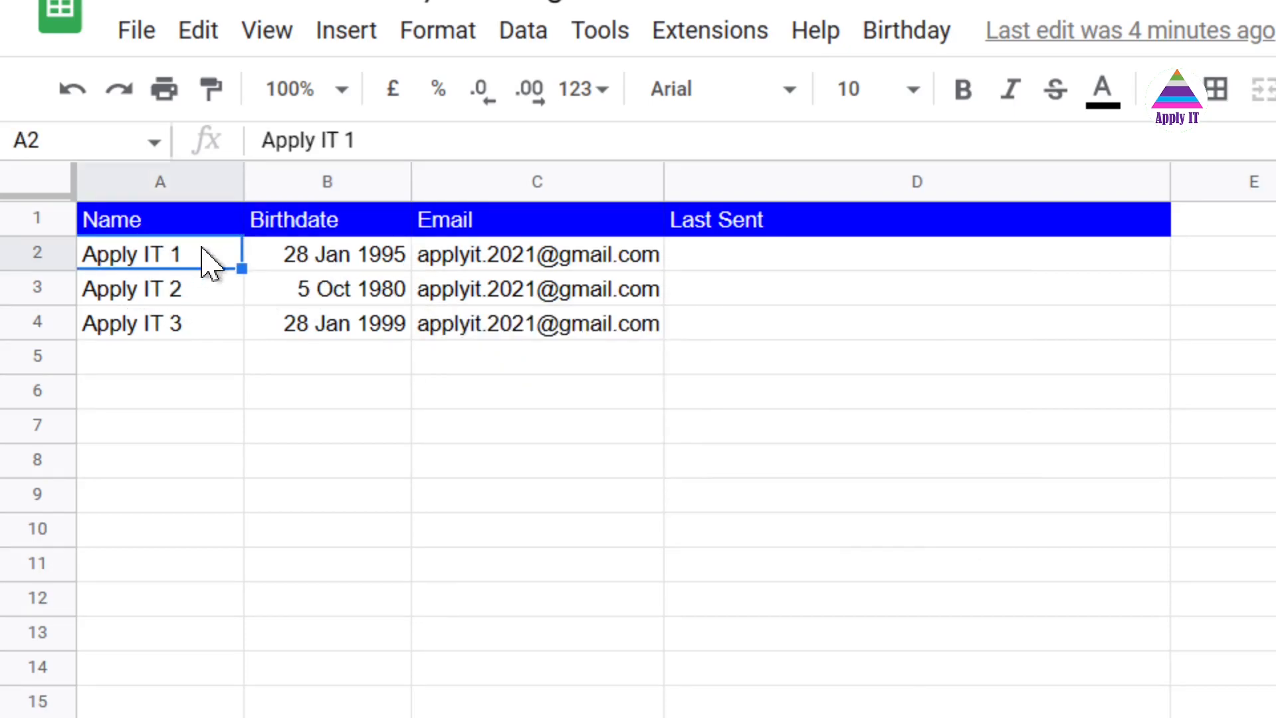
left_click(537, 254)
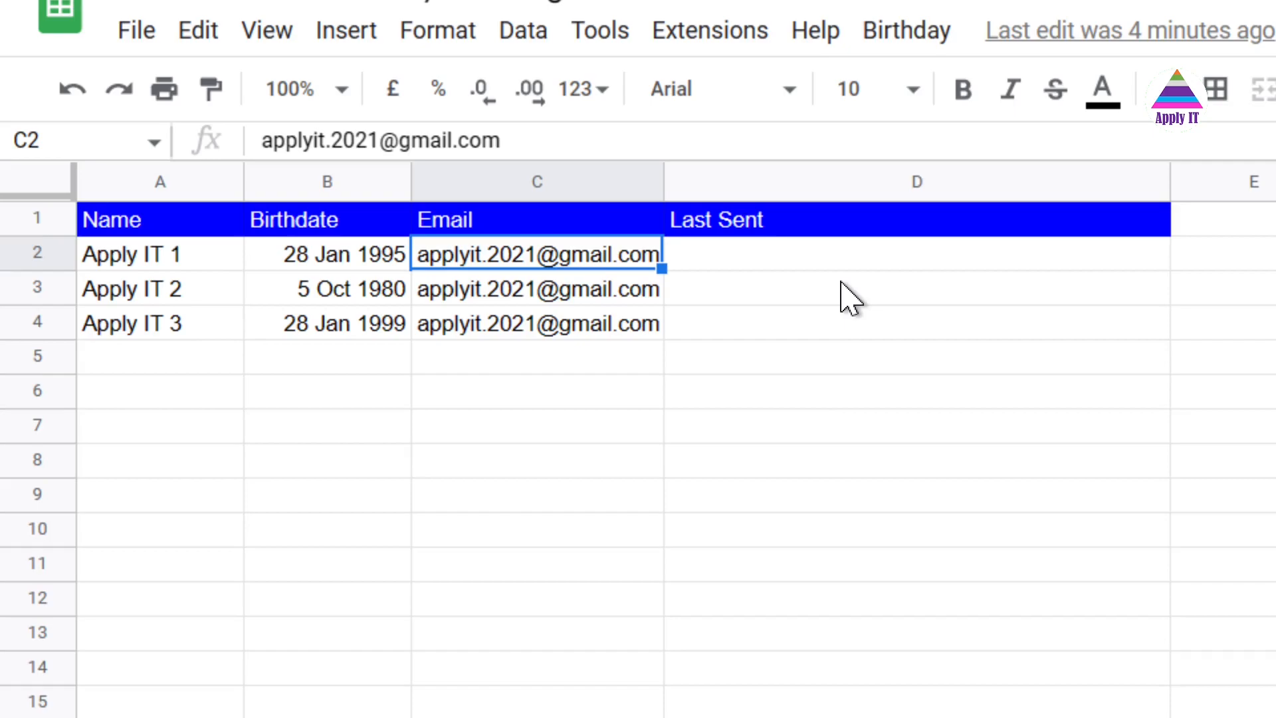
left_click(917, 253)
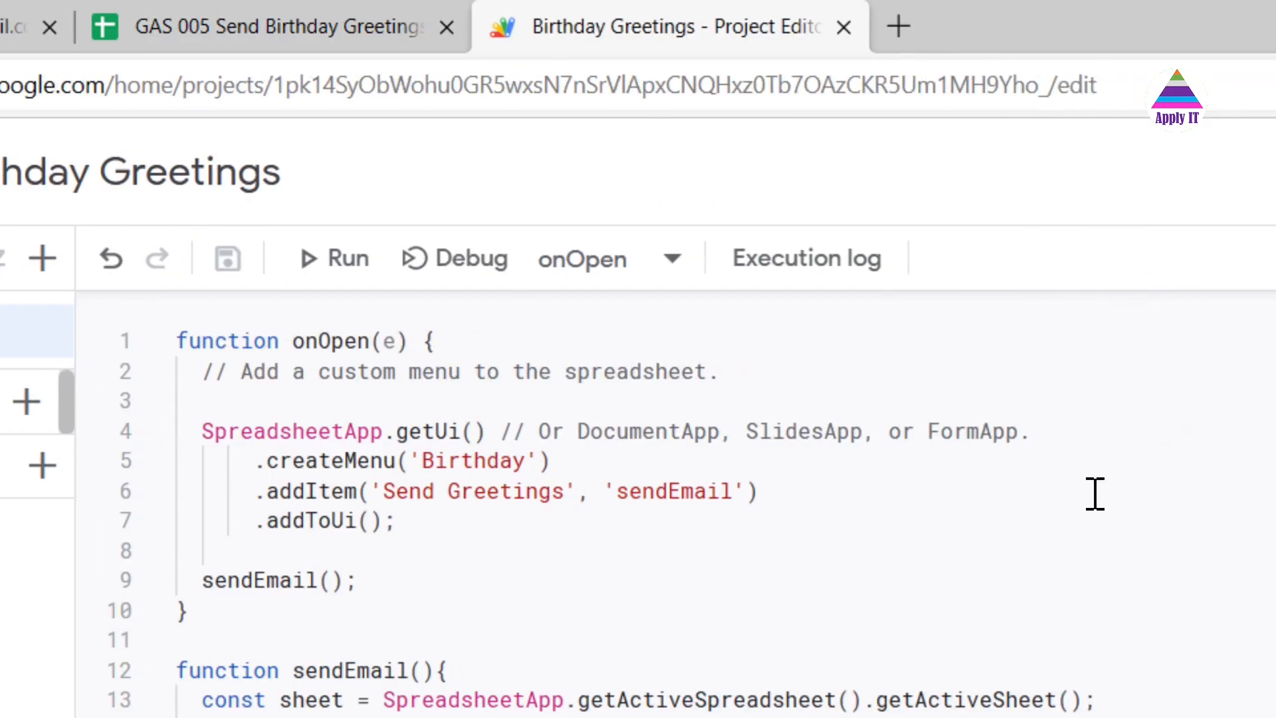
scroll("down", 3)
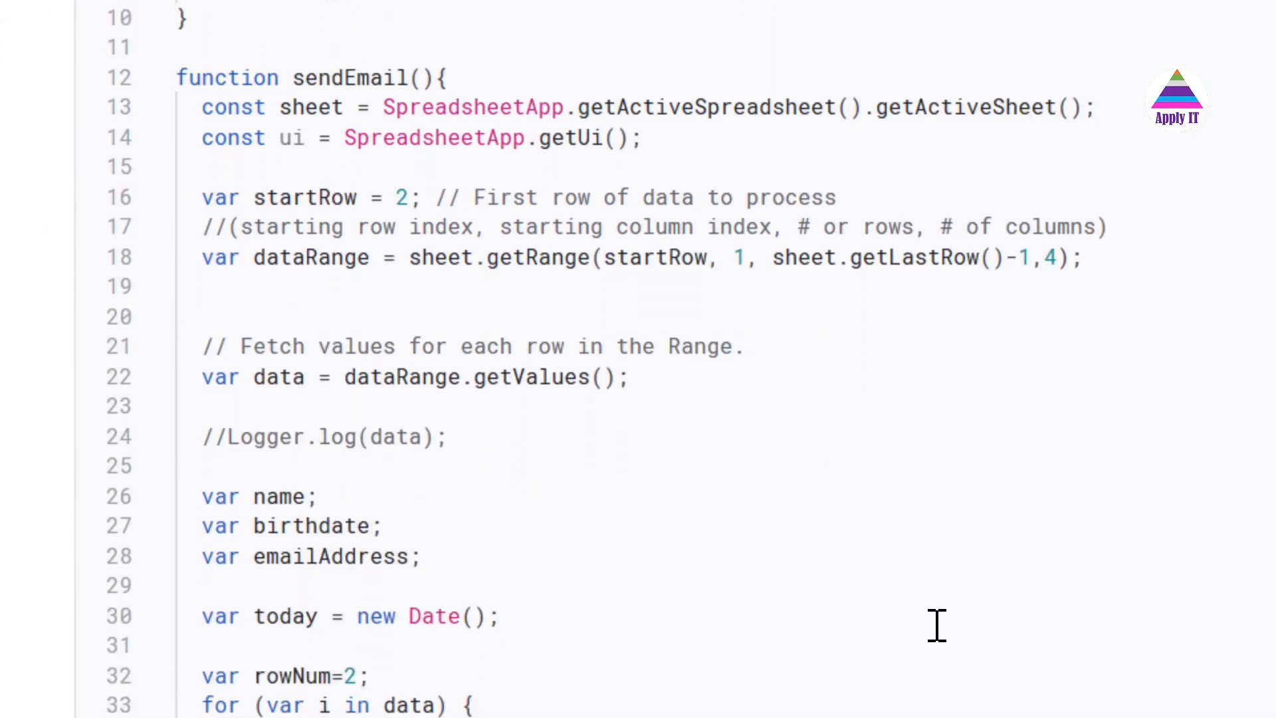
scroll("down", 3)
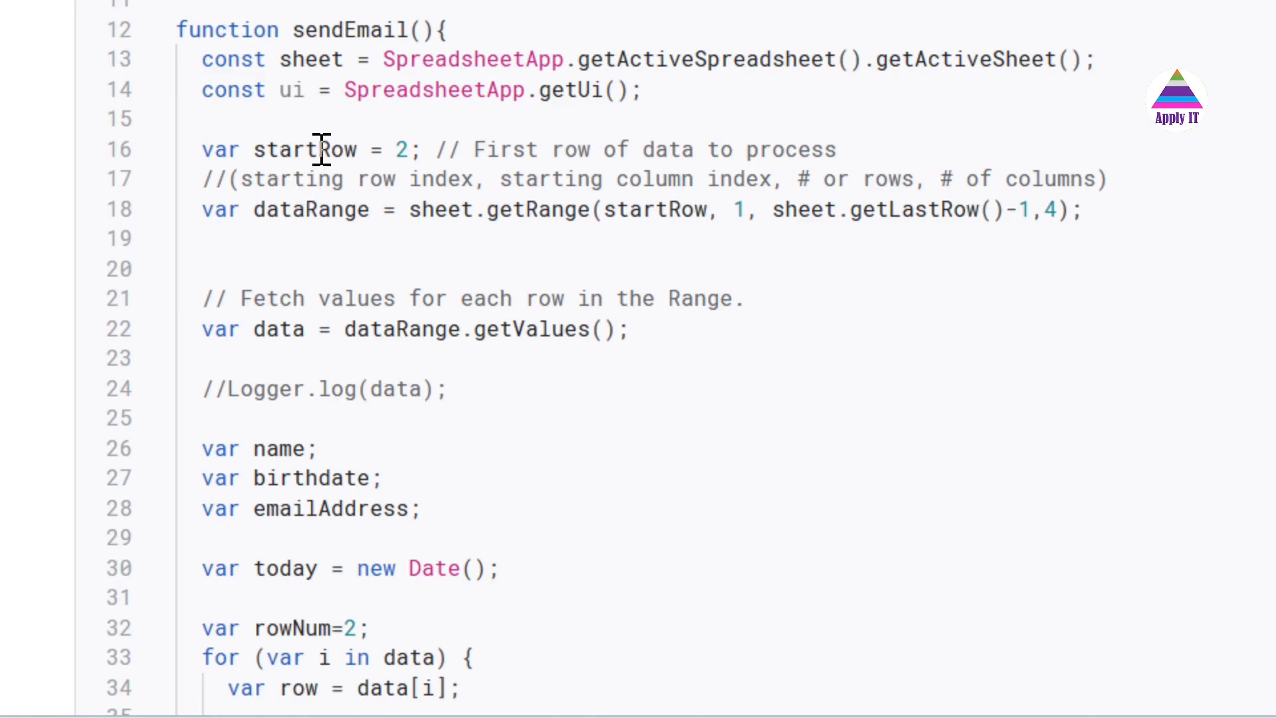
mouse_move(476, 254)
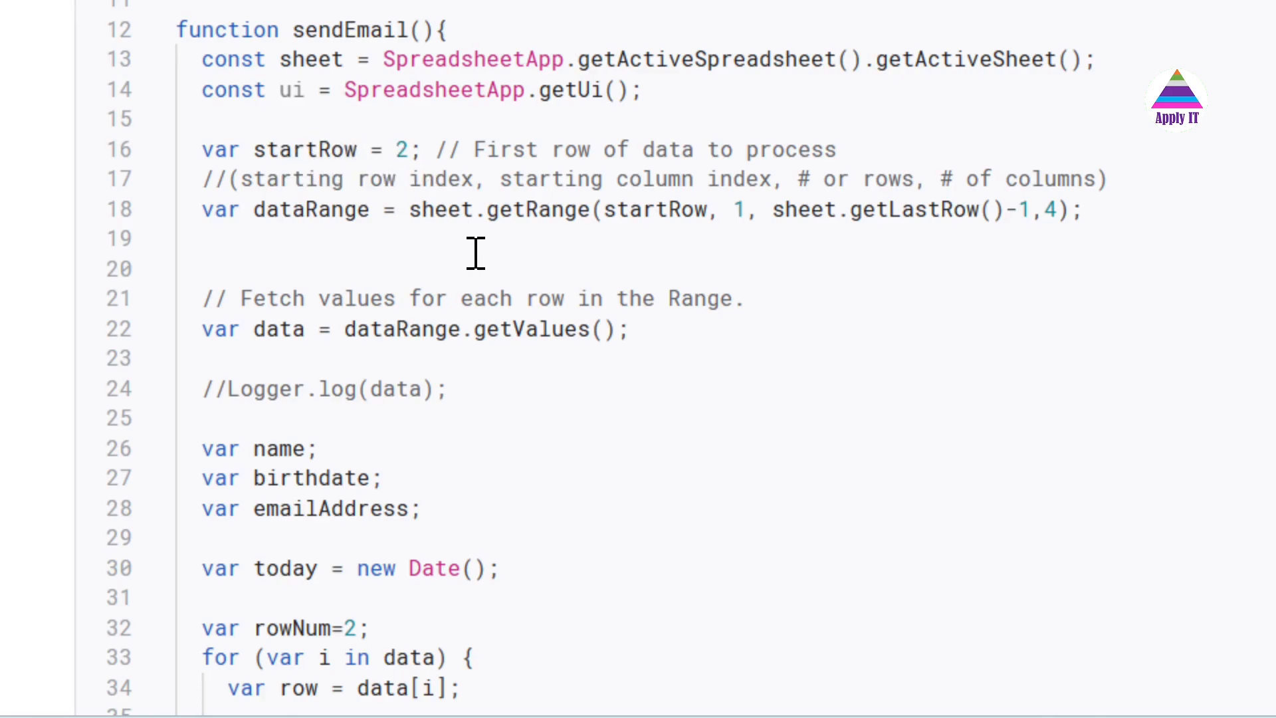
mouse_move(635, 228)
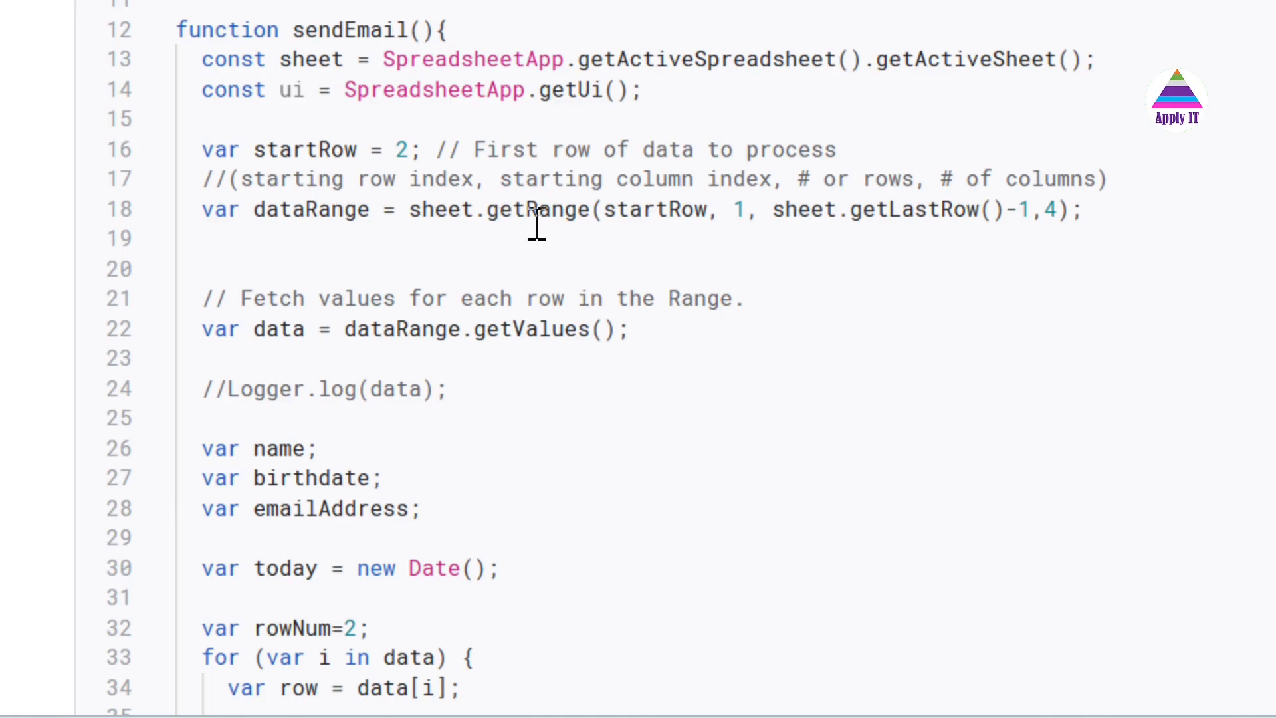
mouse_move(820, 239)
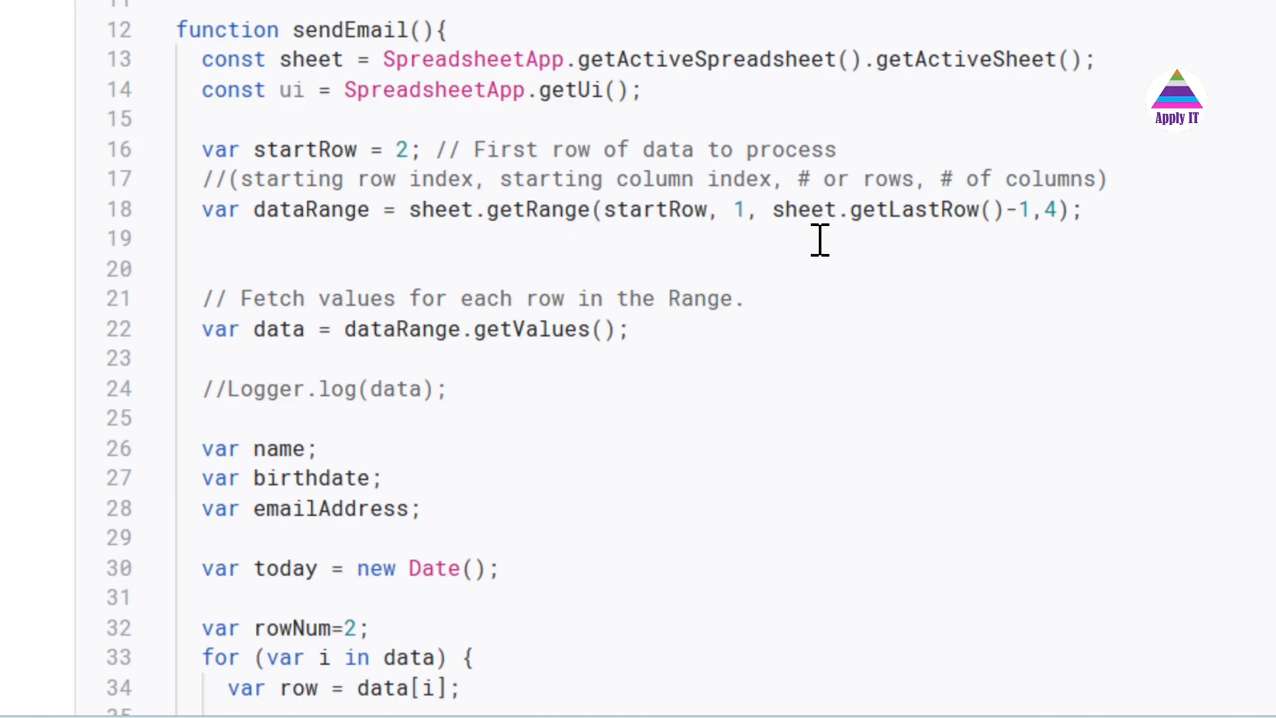
mouse_move(635, 209)
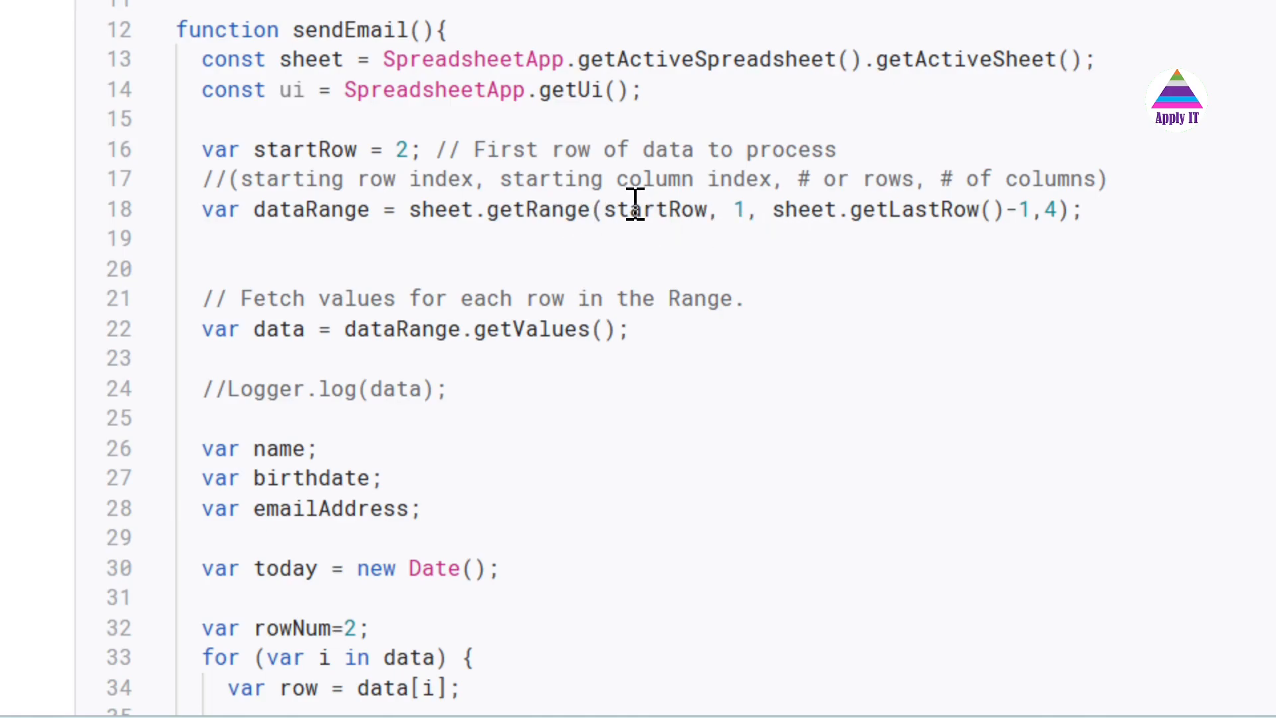
mouse_move(936, 210)
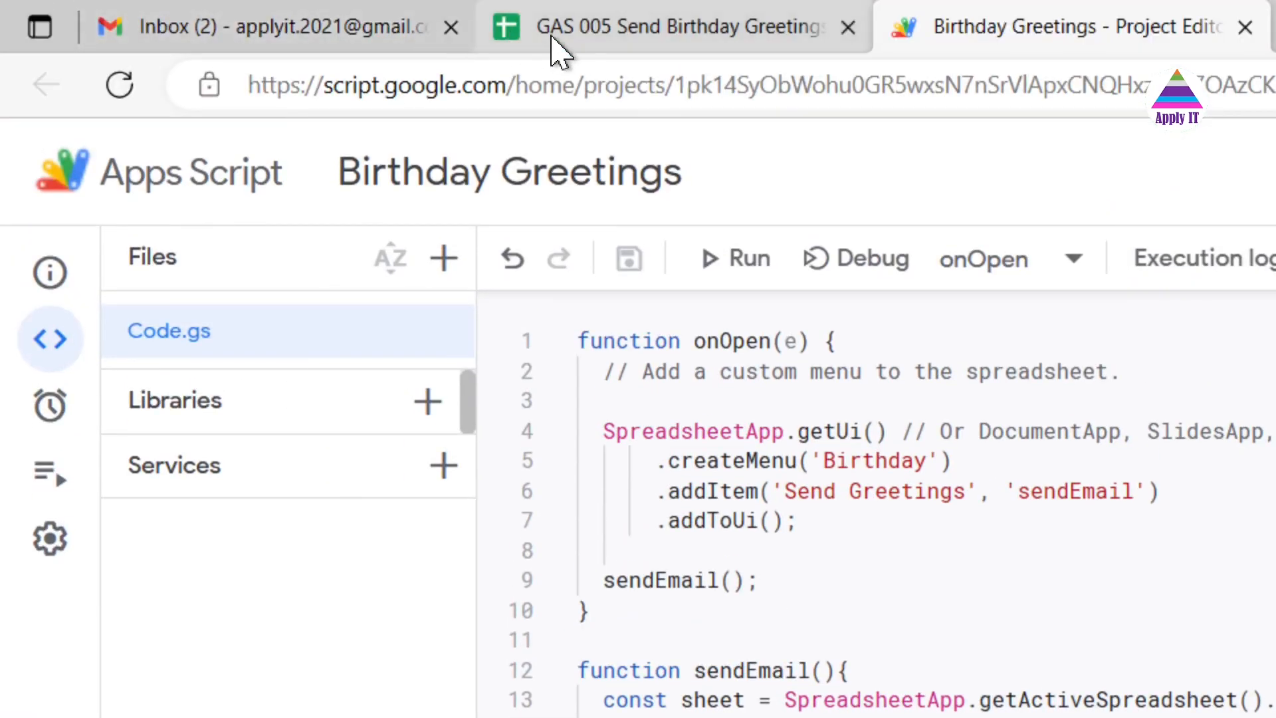
left_click(675, 26)
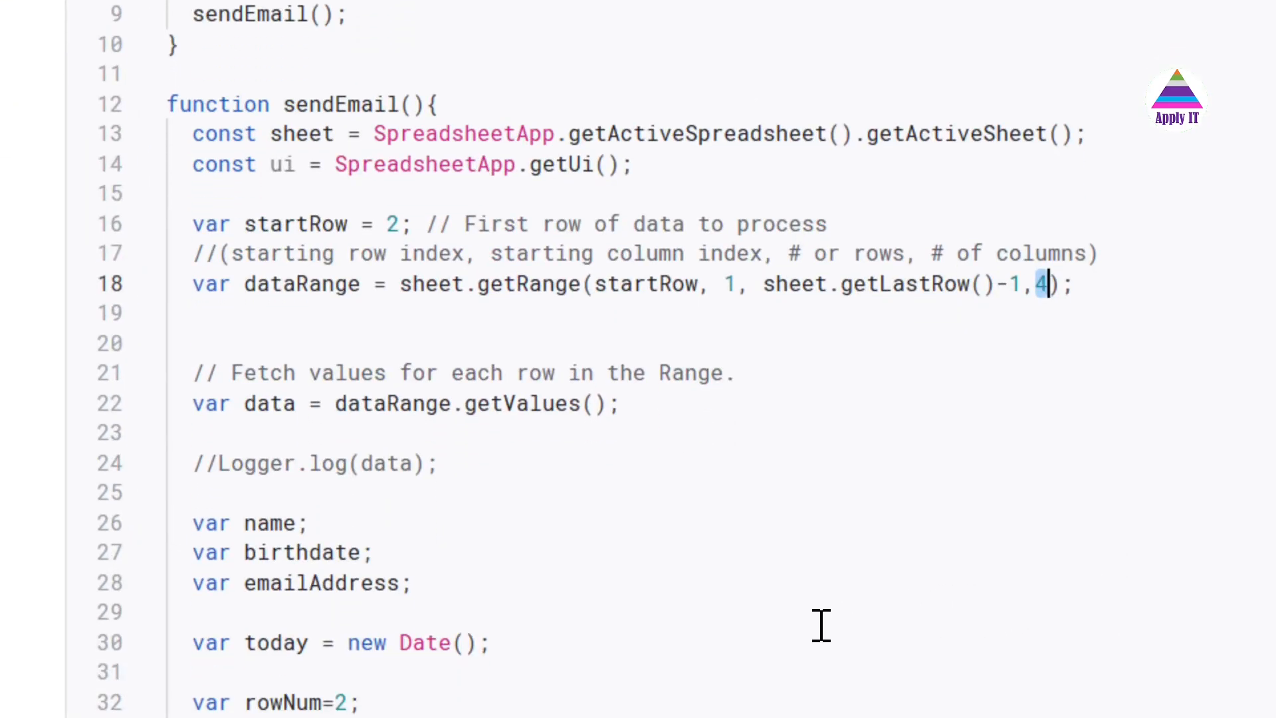
scroll("down", 3)
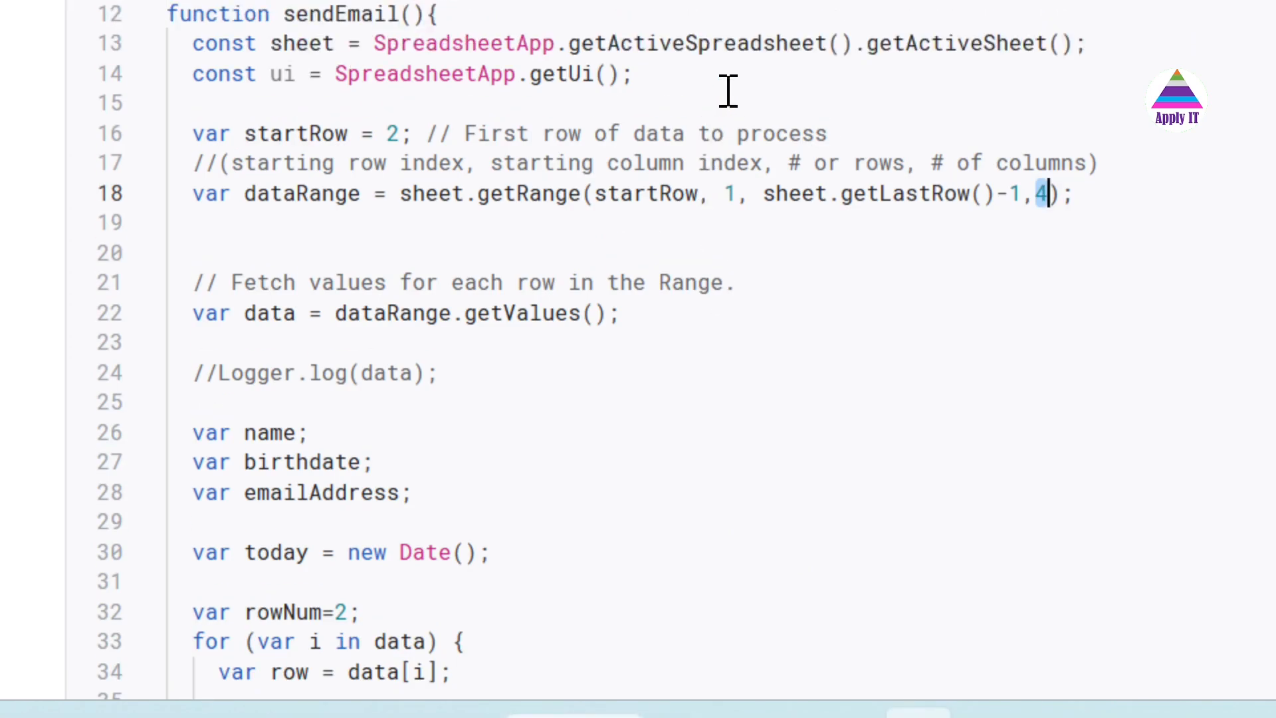
mouse_move(346, 318)
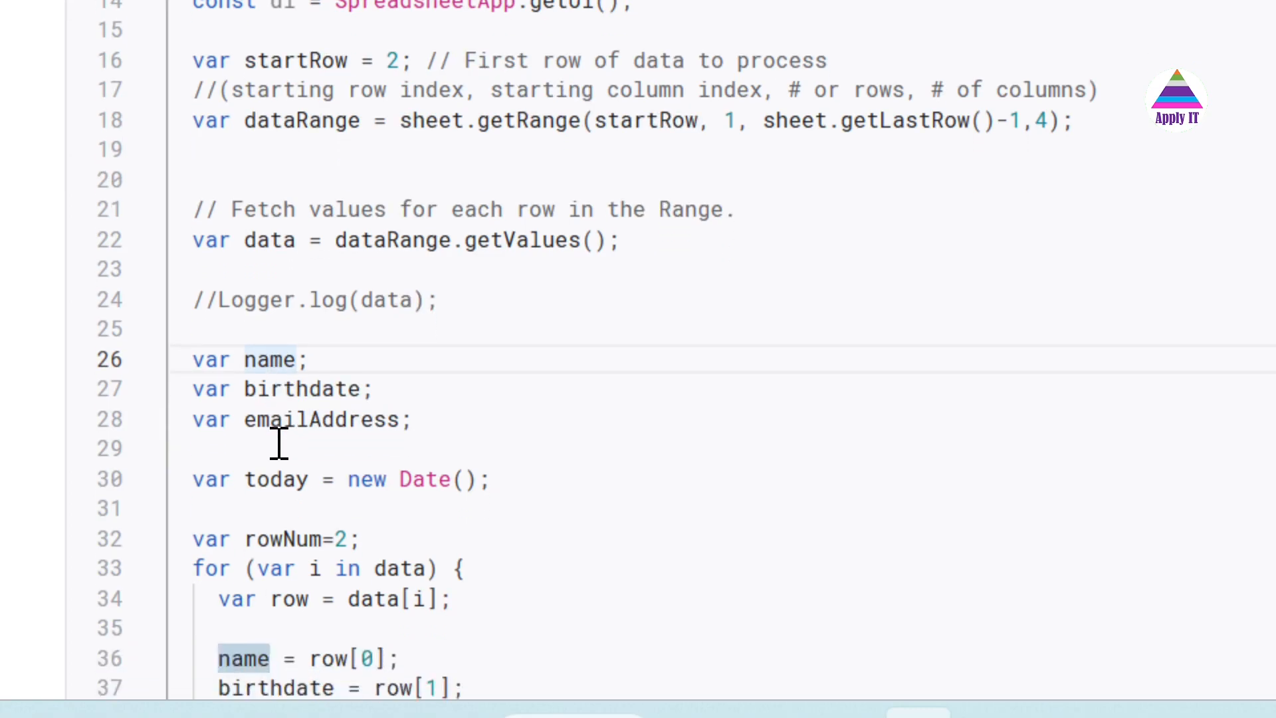
scroll("down", 3)
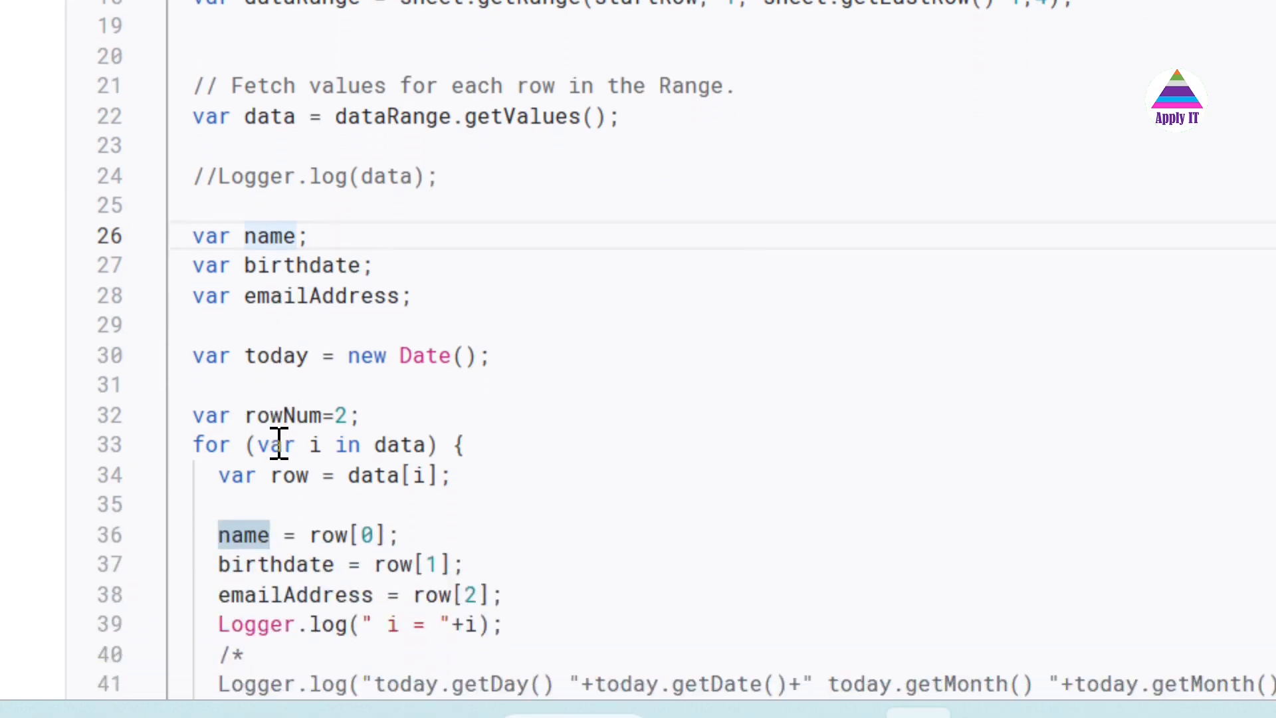
scroll("down", 3)
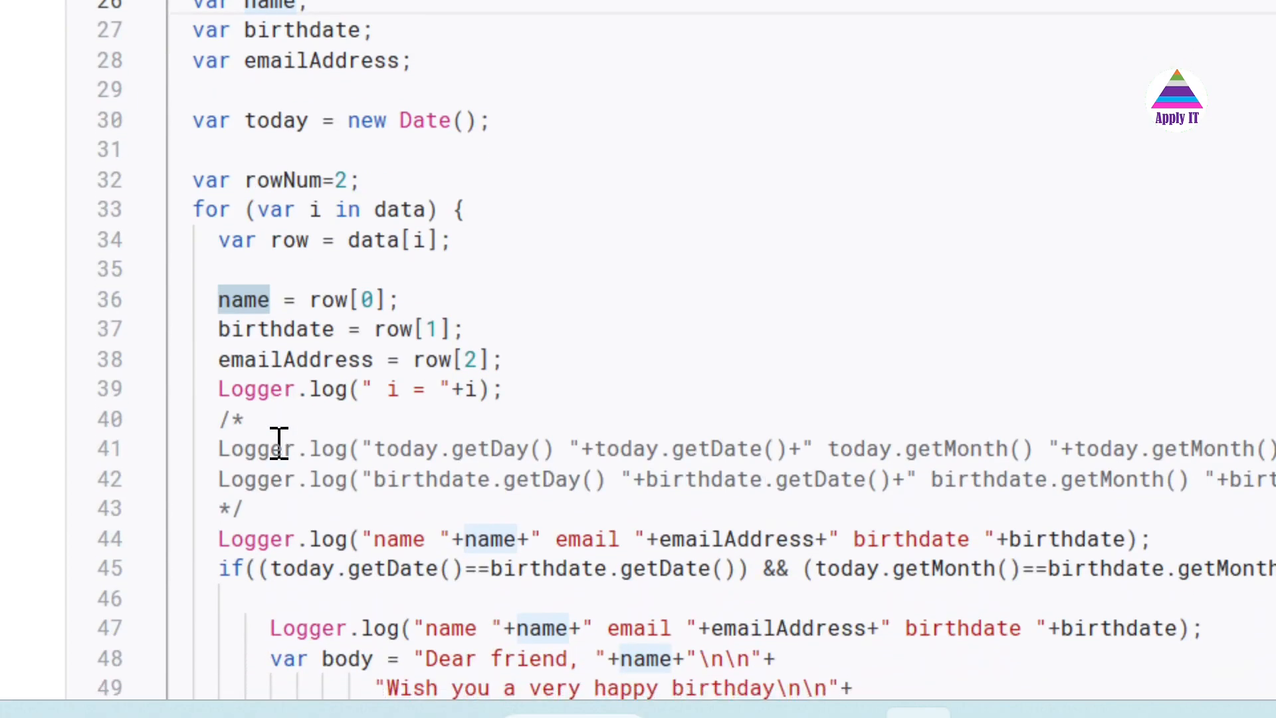
scroll("up", 3)
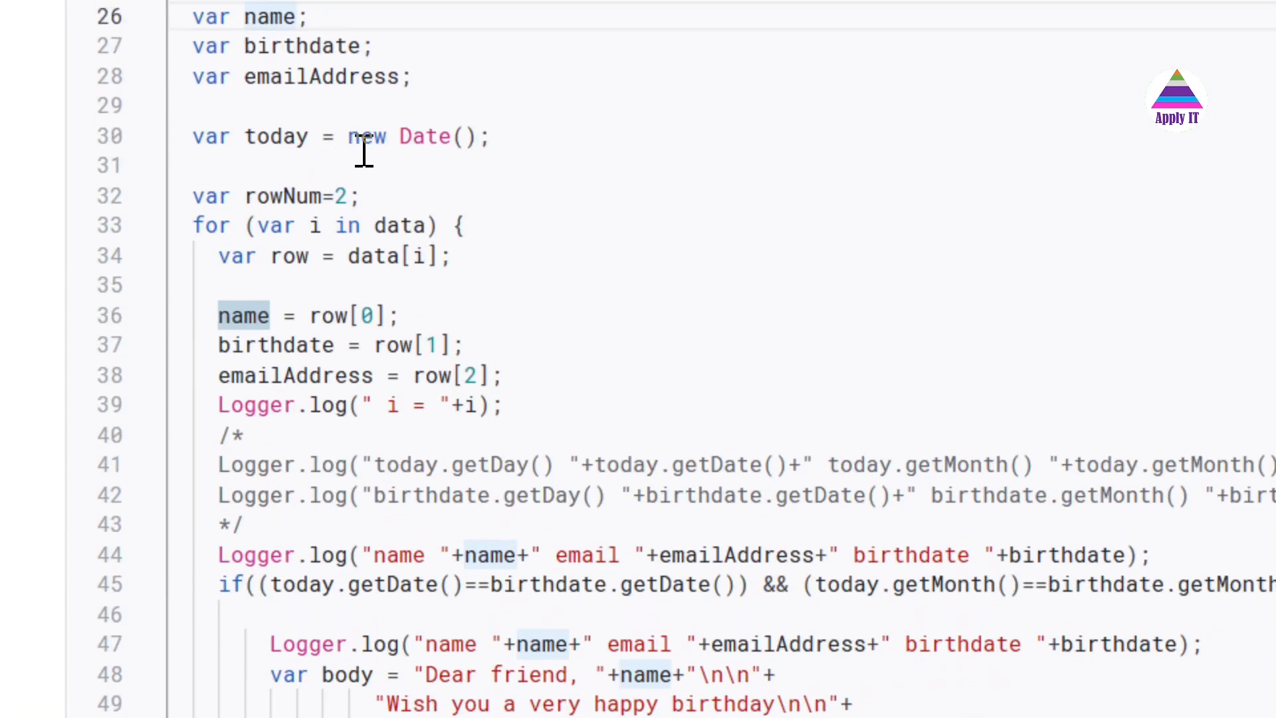
scroll("down", 3)
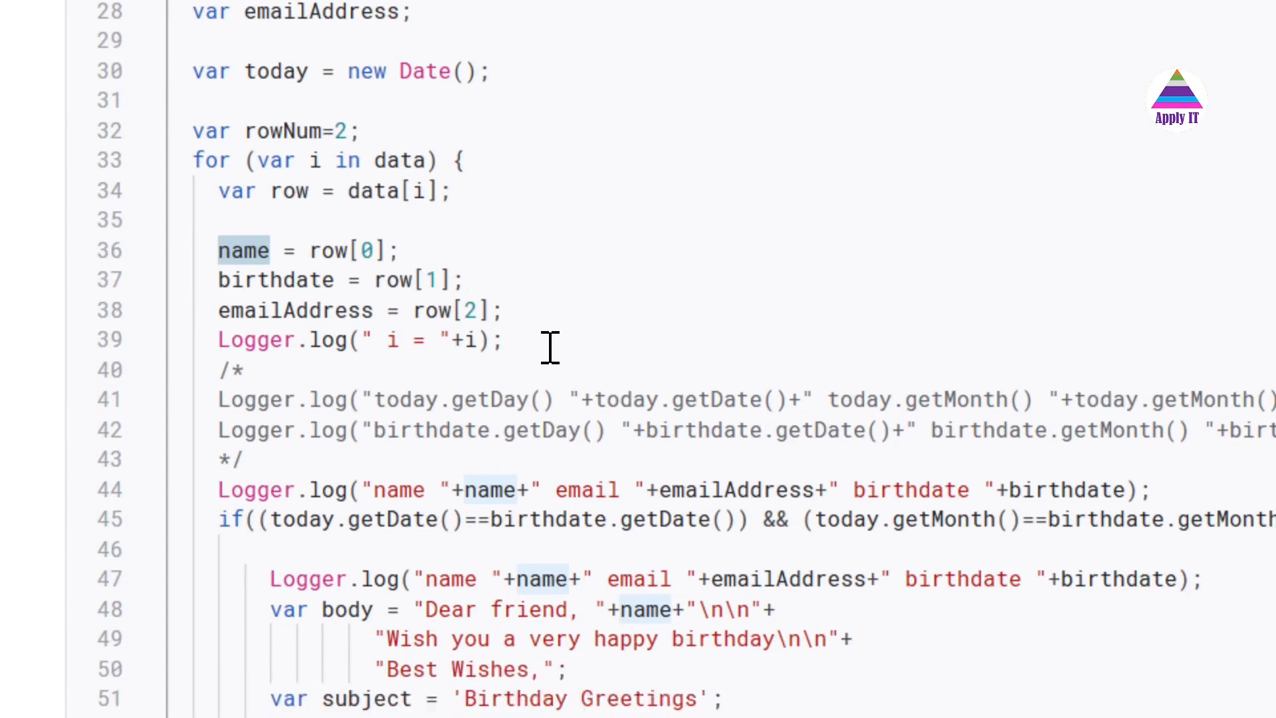
scroll("down", 3)
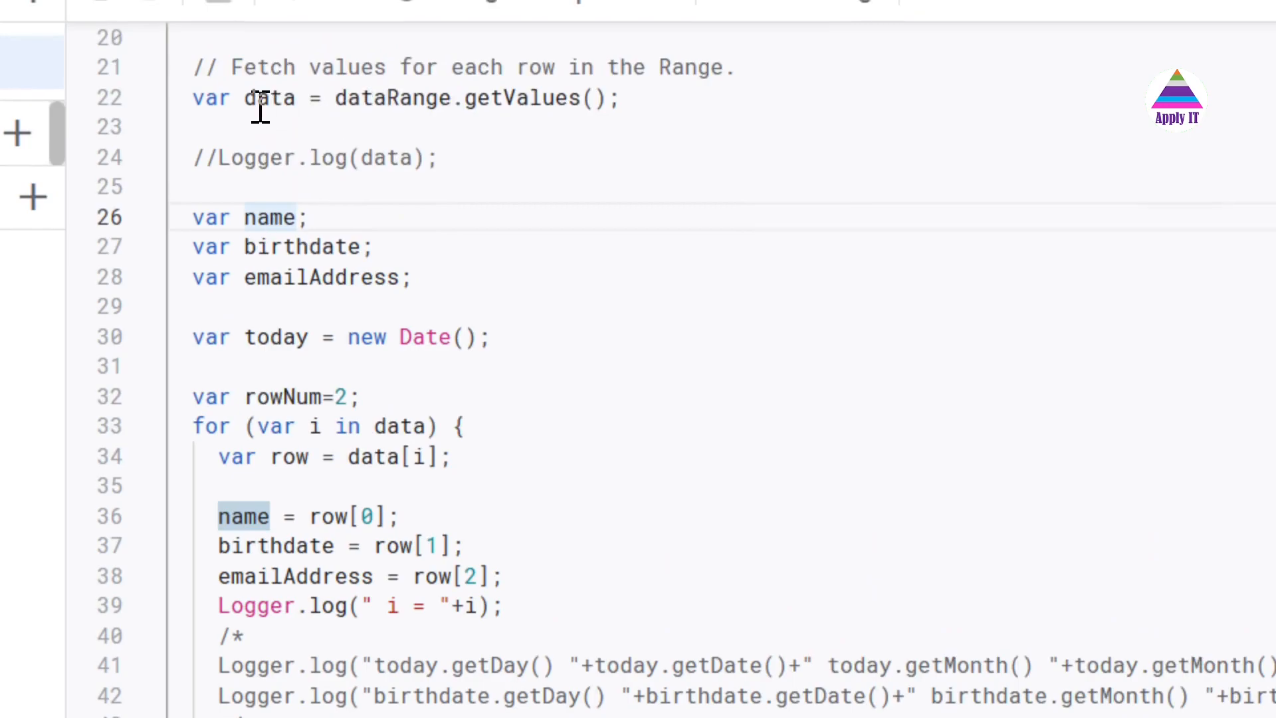
left_click(435, 456)
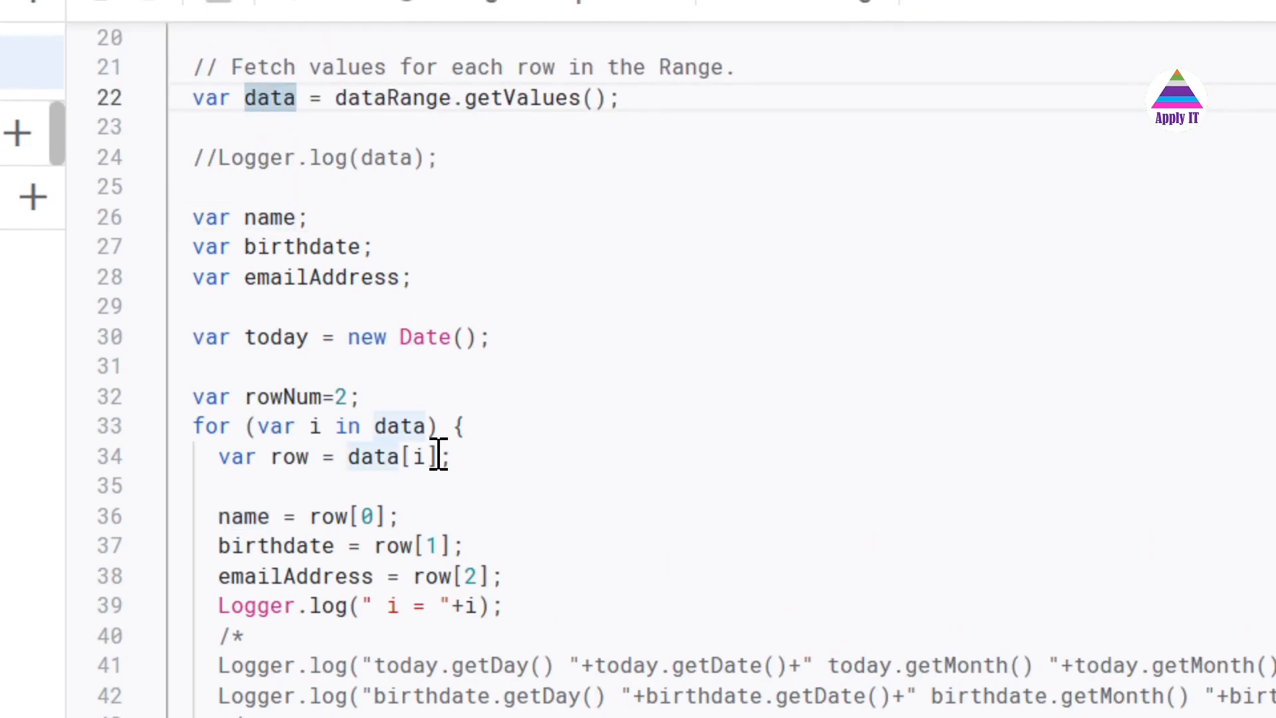
scroll("down", 3)
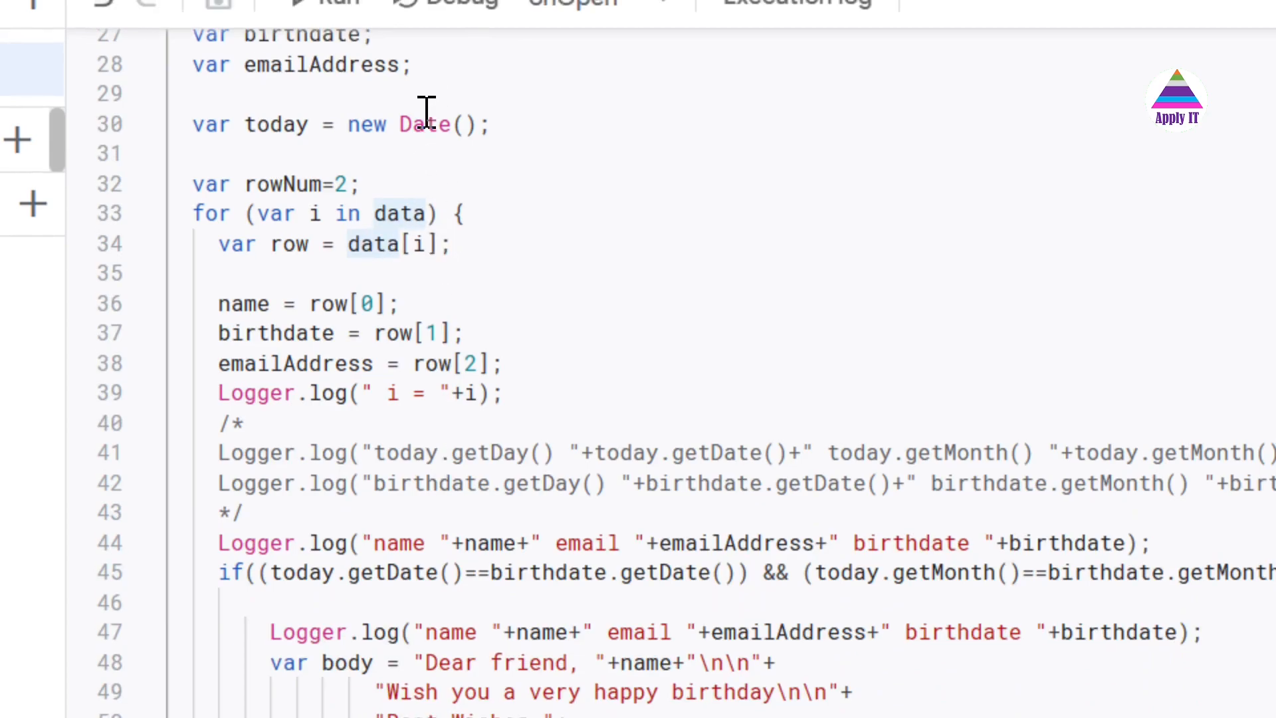
mouse_move(341, 273)
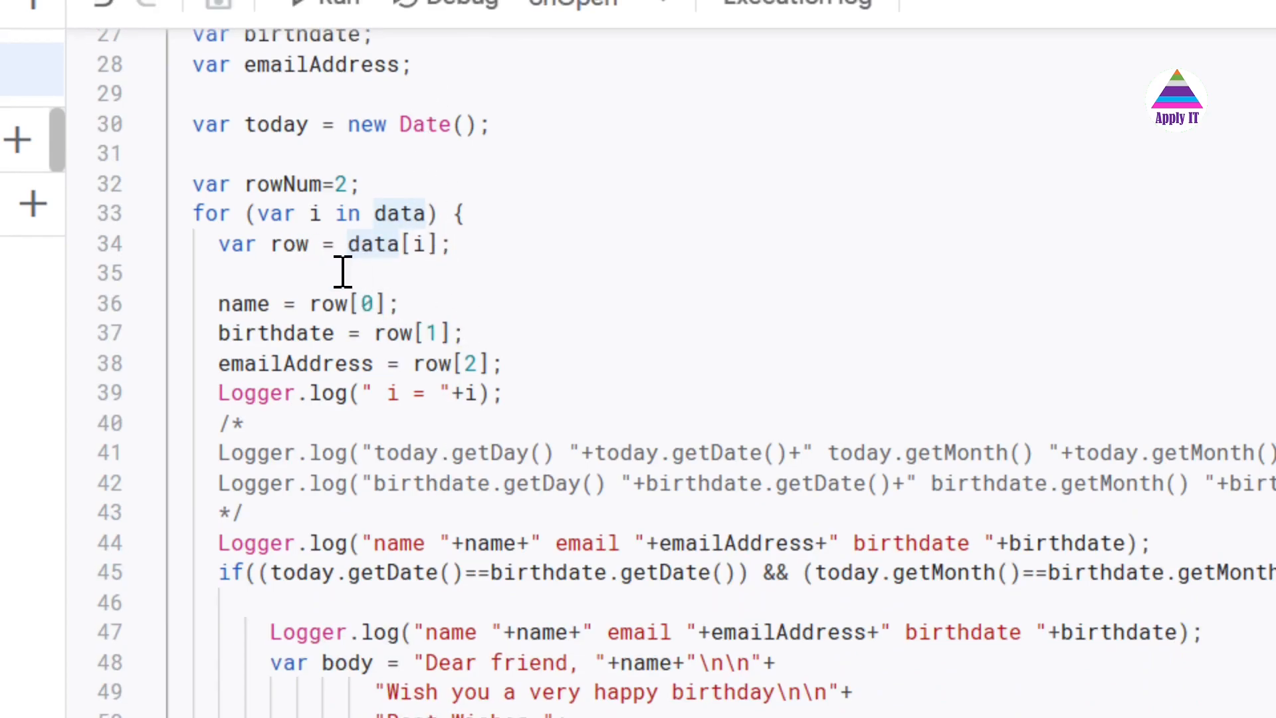
mouse_move(504, 465)
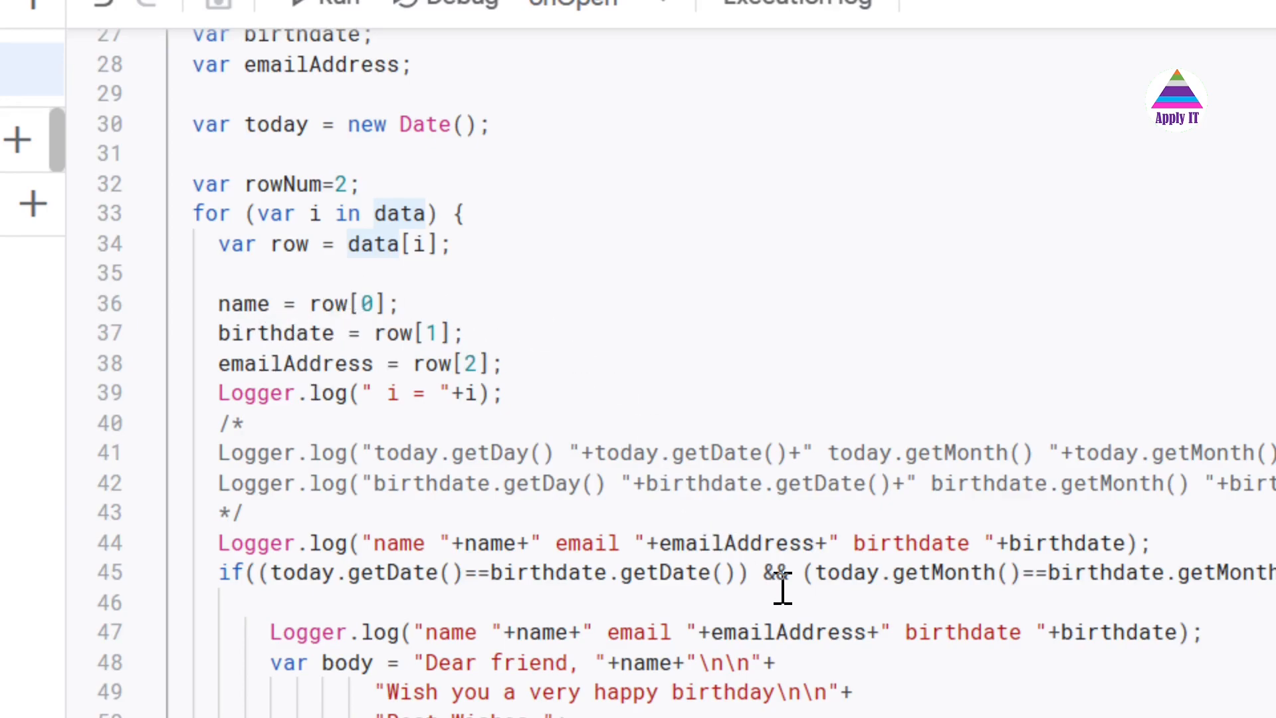
scroll("down", 3)
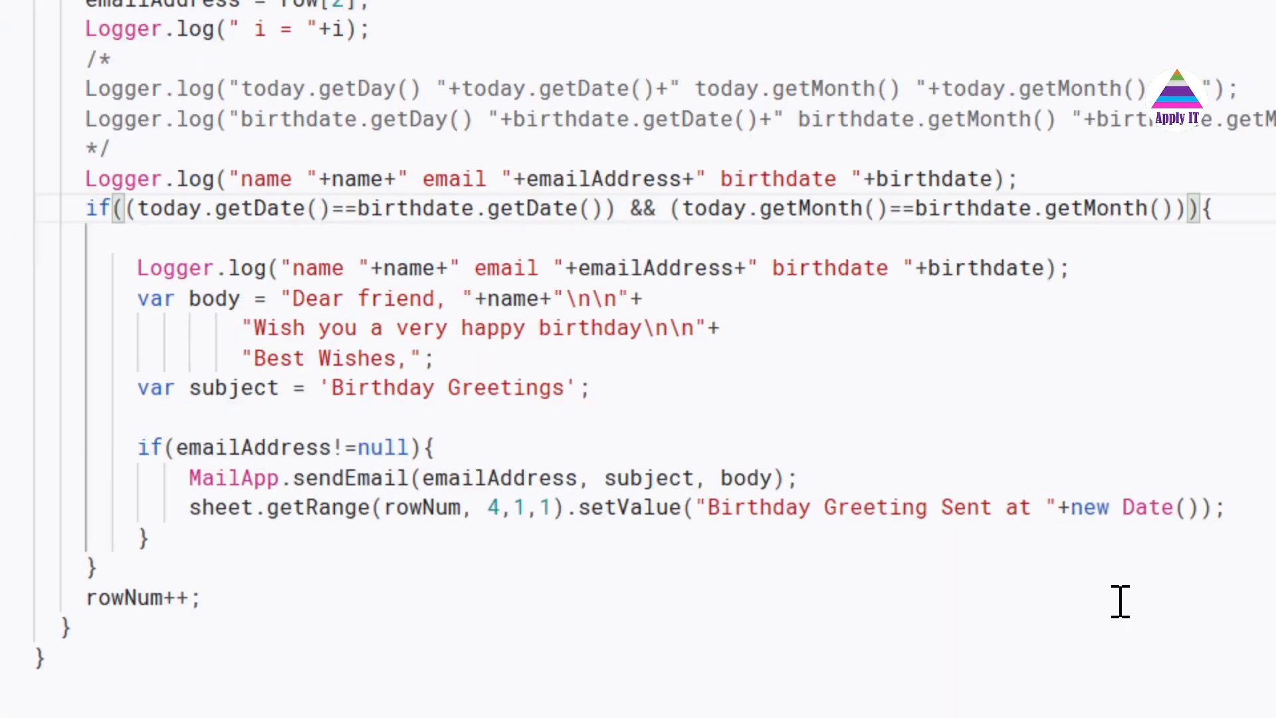
left_click(643, 207)
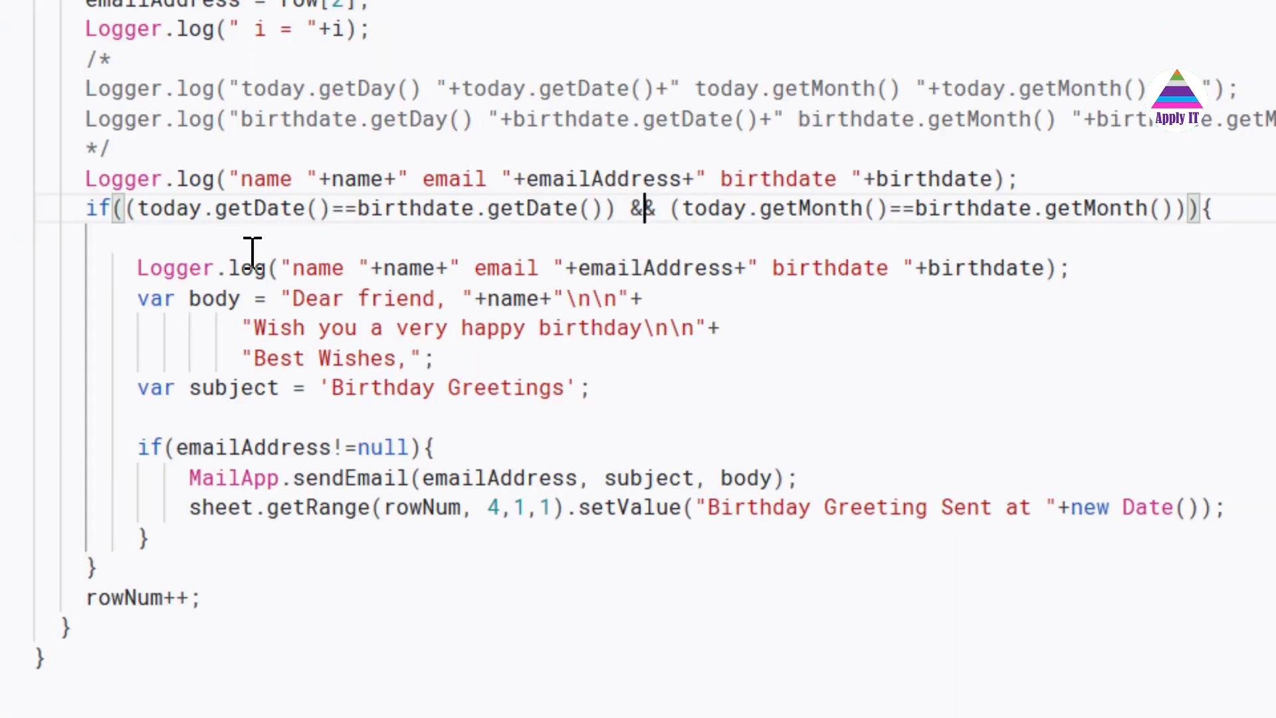
mouse_move(269, 210)
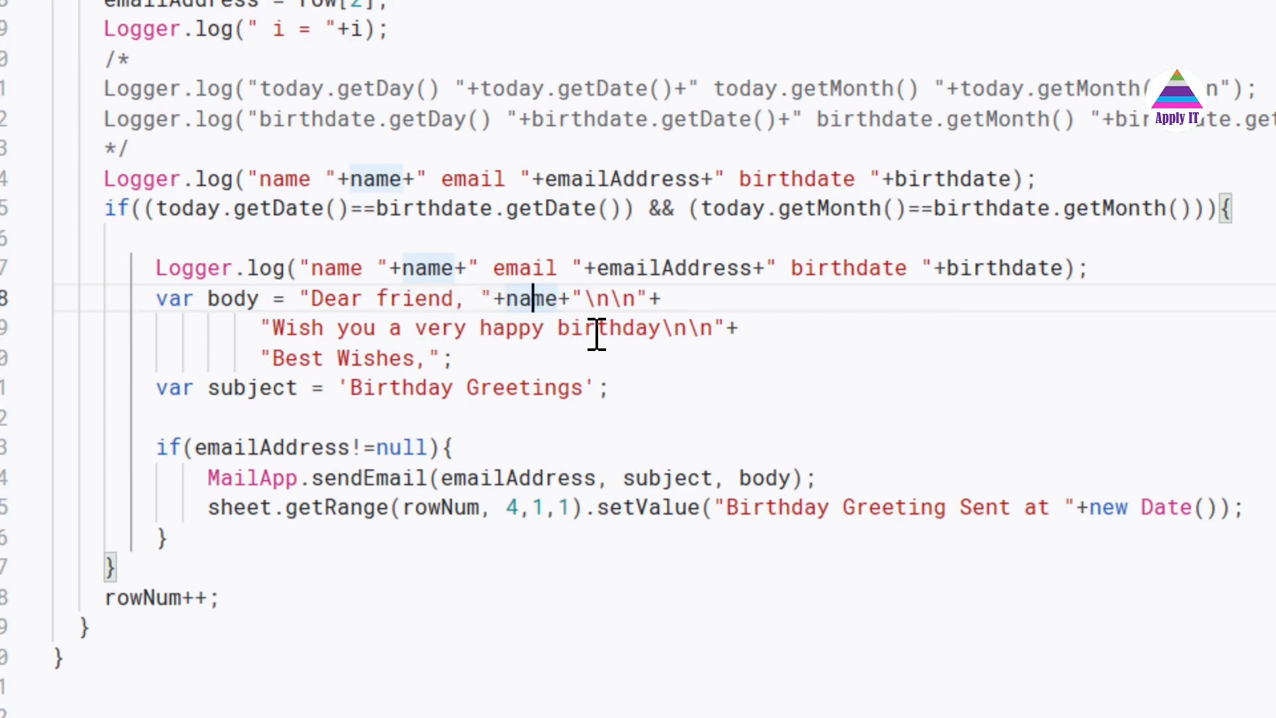
left_click_drag(533, 298, 423, 359)
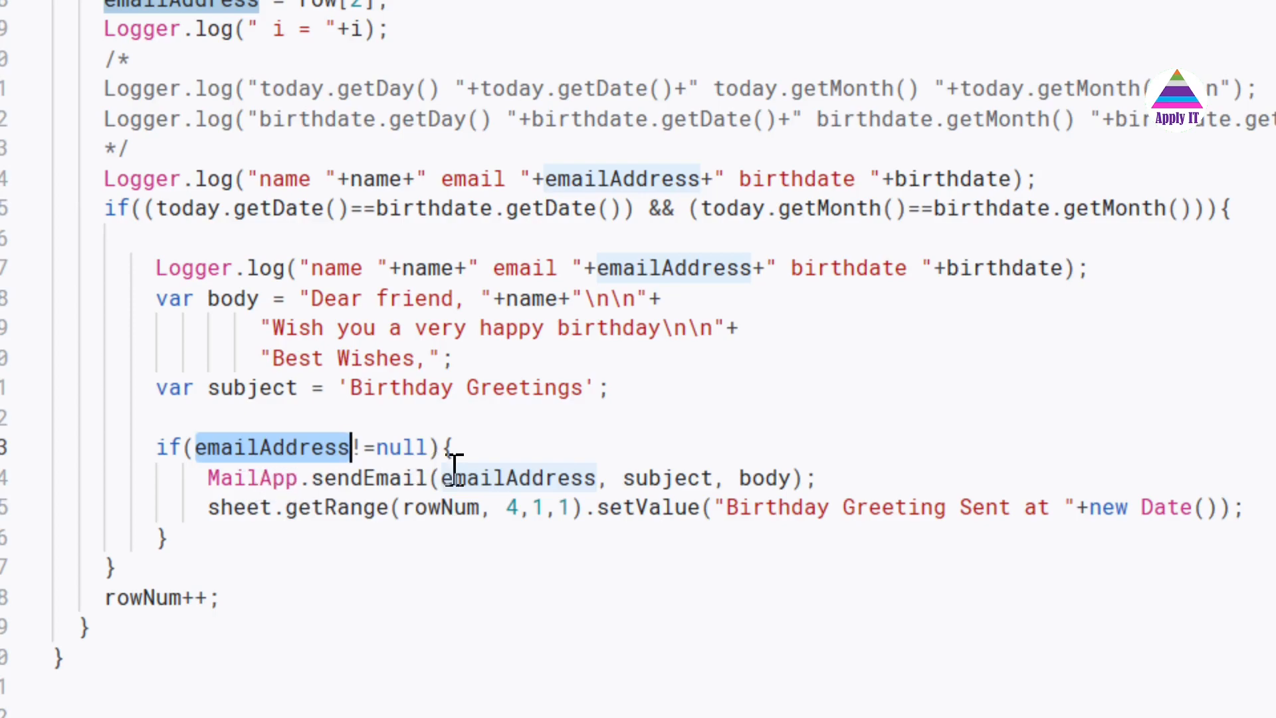
mouse_move(663, 493)
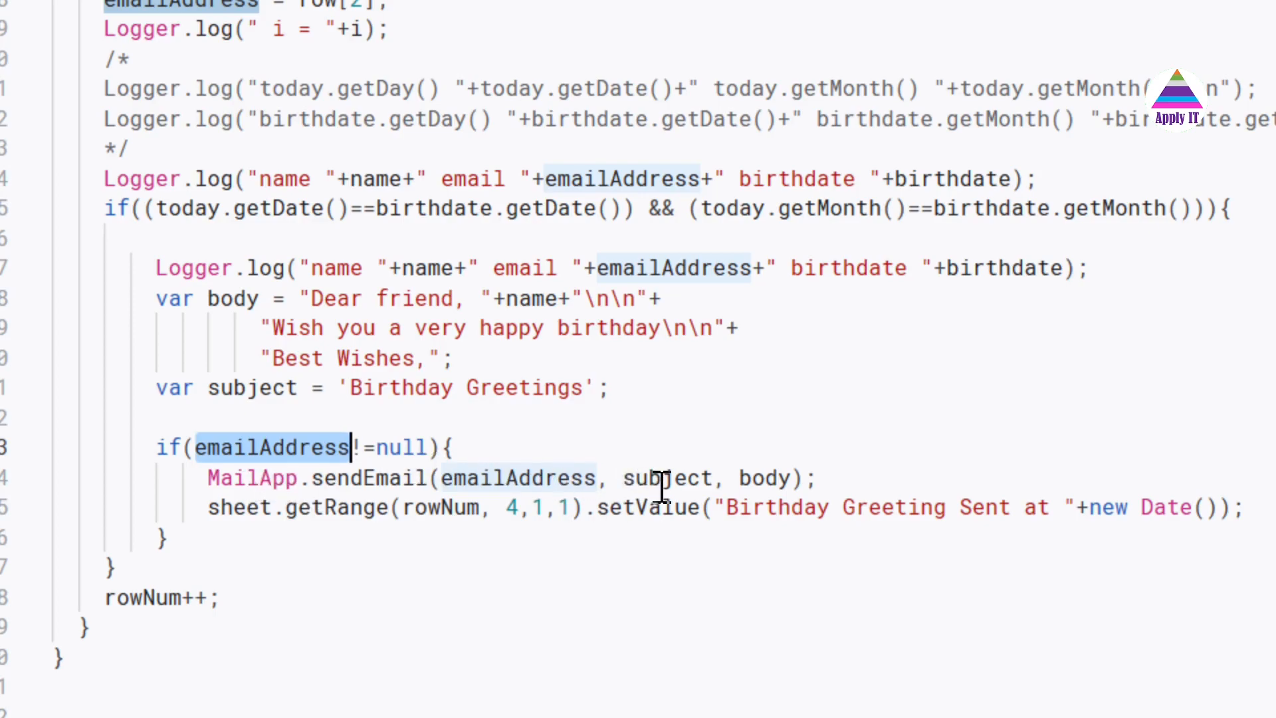
Highlight the emailAddress variable and rowNum++ counter, then return to the birthday spreadsheet.
double_click(757, 478)
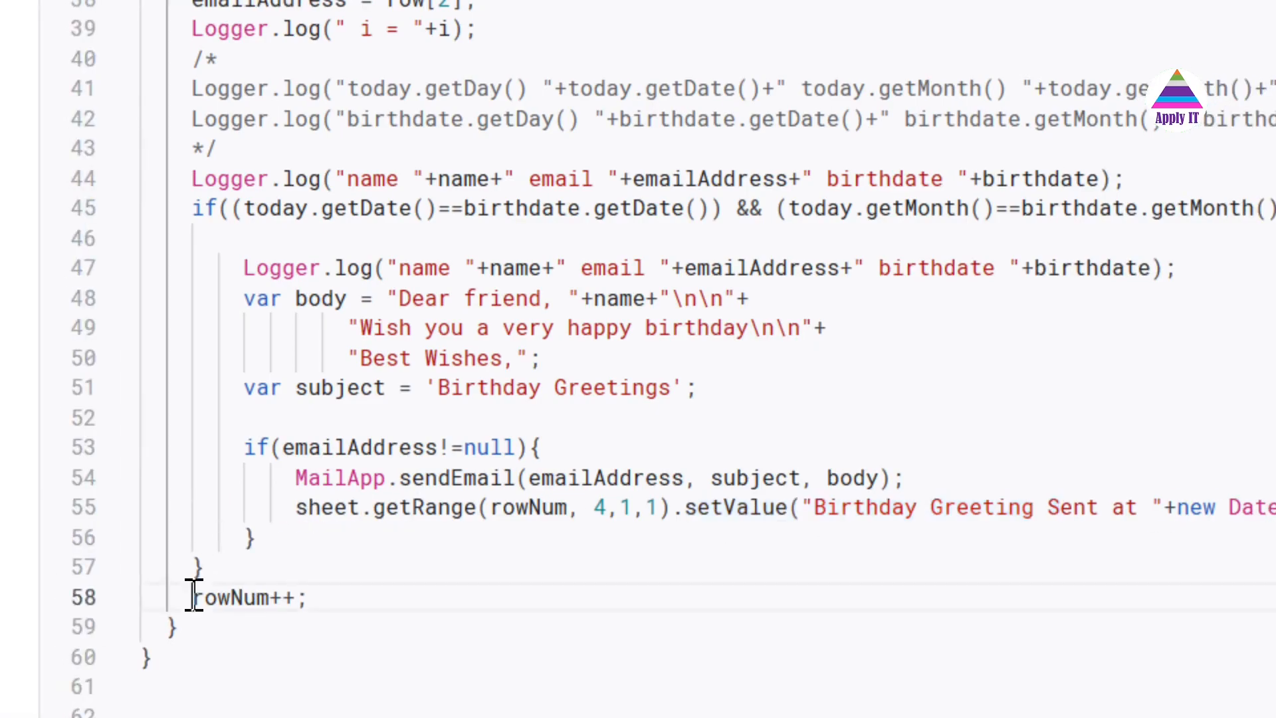
double_click(244, 597)
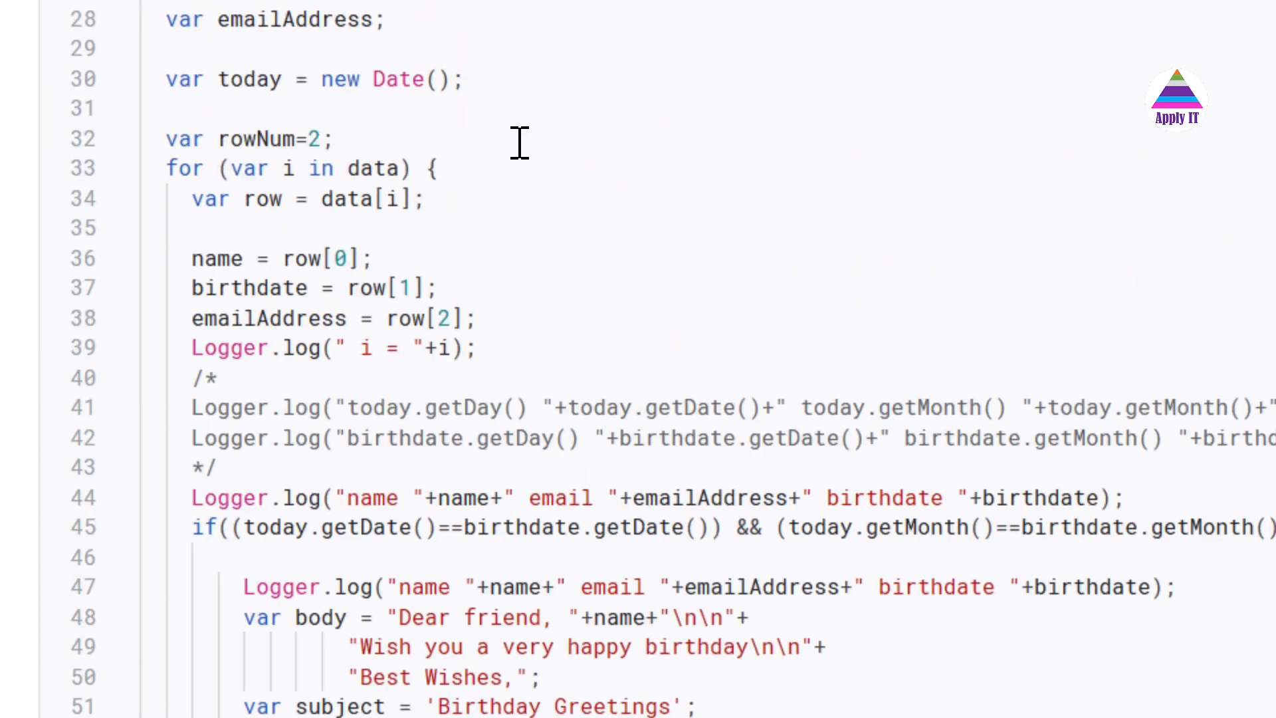
left_click(236, 26)
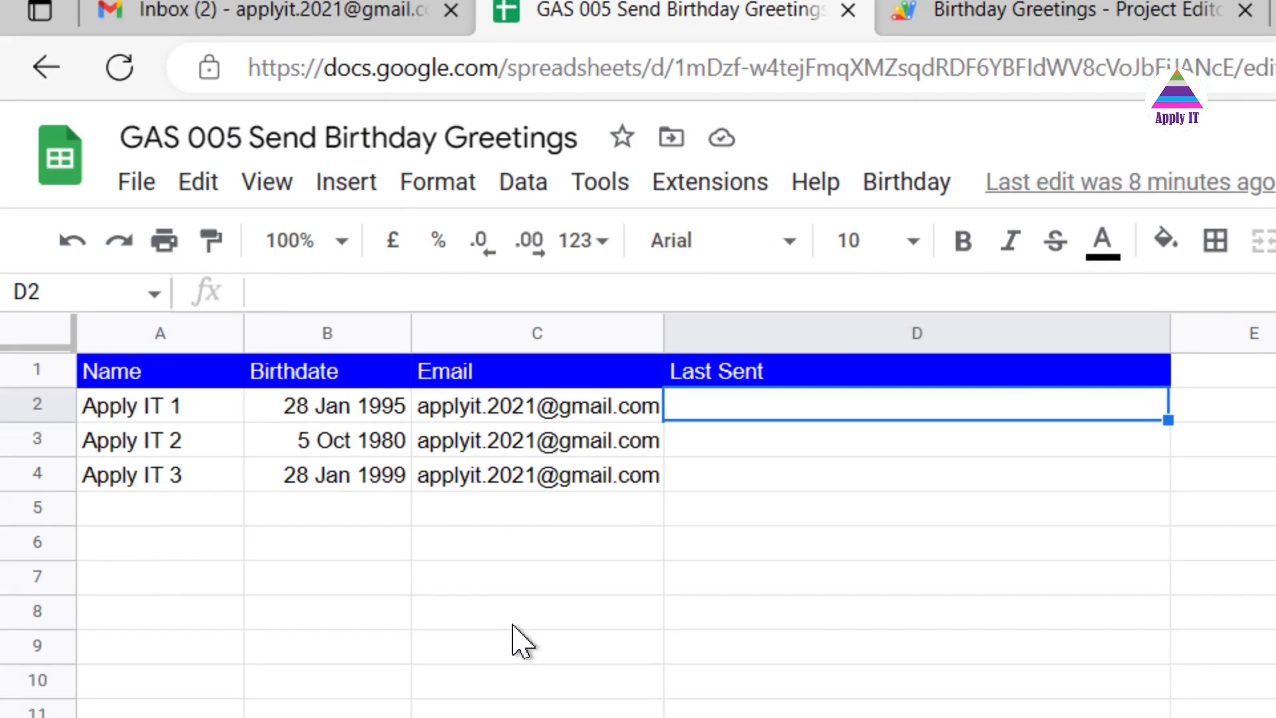
mouse_move(340, 467)
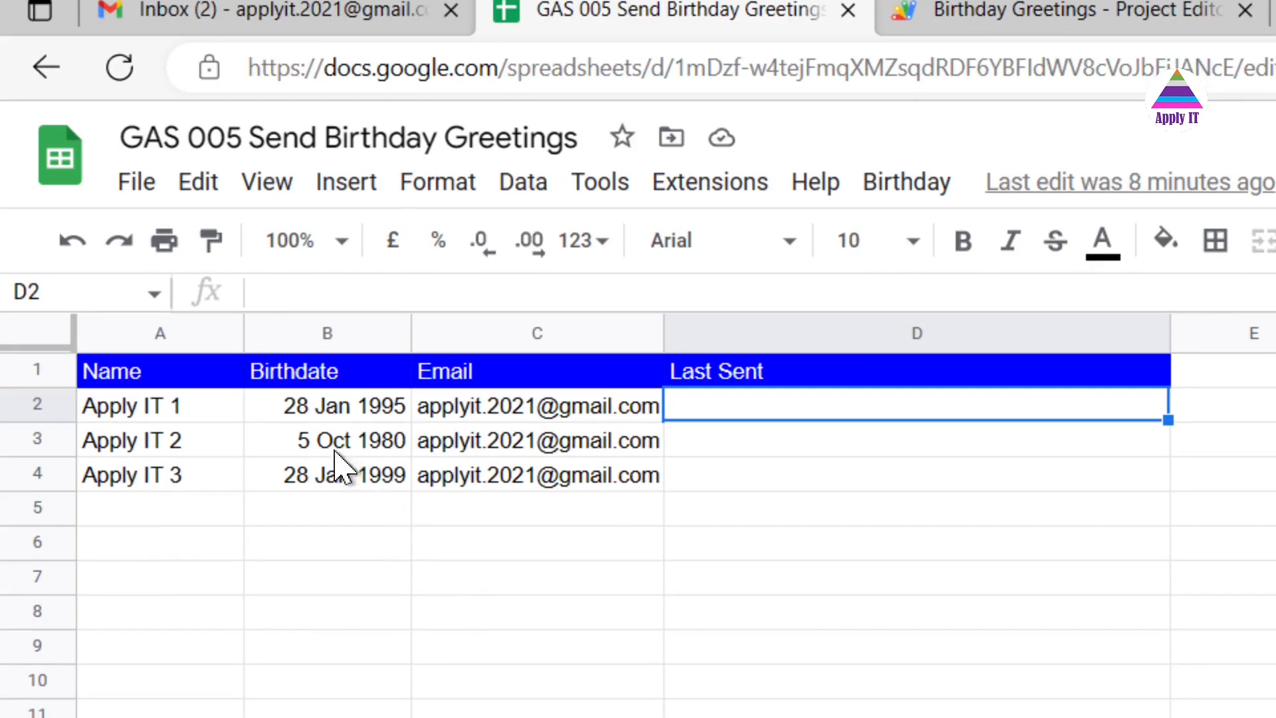
Launch Send Greetings from the Birthday menu, bringing up the authorisation prompt.
left_click(327, 406)
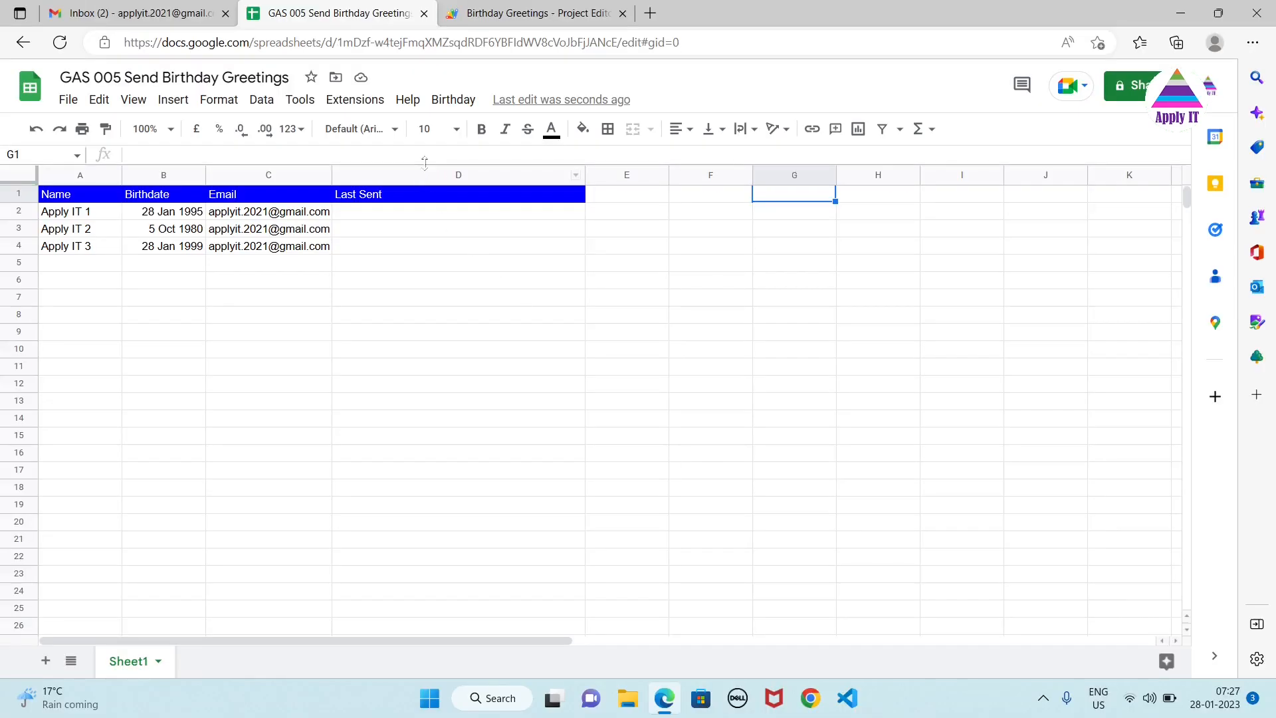
left_click(453, 100)
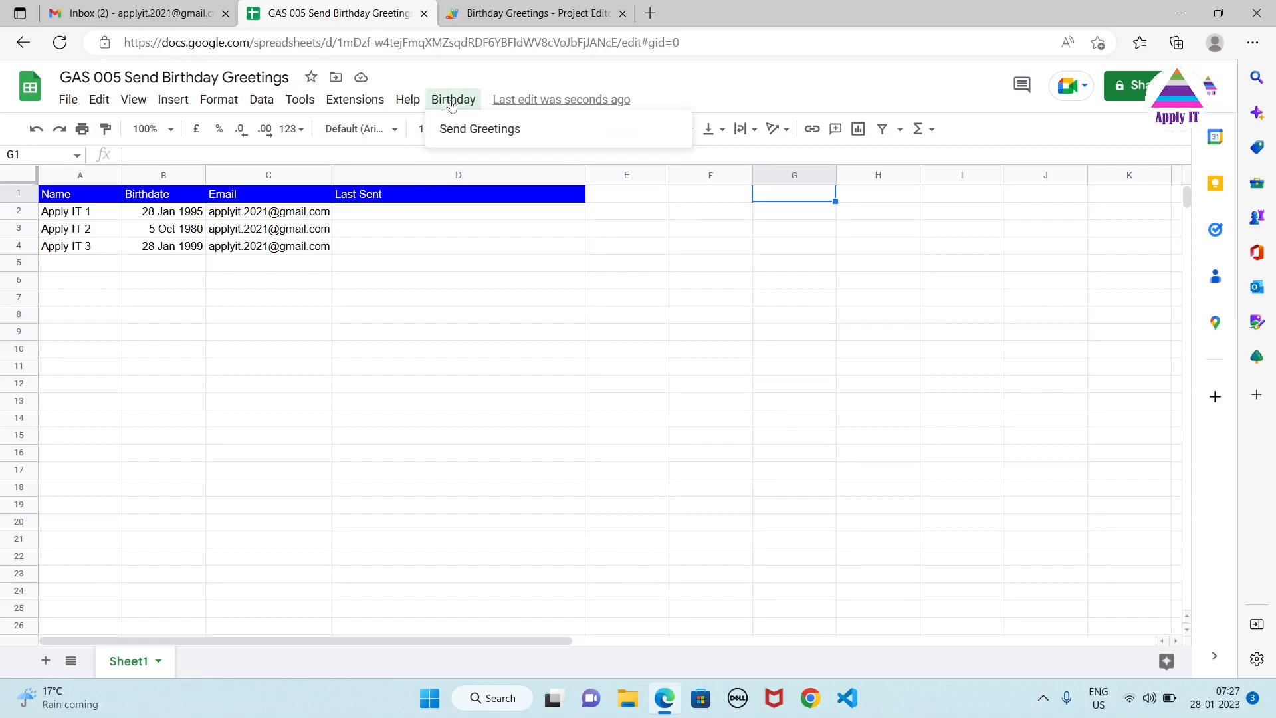
mouse_move(479, 131)
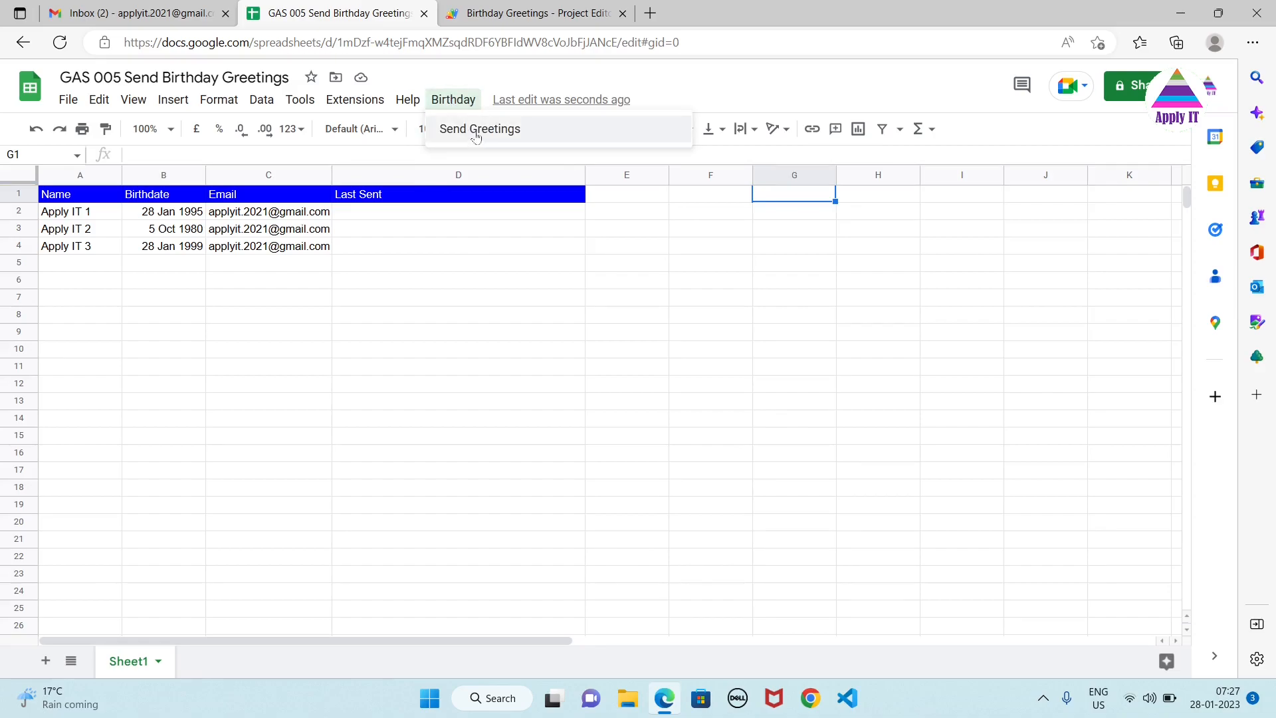
left_click(480, 129)
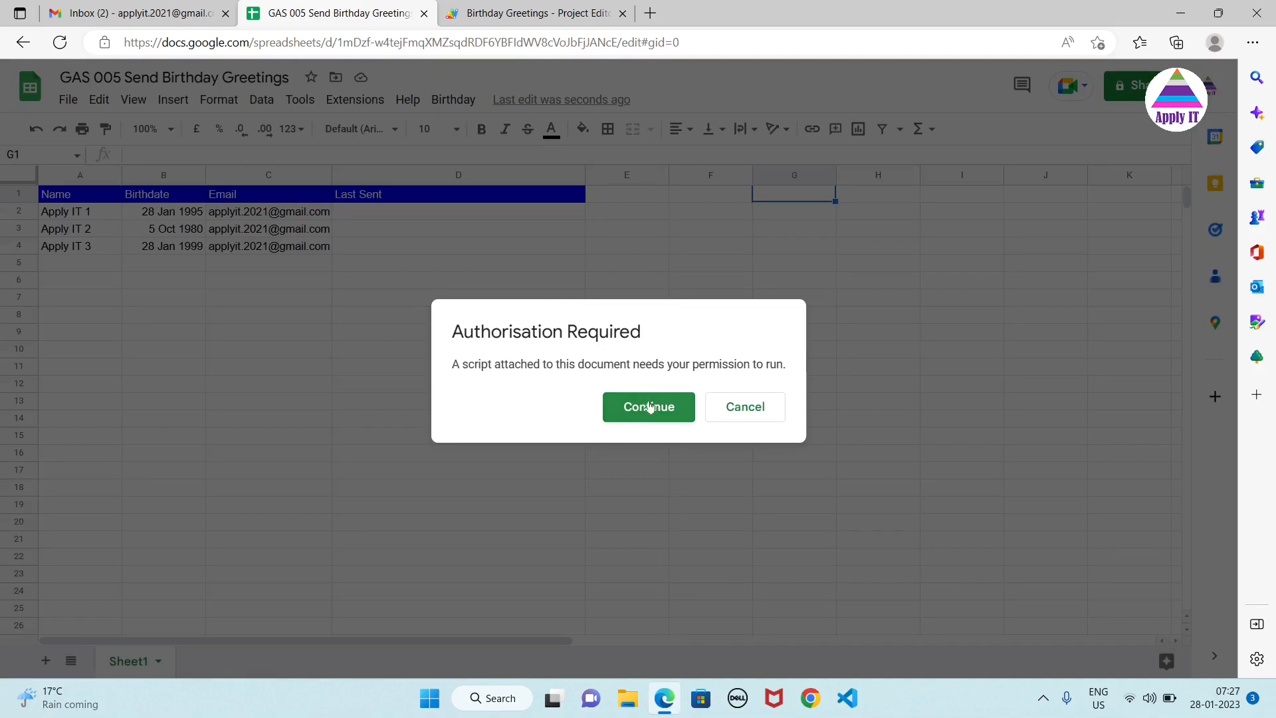
Continue the authorisation and choose the Google account to use.
left_click(648, 407)
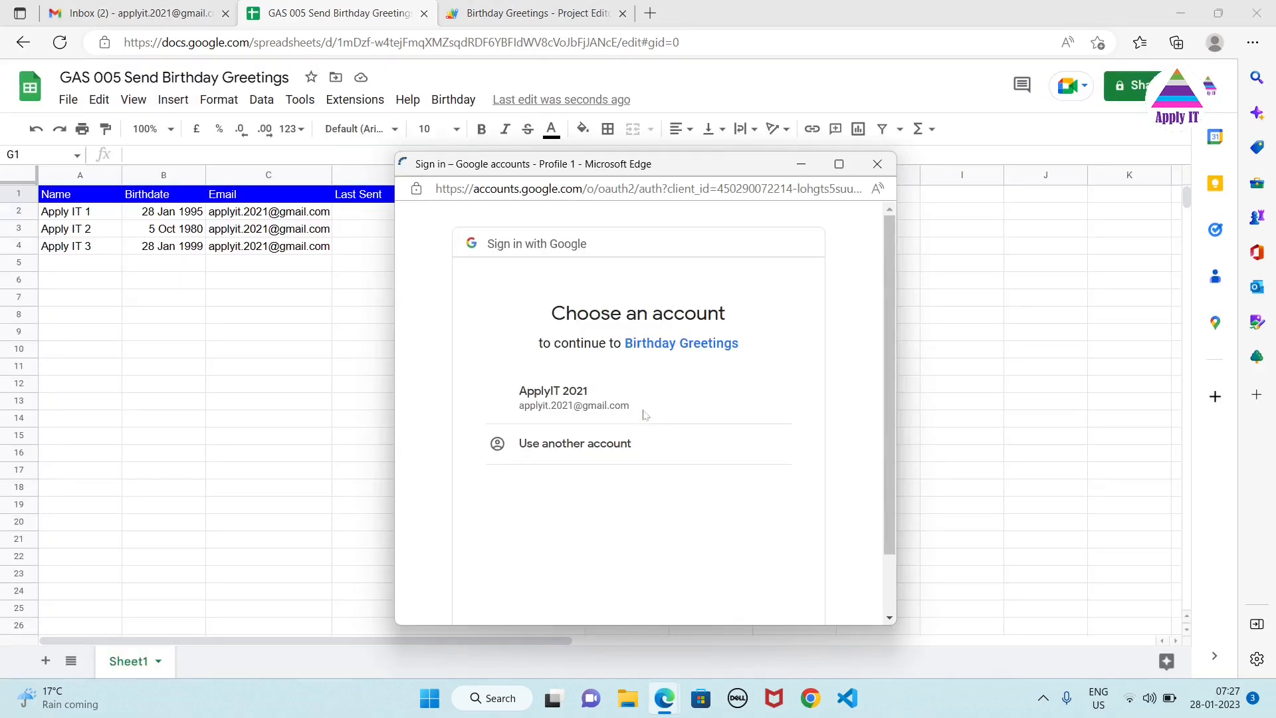
left_click(573, 398)
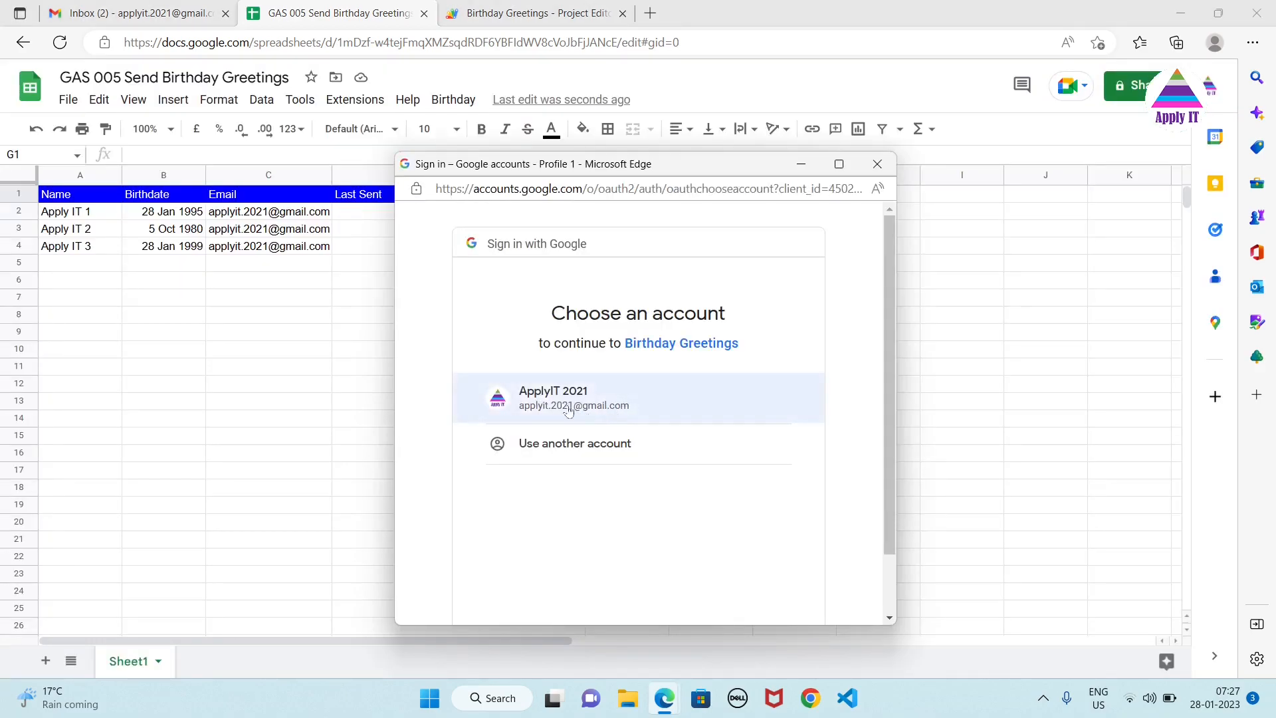
left_click(573, 397)
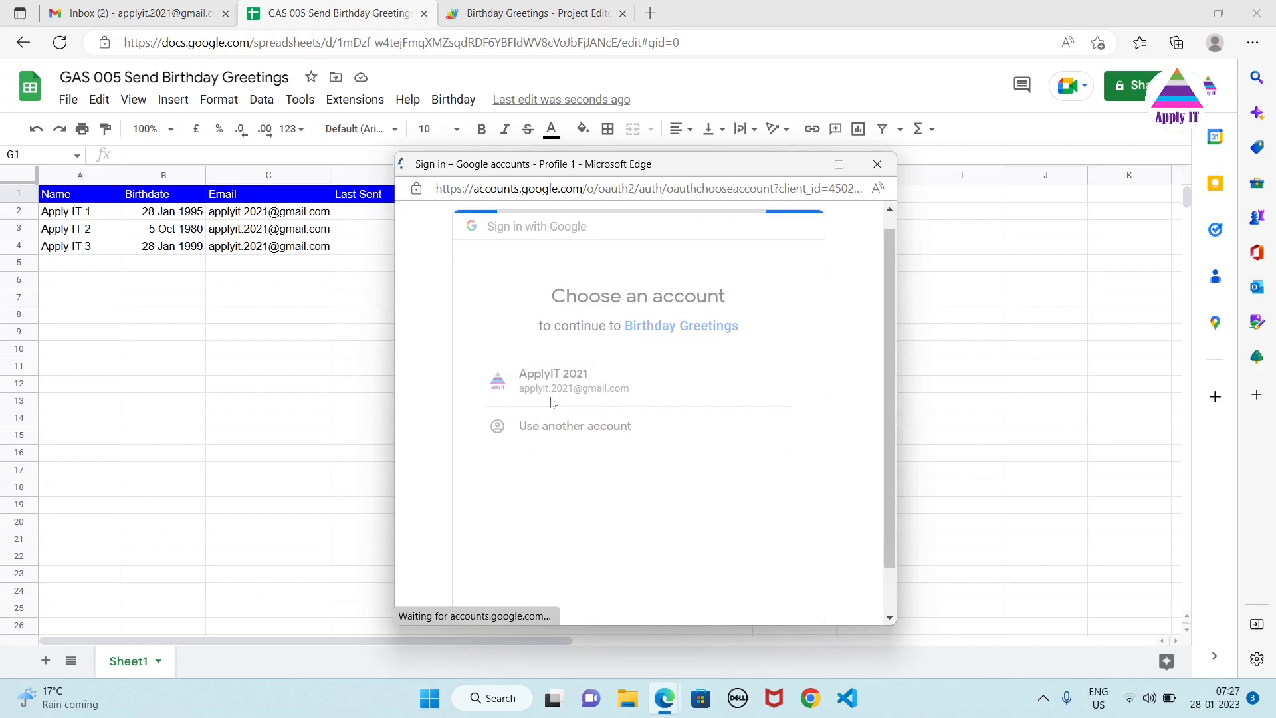
left_click(553, 381)
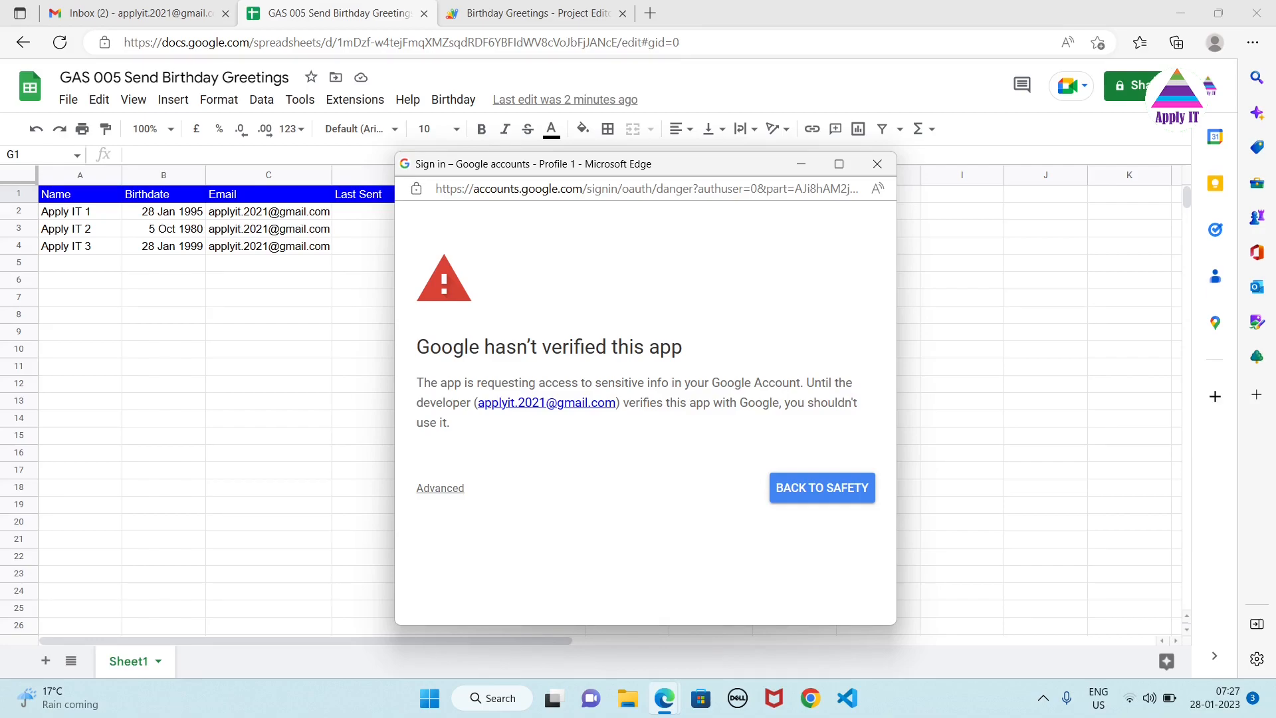
mouse_move(439, 489)
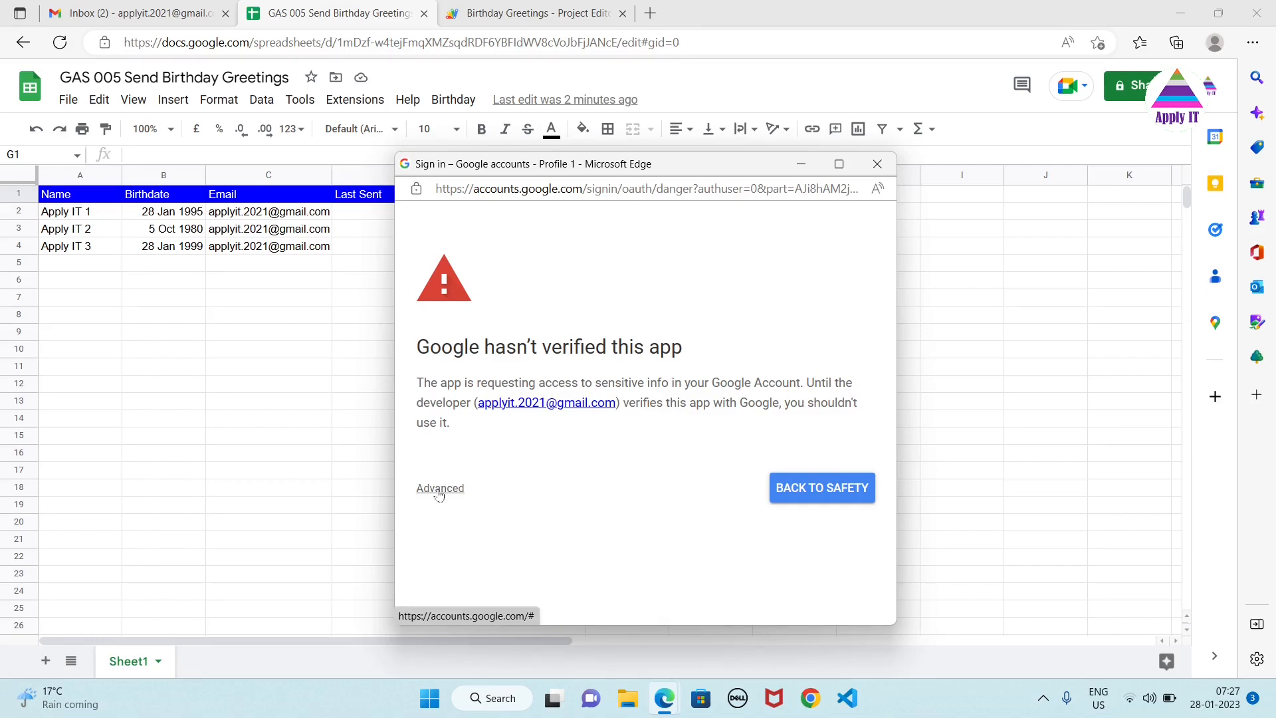
Proceed via Advanced to the unverified Birthday Greetings app and allow it account access.
left_click(439, 487)
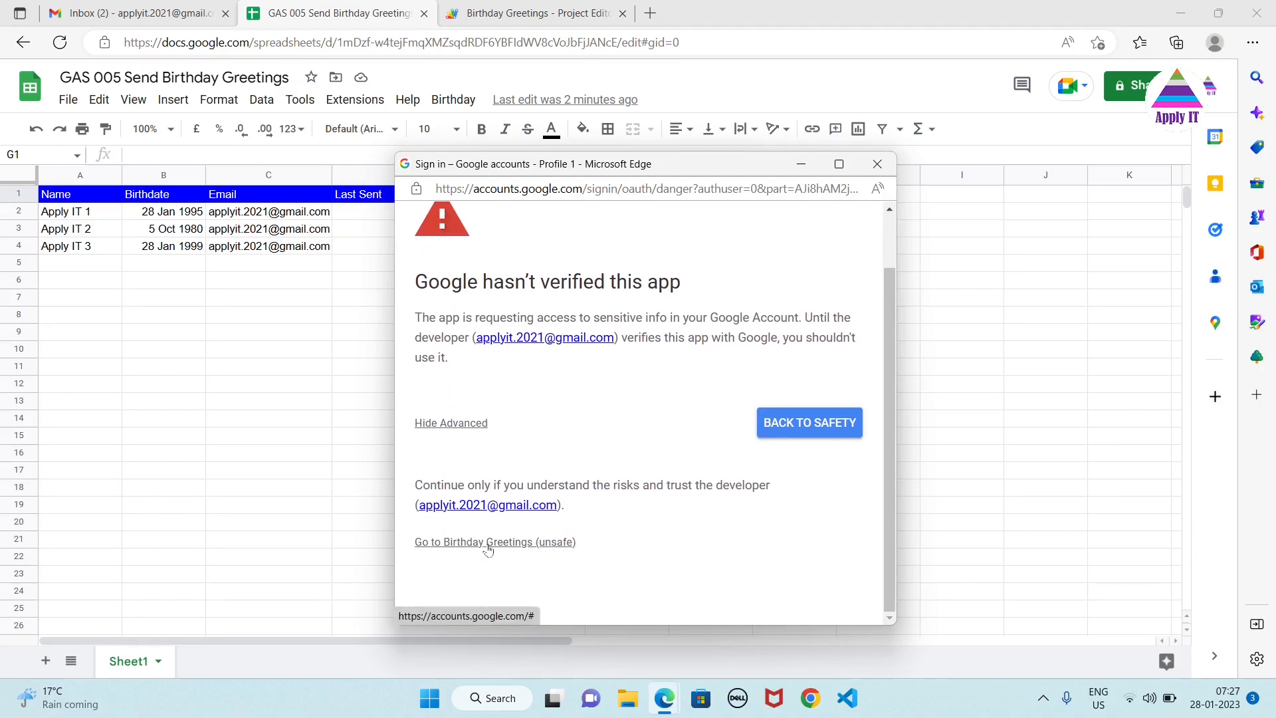
left_click(495, 543)
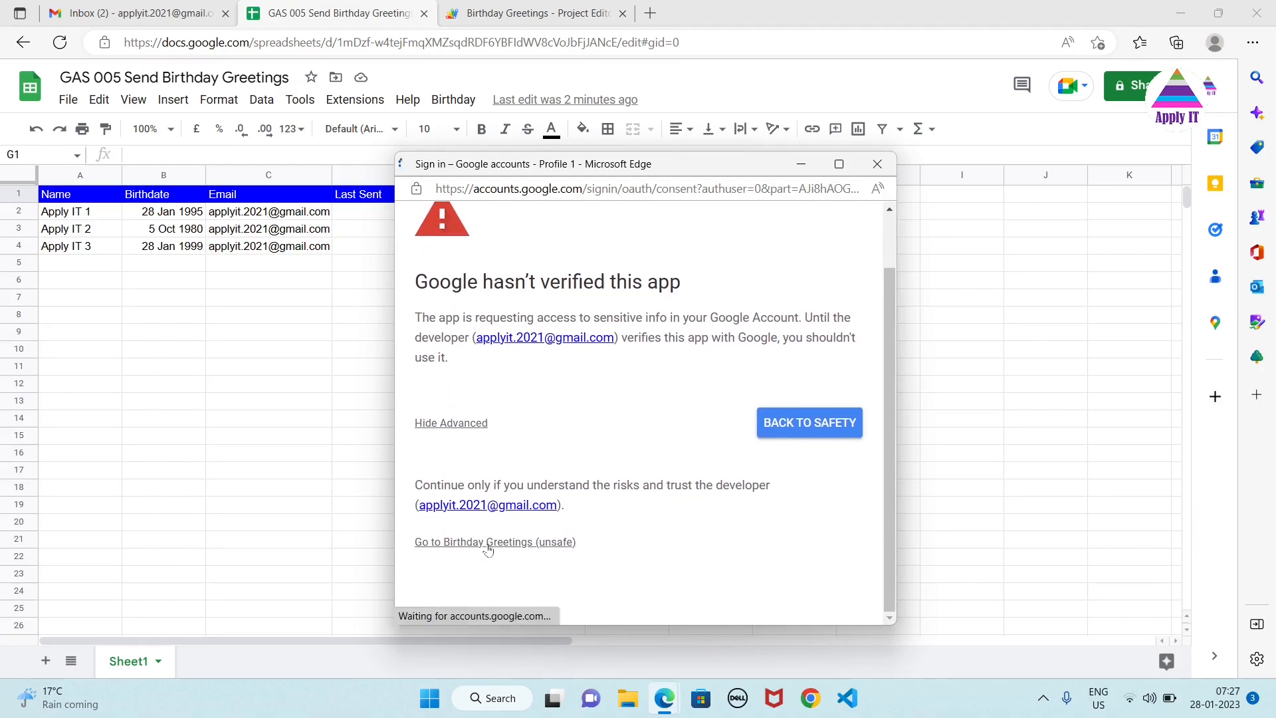
left_click(494, 542)
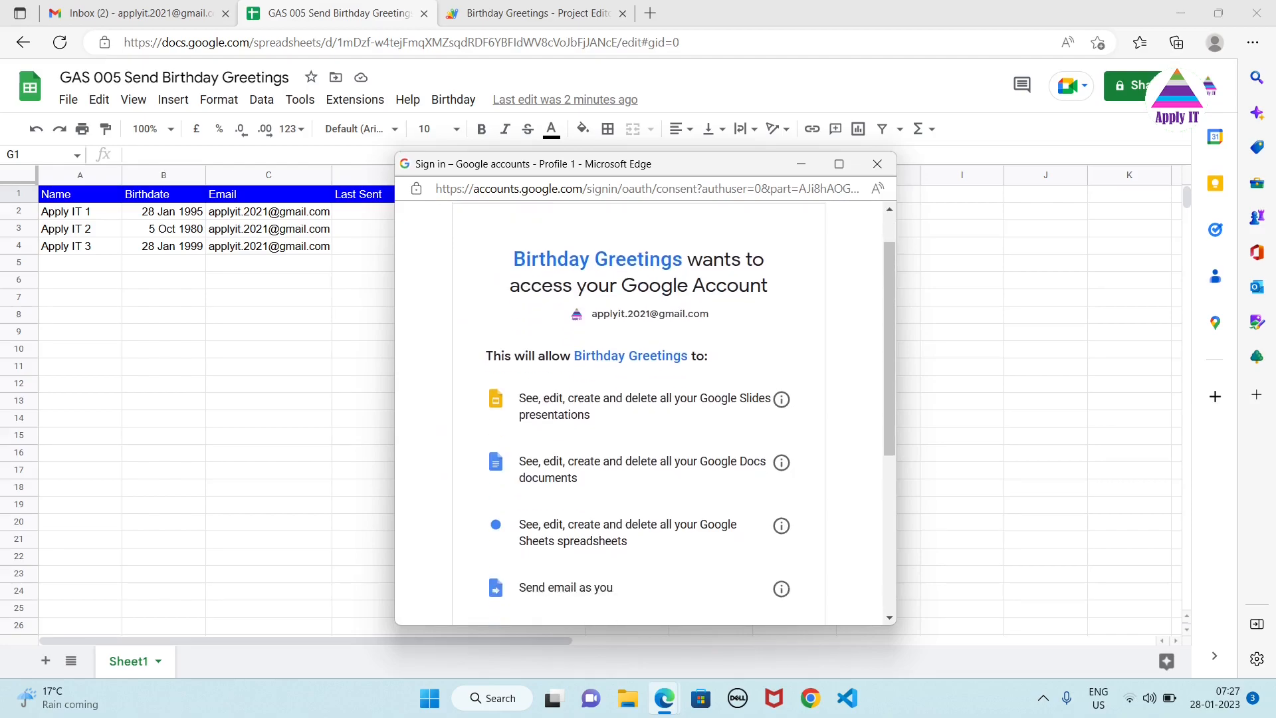
scroll("down", 3)
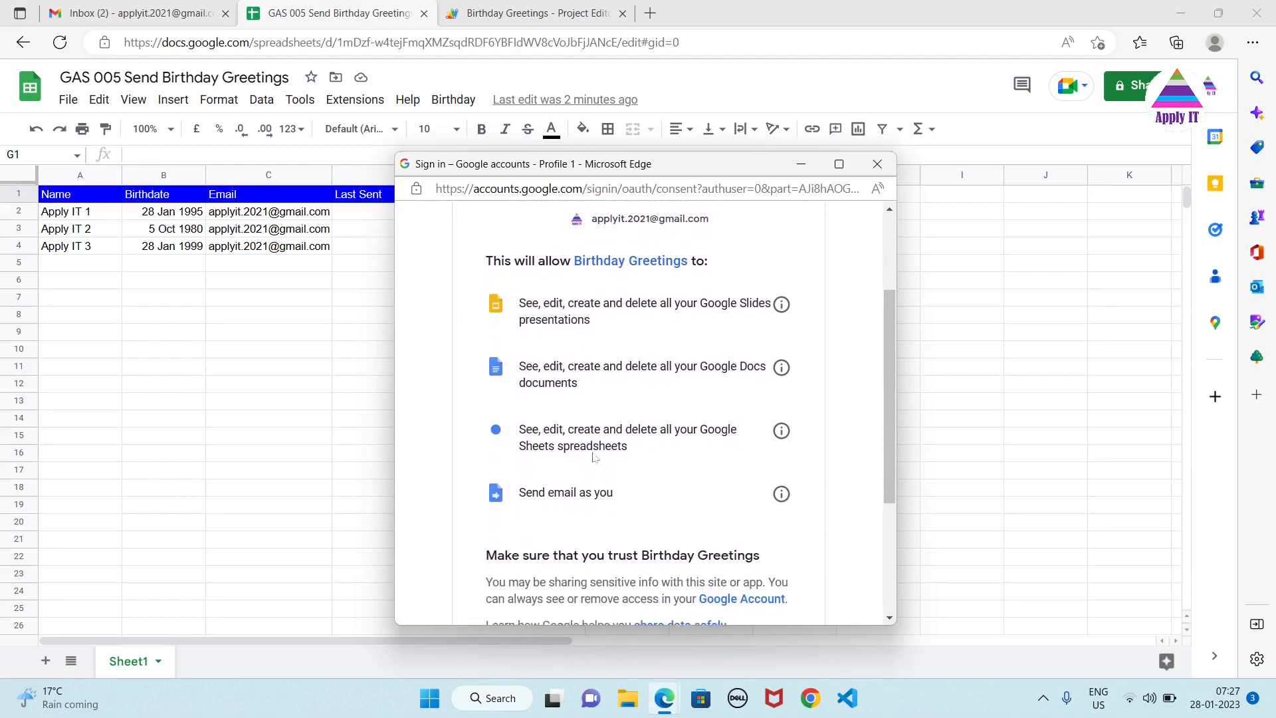
scroll("down", 3)
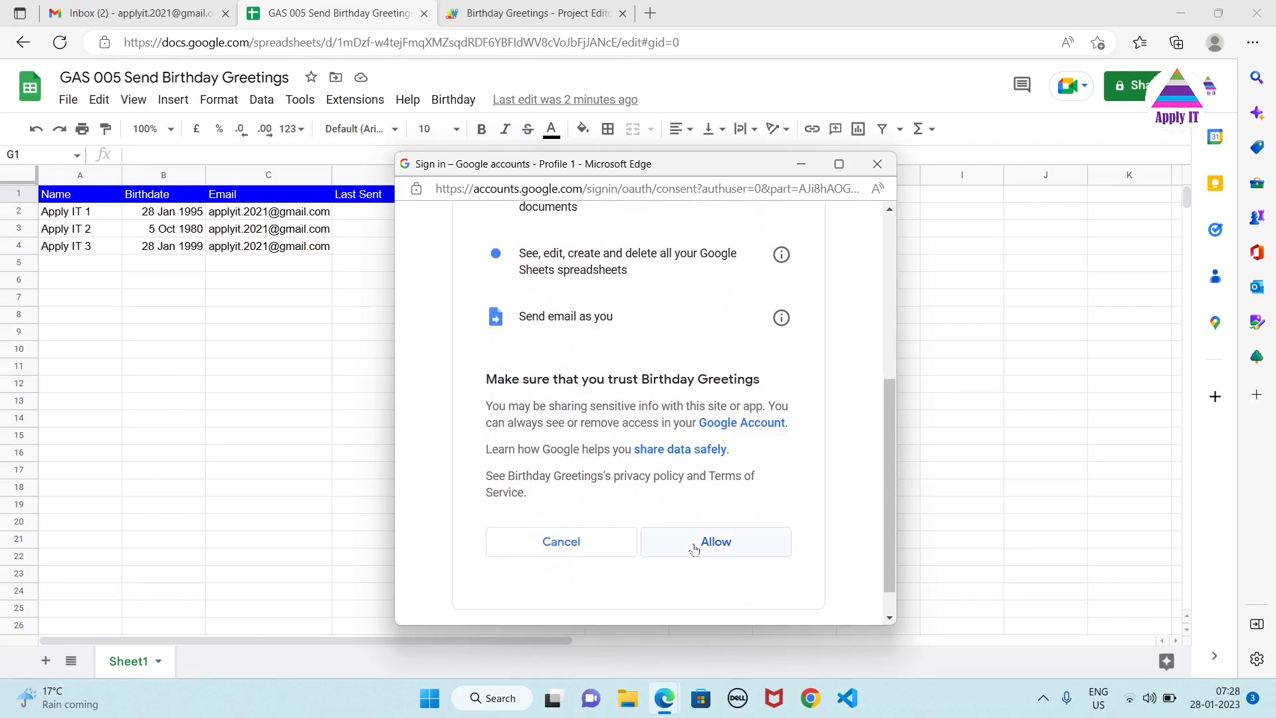
left_click(715, 541)
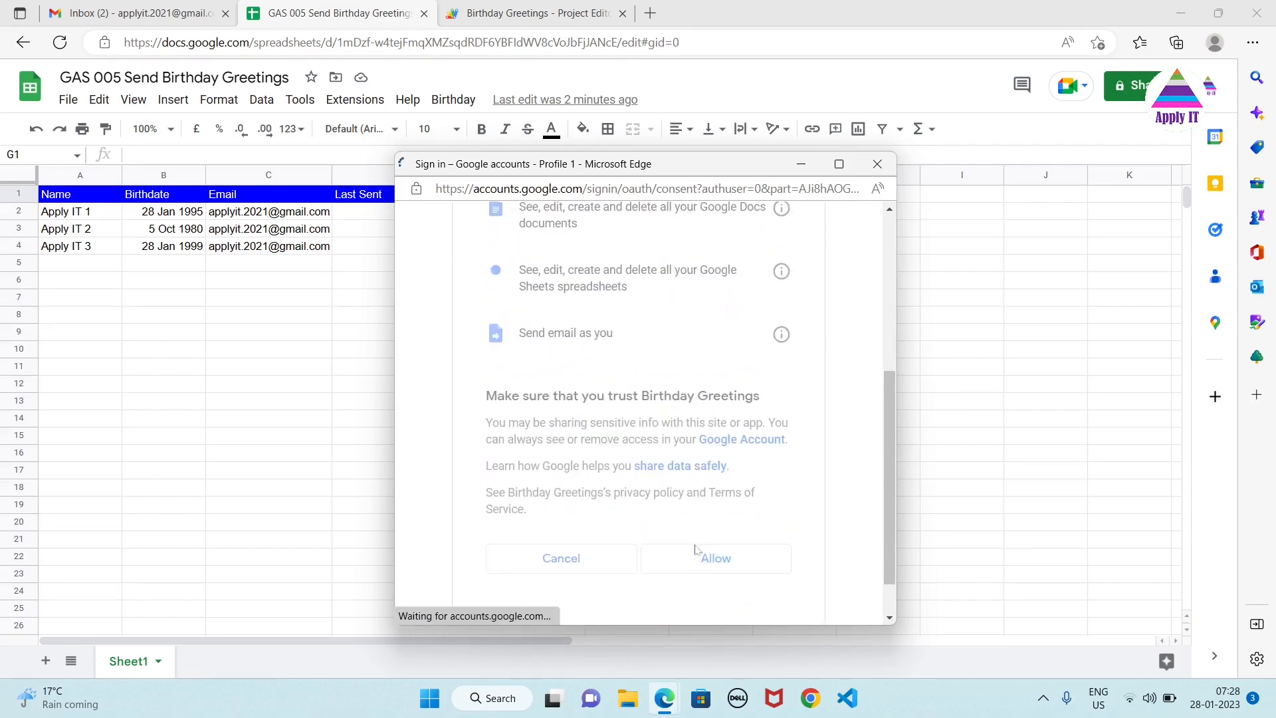
left_click(715, 558)
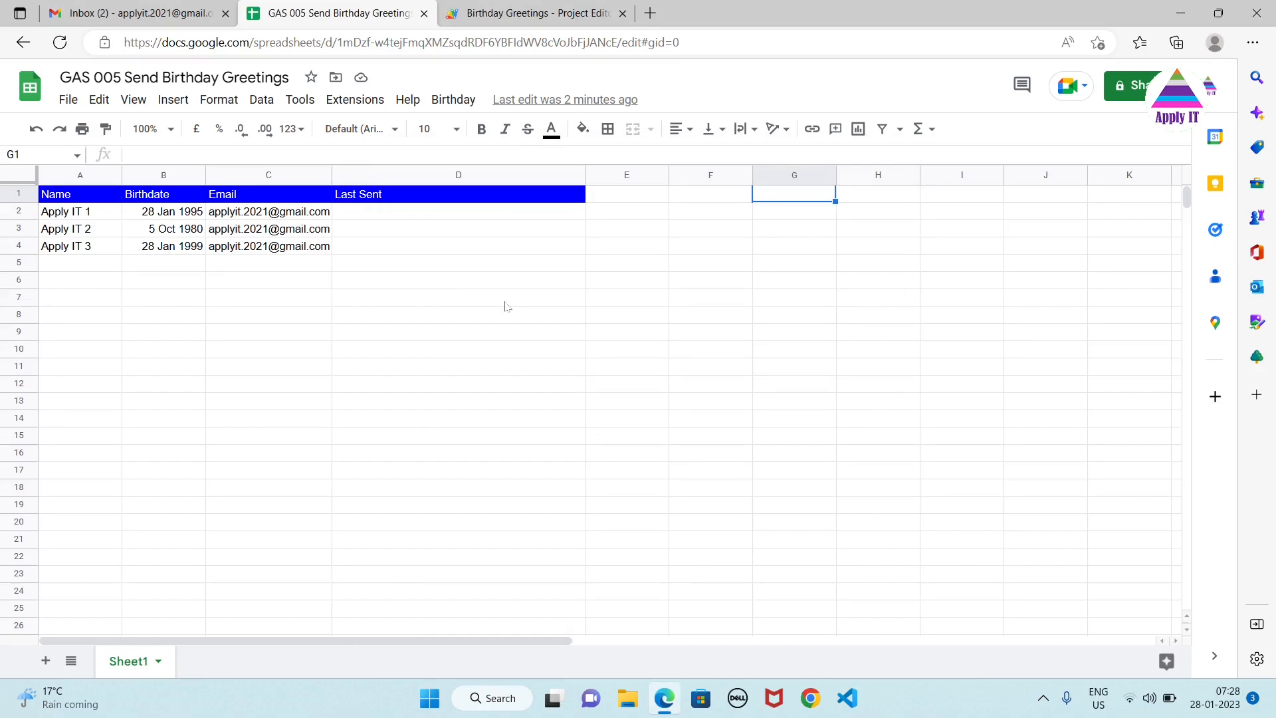
mouse_move(474, 233)
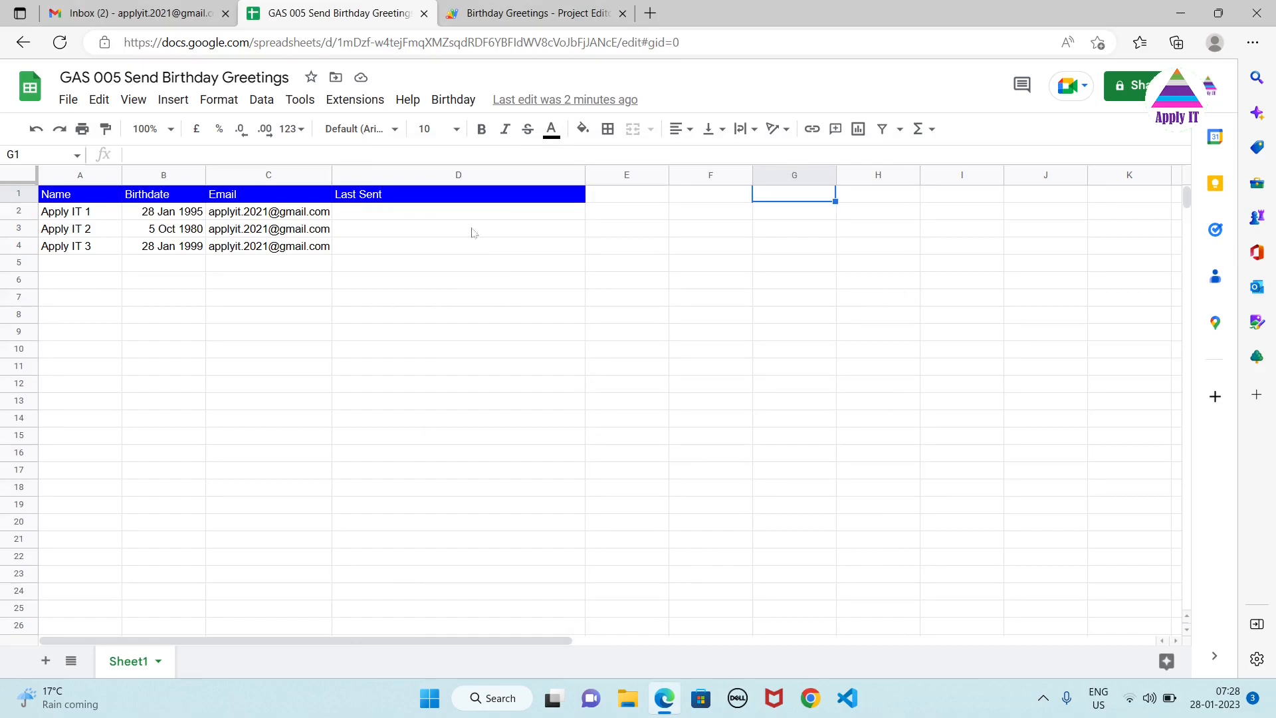
Run Send Greetings from the Birthday menu now that the script is authorised.
left_click(452, 99)
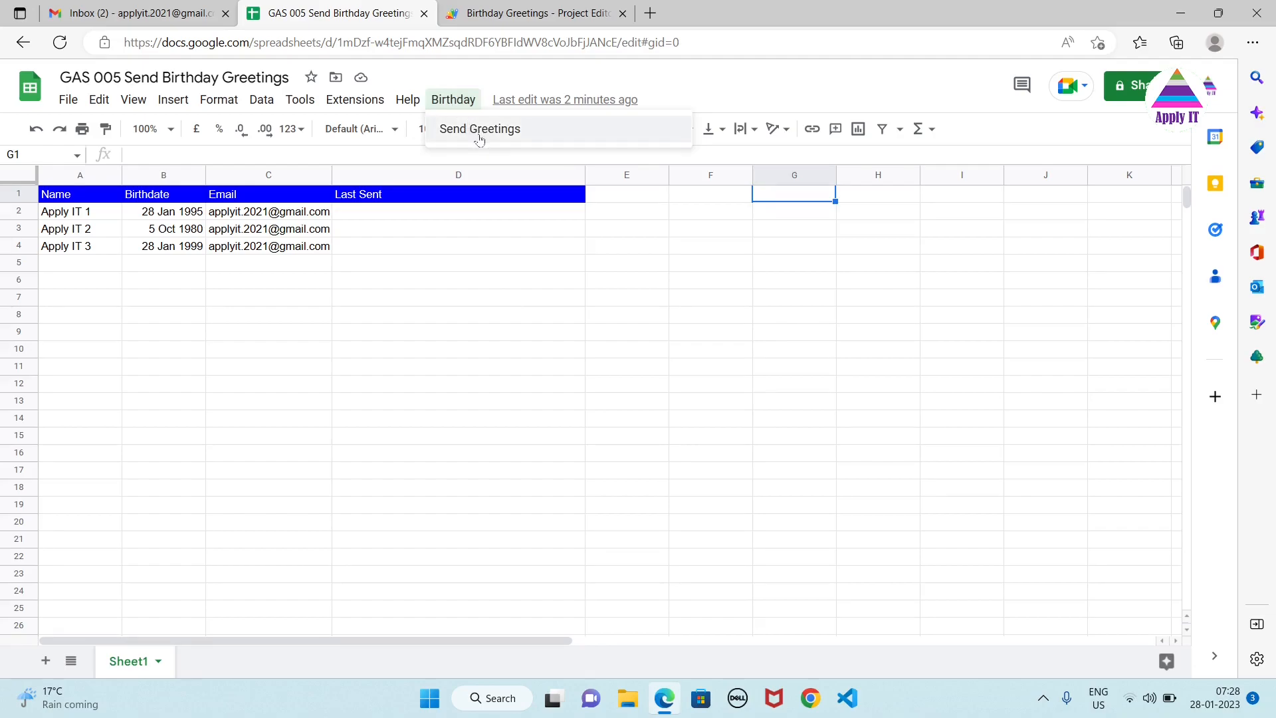
left_click(480, 129)
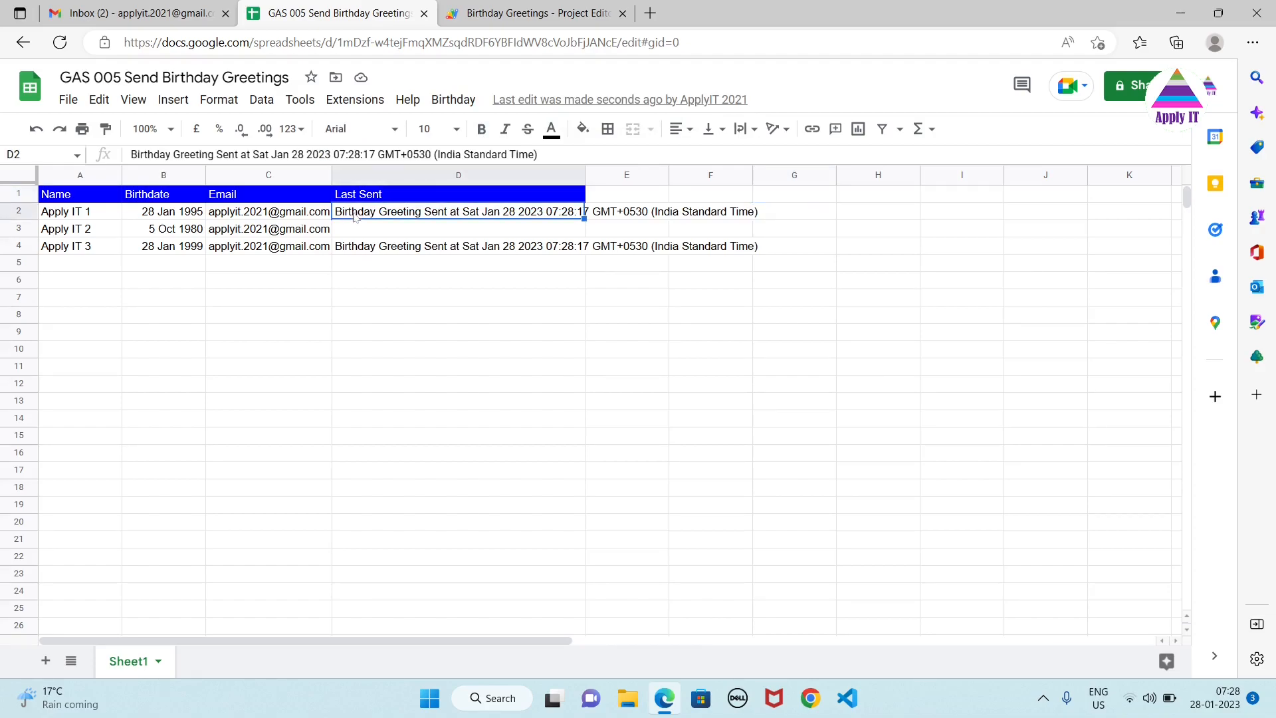
mouse_move(491, 218)
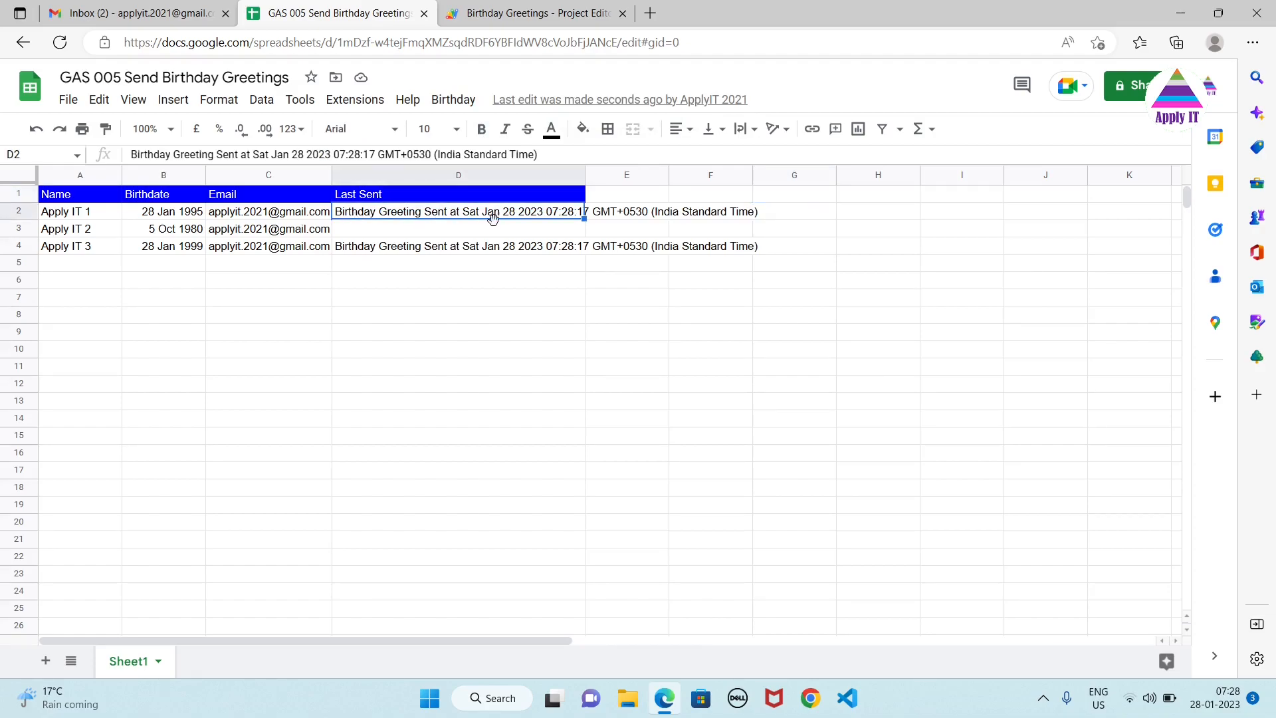
Check the Last Sent timestamps and birthdates for Apply IT 1 and 3, then go to Gmail.
left_click(162, 212)
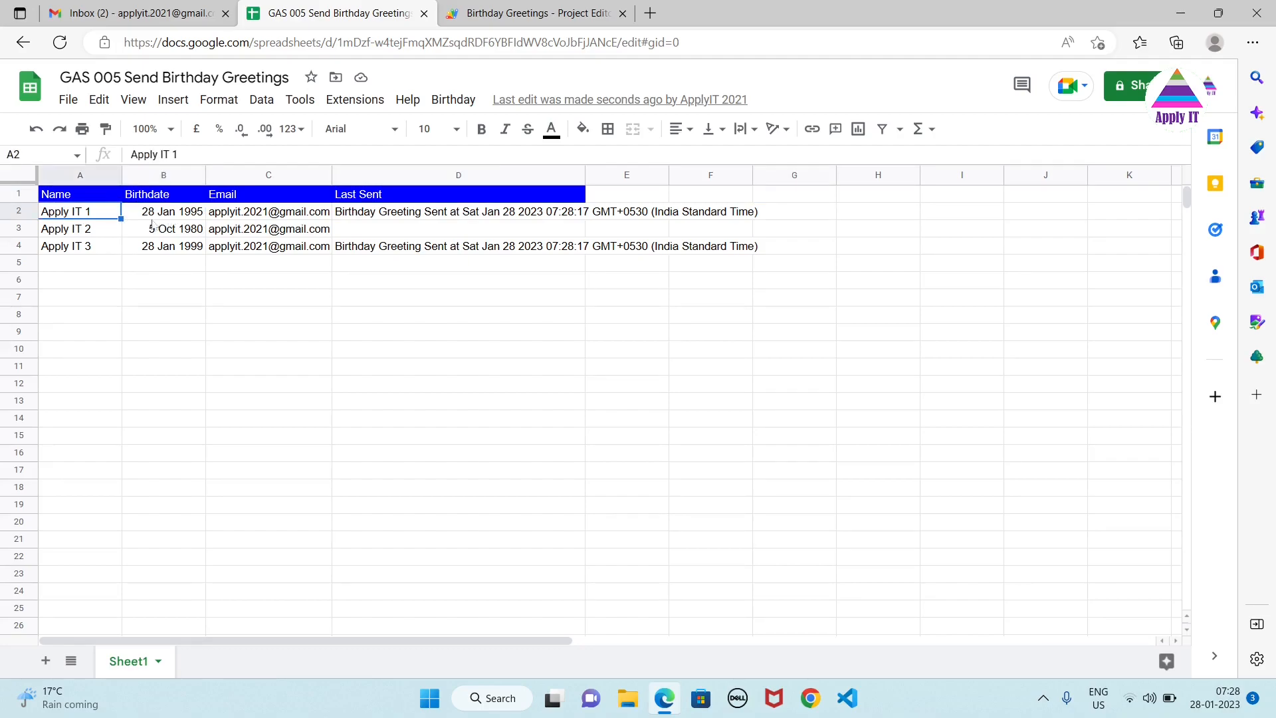
left_click(163, 211)
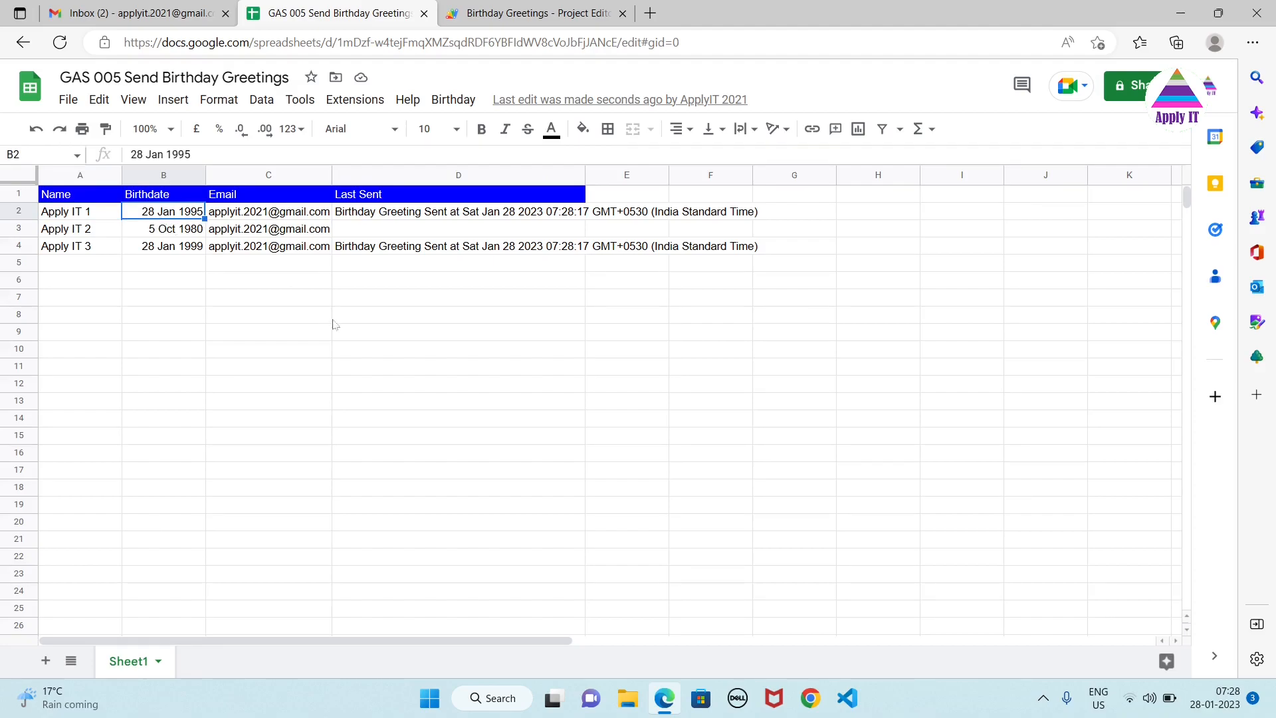
mouse_move(163, 211)
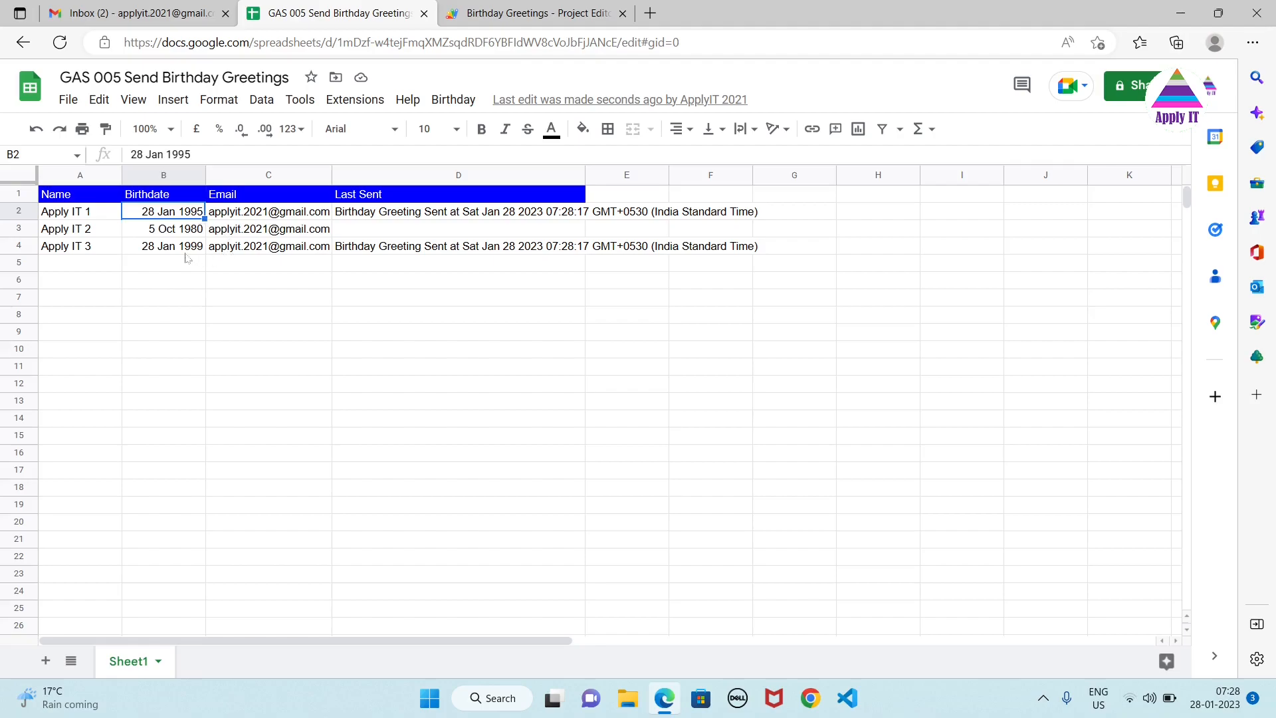
left_click(163, 246)
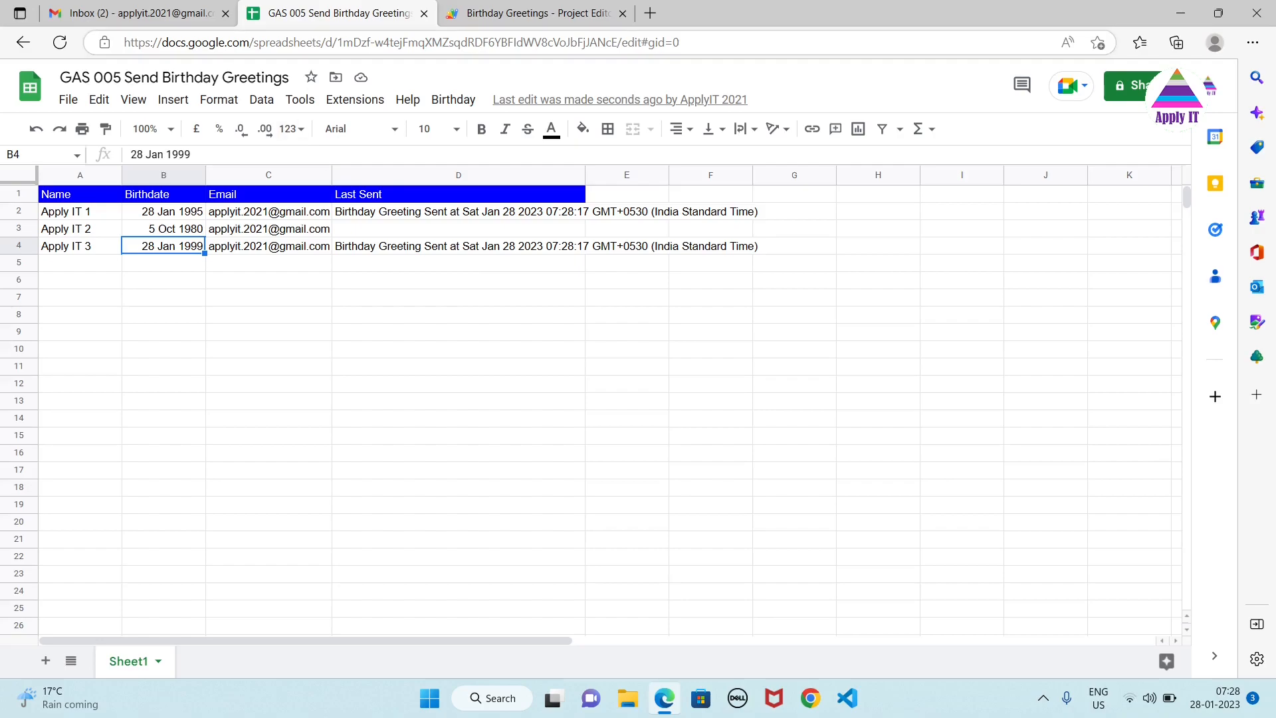
left_click(139, 13)
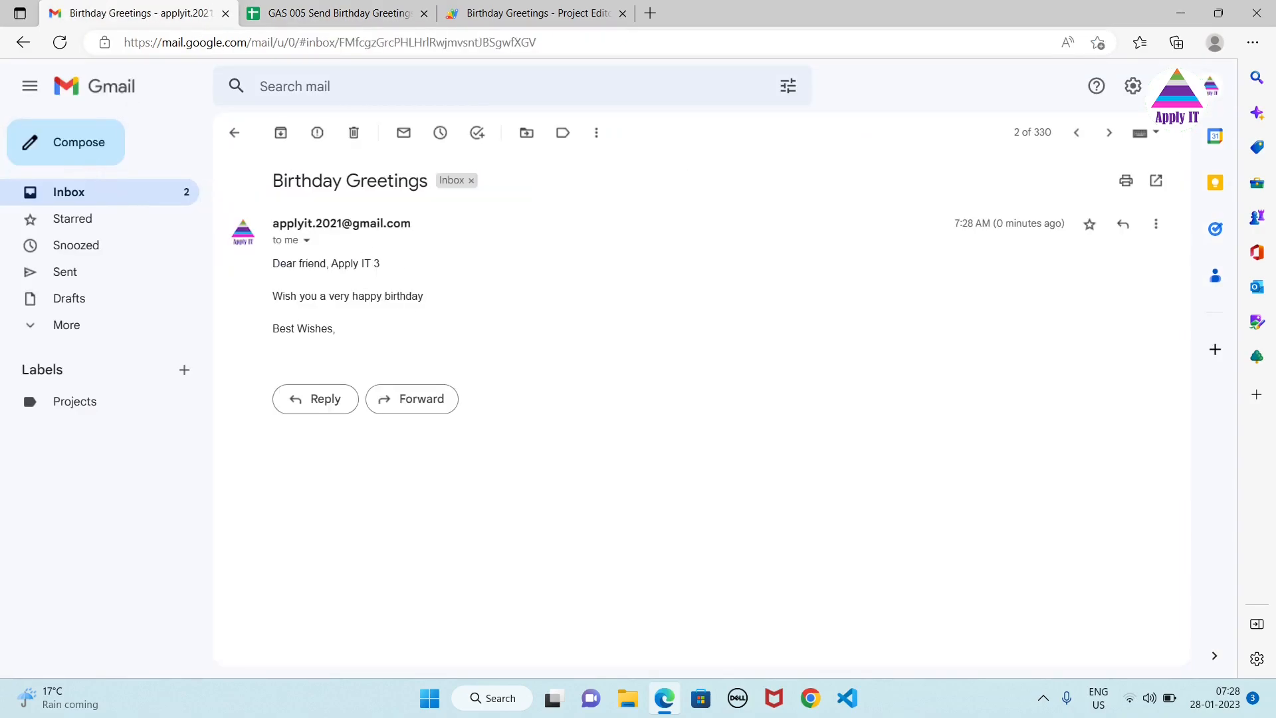
Confirm the greeting emails for Apply IT 3 and Apply IT 1 in Gmail, then reopen the script code.
double_click(353, 263)
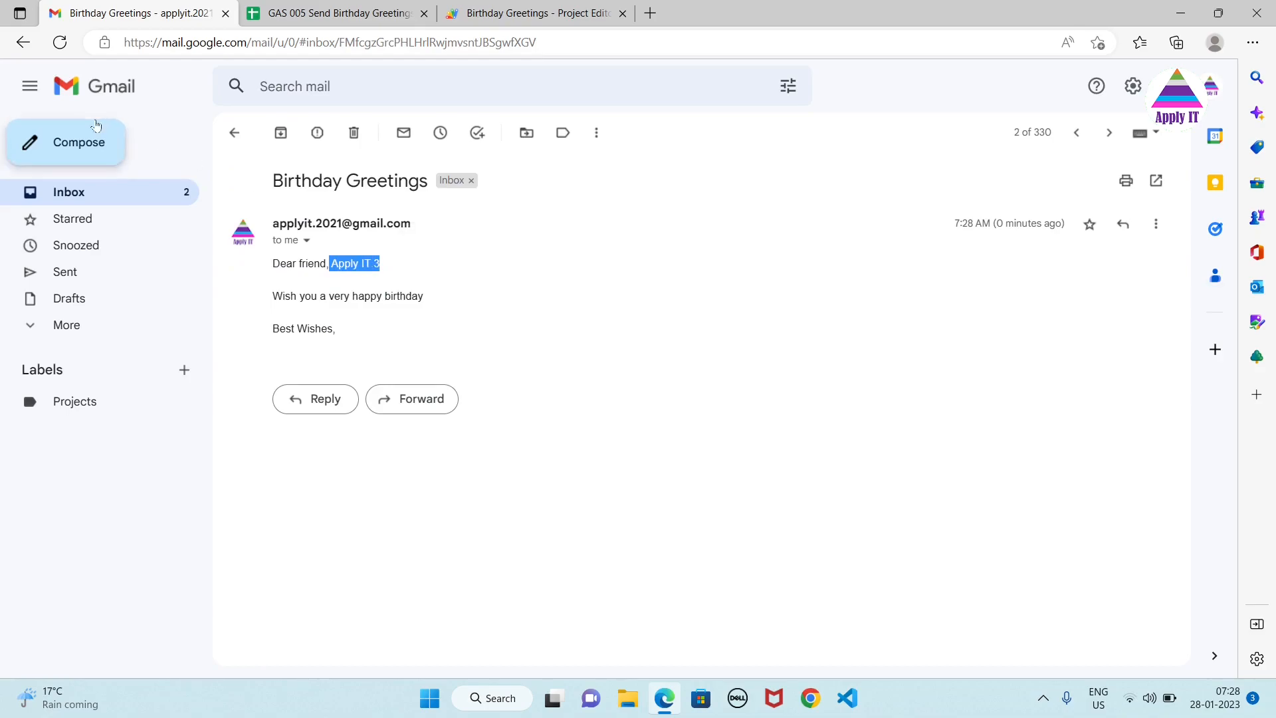
left_click(234, 133)
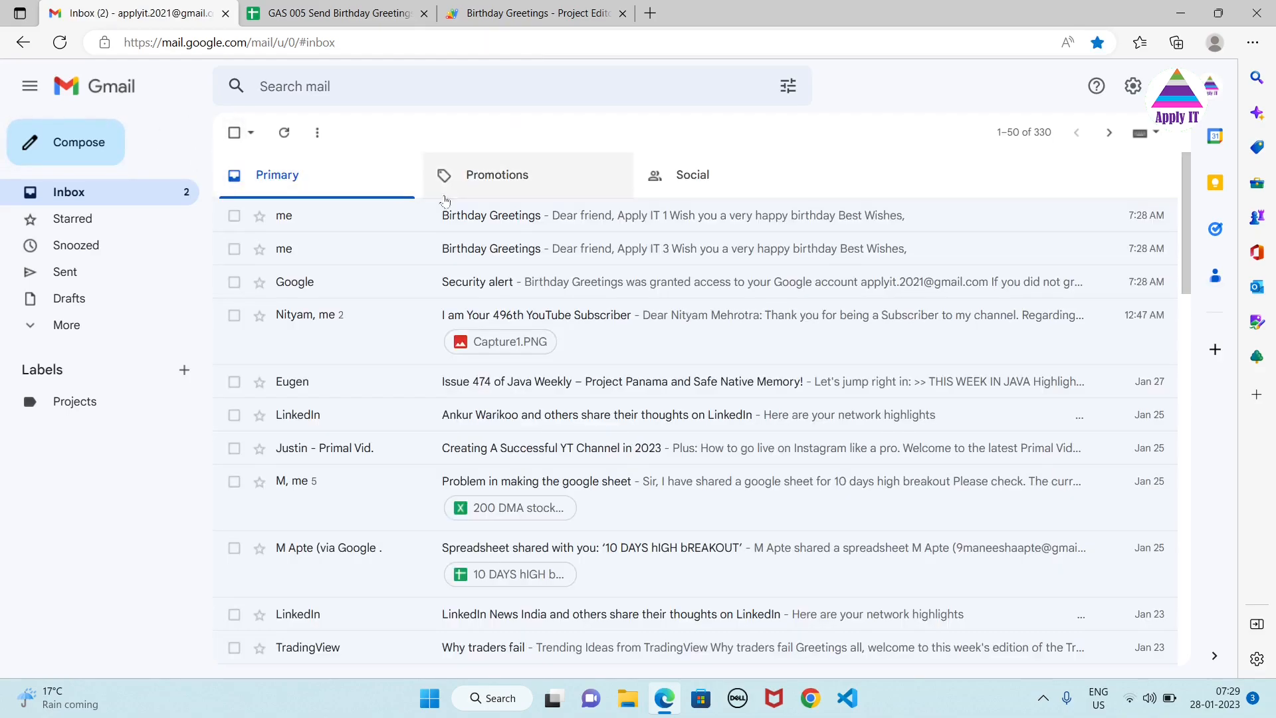
left_click(491, 215)
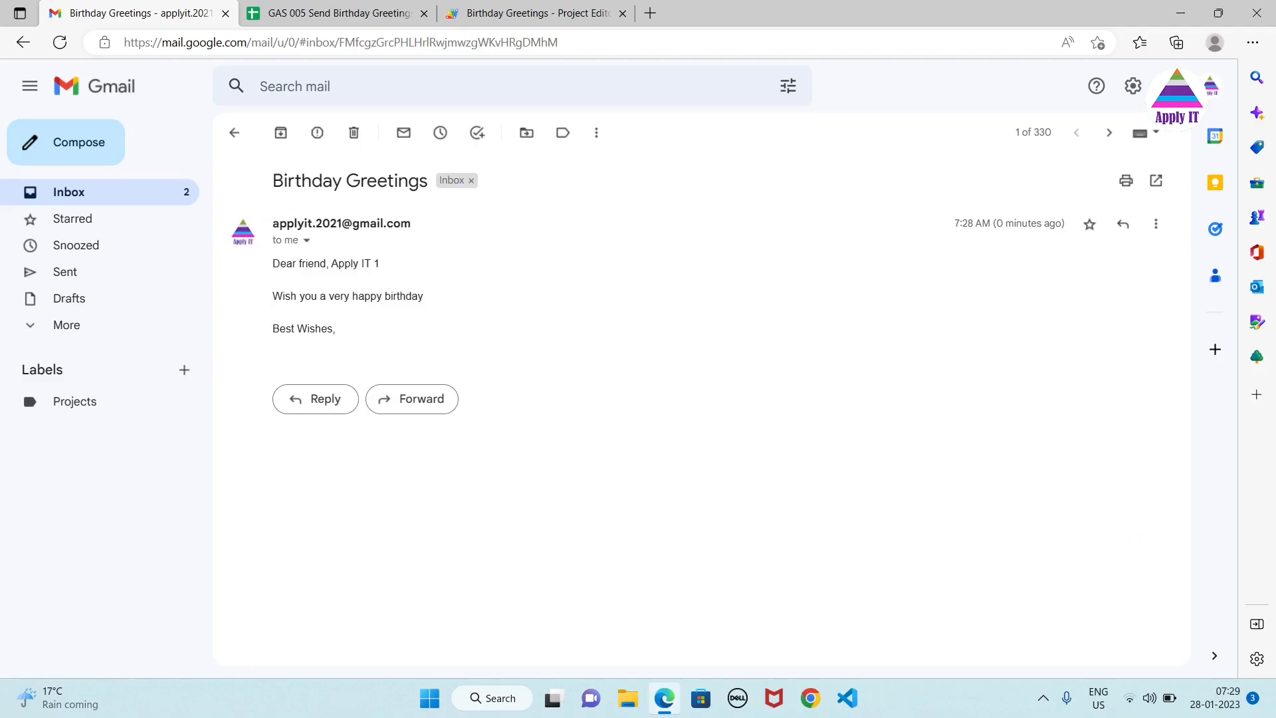
left_click(533, 13)
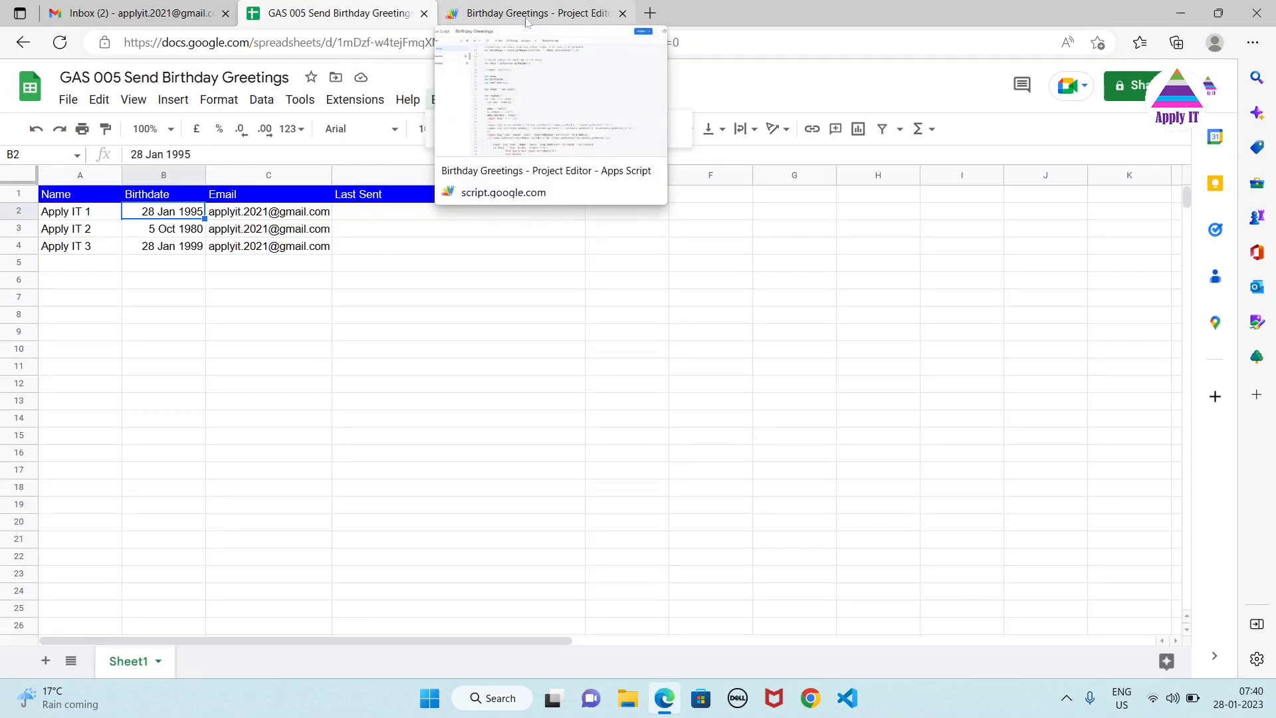
left_click(533, 14)
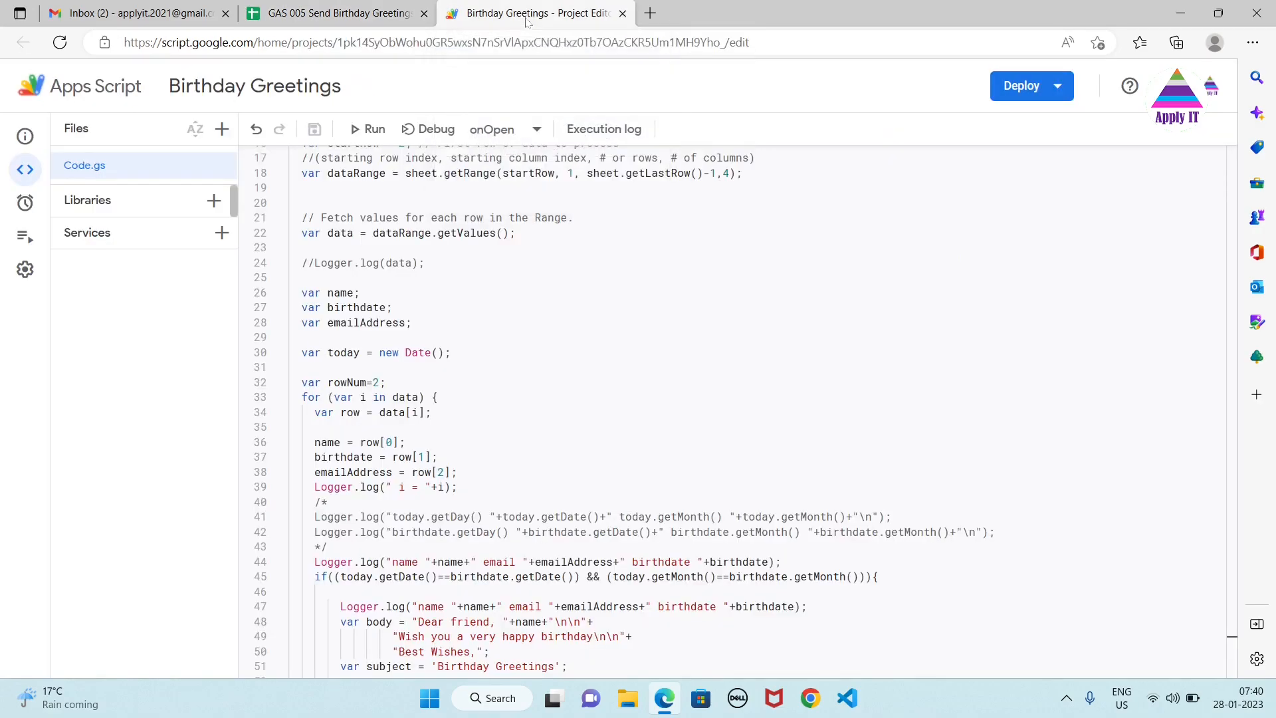